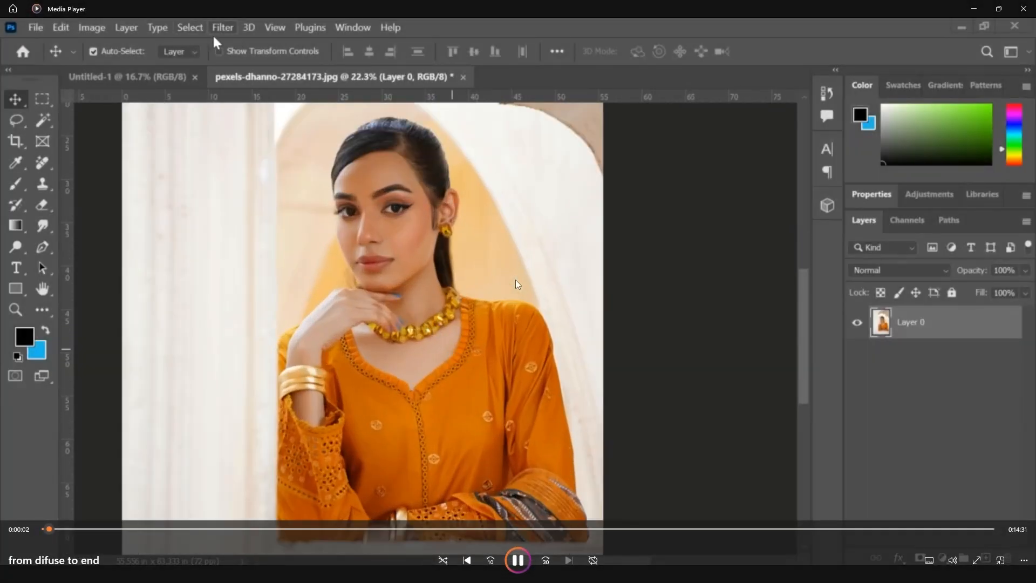
Apply the Sharpen Edges filter, then the Sharpen filter, to the portrait
click(221, 27)
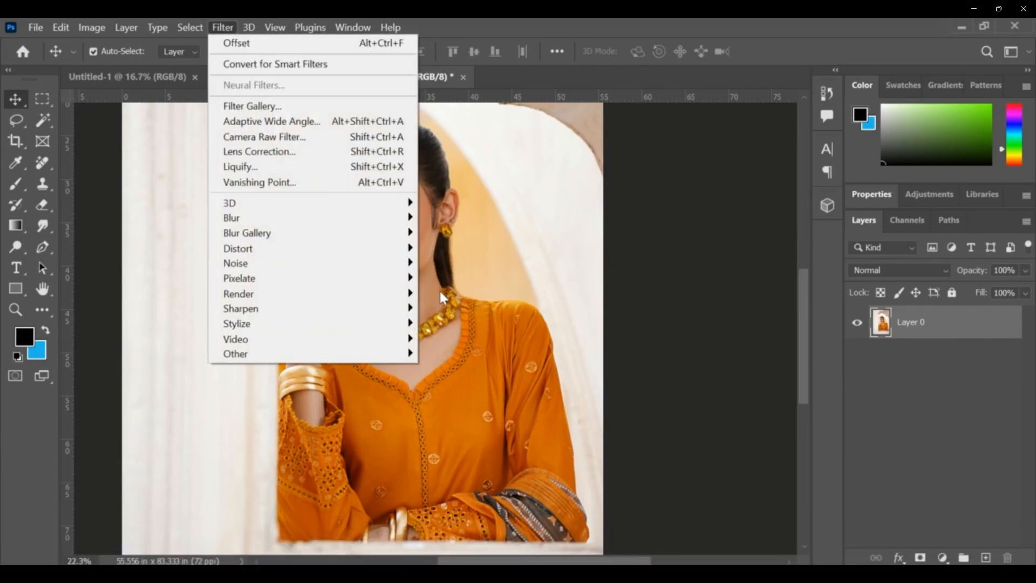
mouse_move(241, 314)
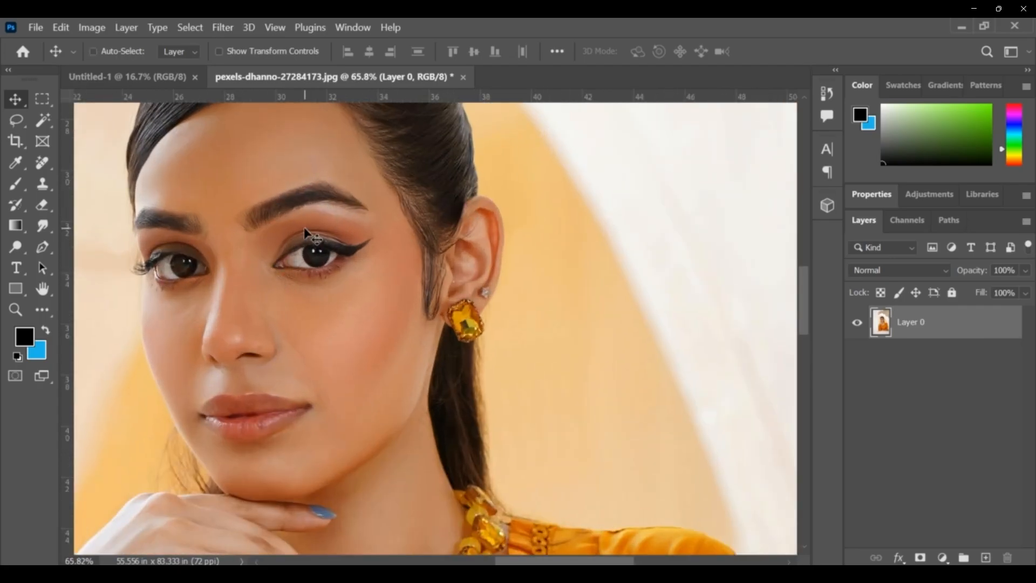
click(222, 26)
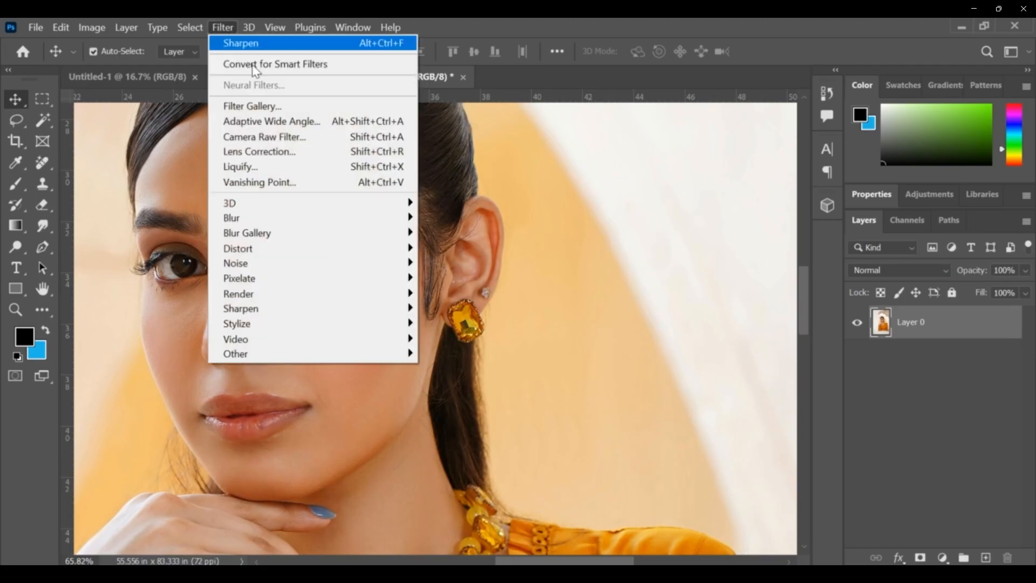
mouse_move(240, 310)
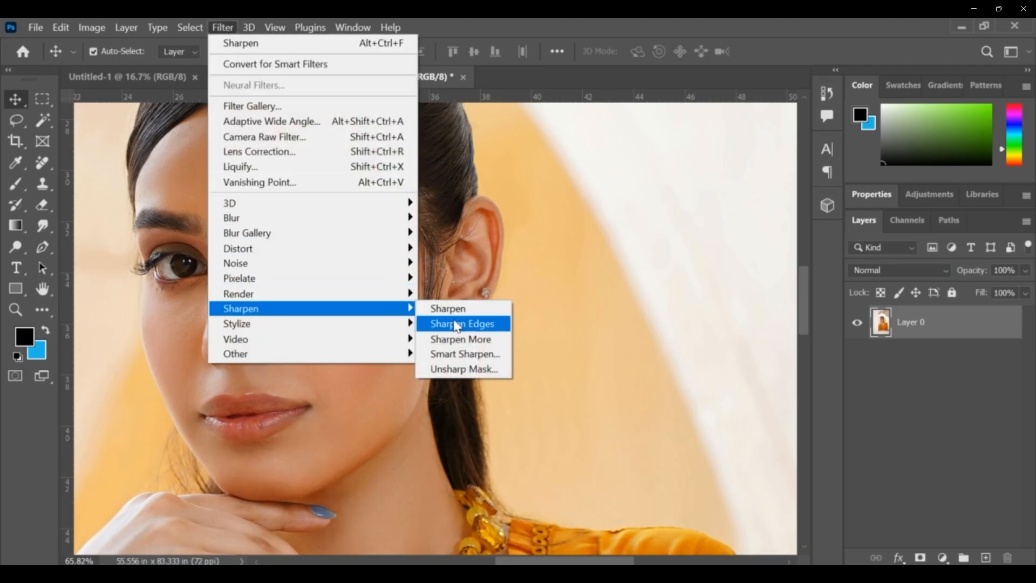
click(462, 324)
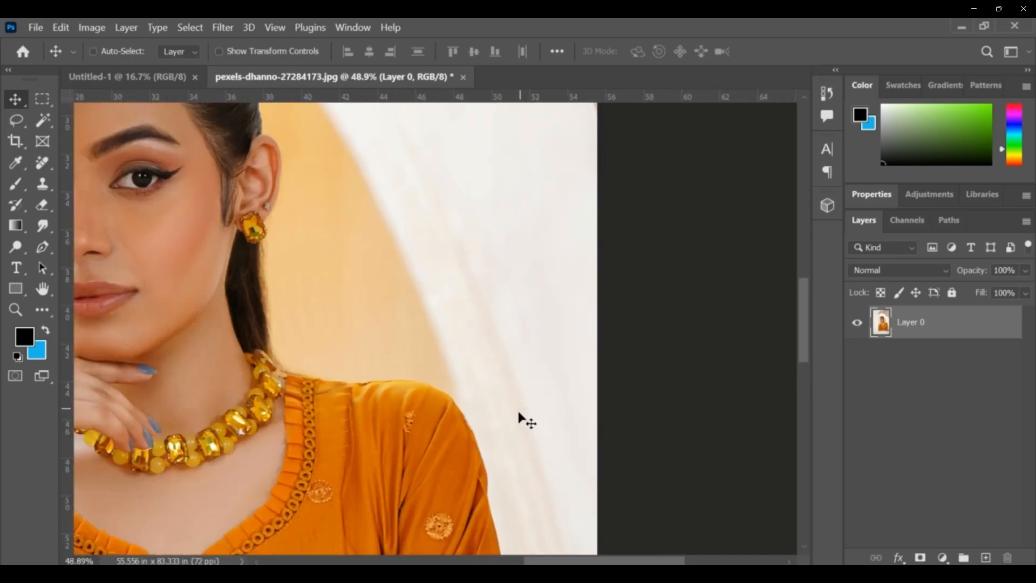
click(223, 27)
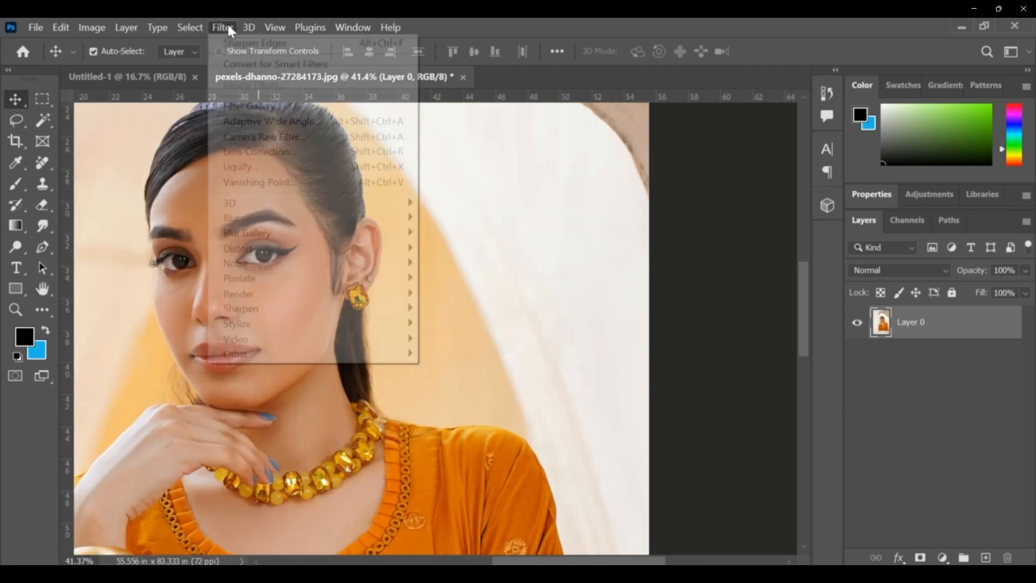
mouse_move(241, 308)
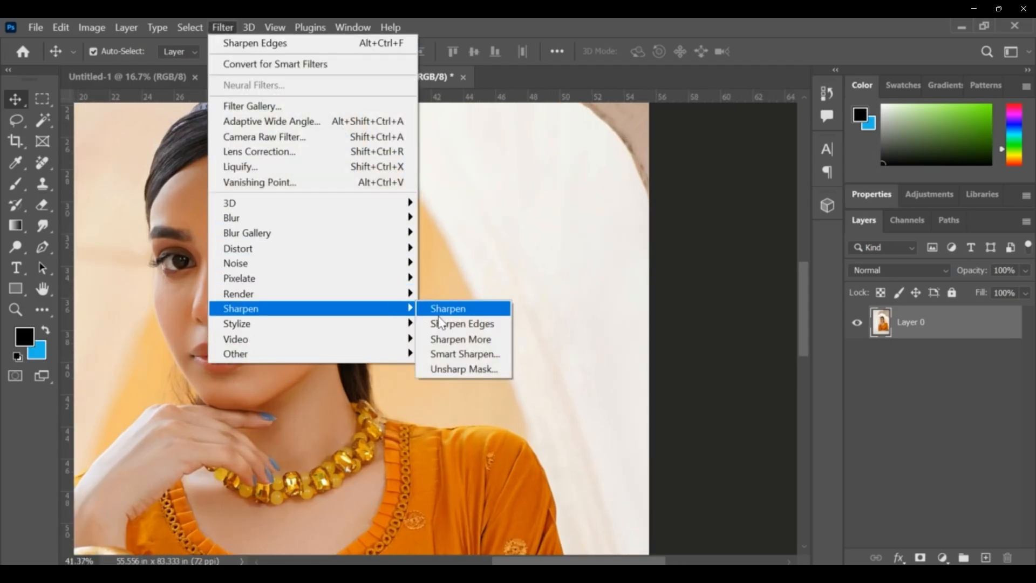
click(447, 309)
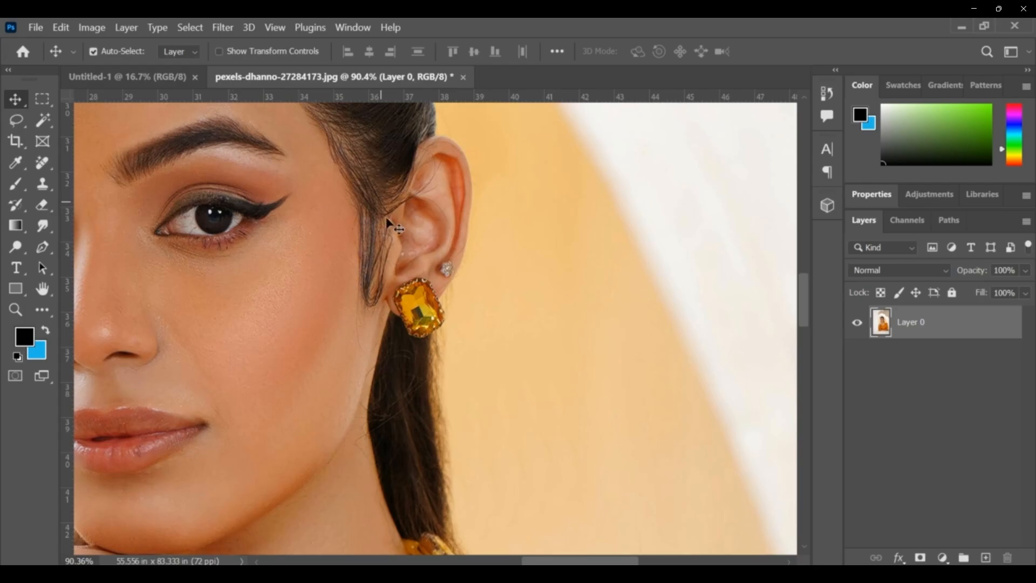
click(222, 27)
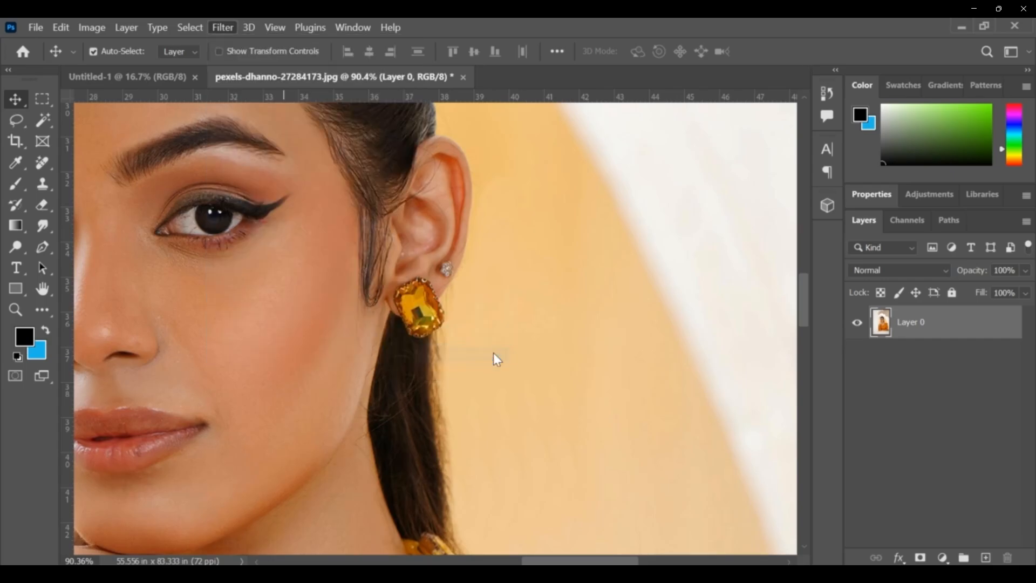
Open Smart Sharpen with Amount 48%, Radius 4.9 px and Reduce Noise 59%
click(222, 27)
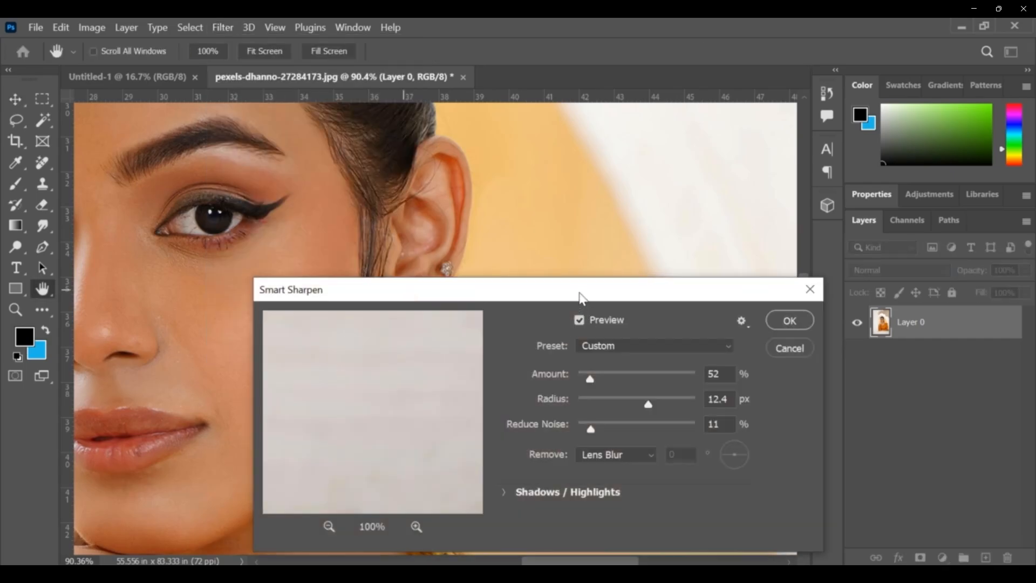
mouse_move(460, 377)
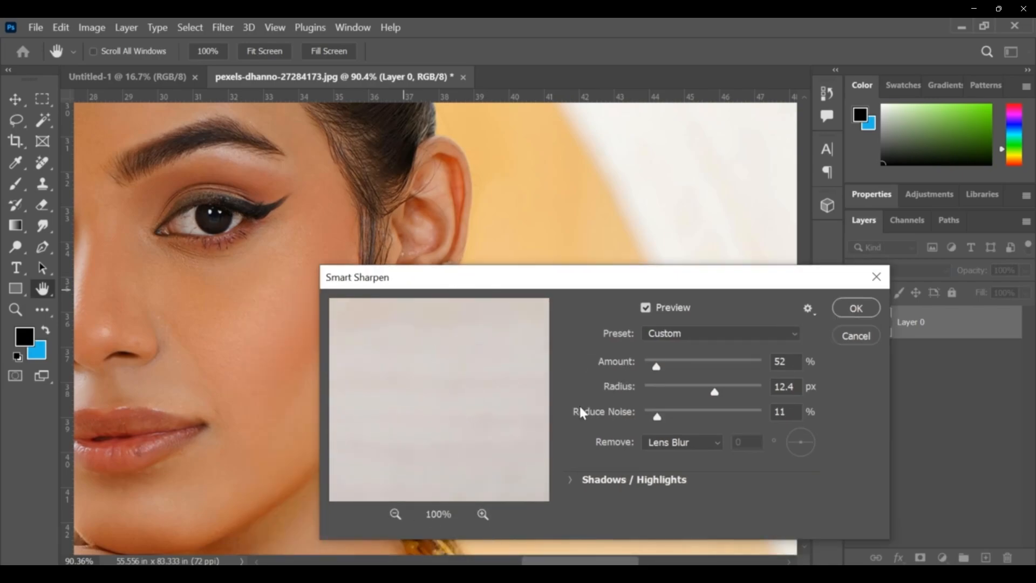
drag(656, 367, 673, 367)
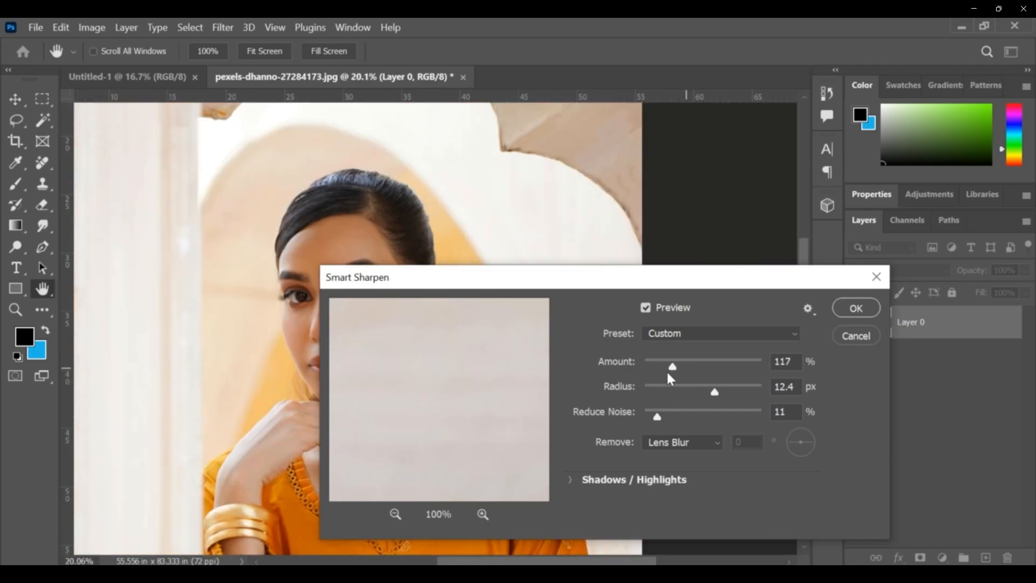
drag(672, 367, 656, 367)
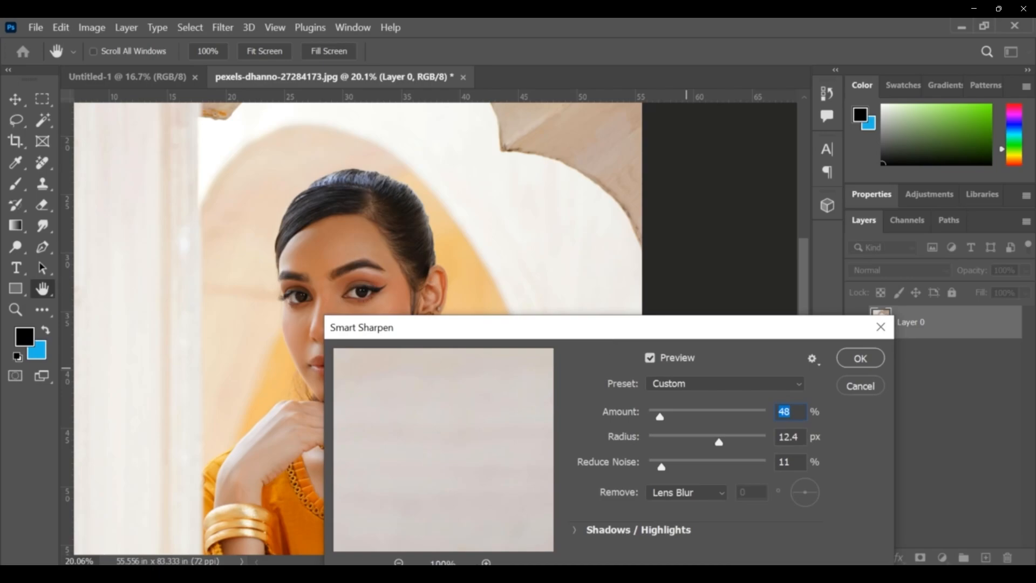
drag(719, 442, 718, 441)
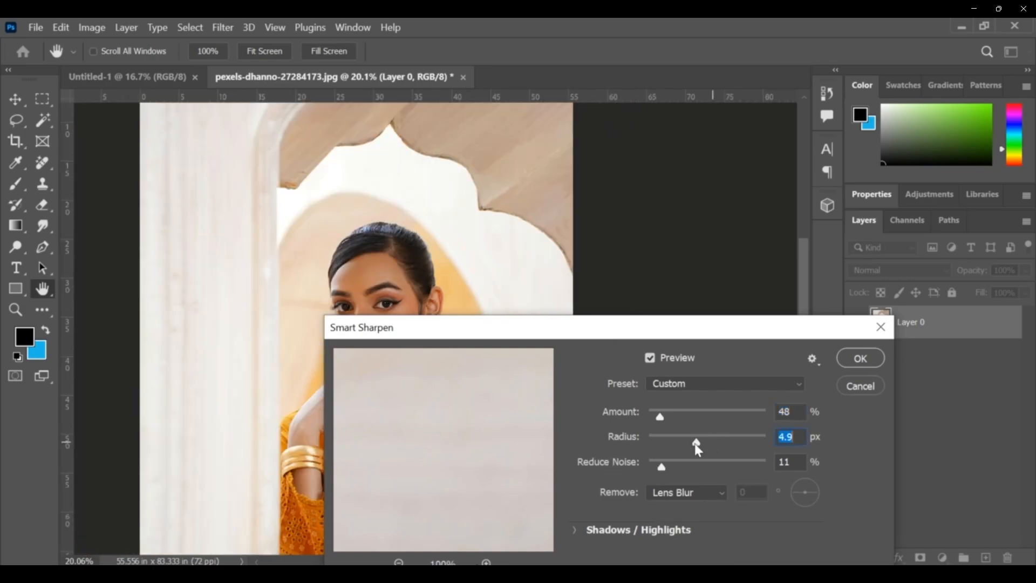
drag(662, 467, 713, 467)
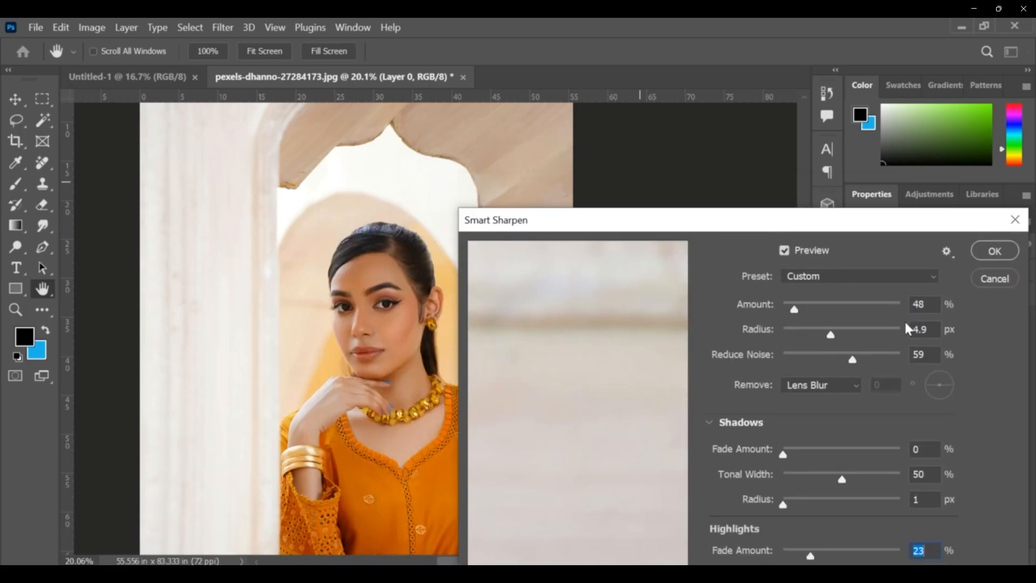
Set Highlights Fade to 23, remove Motion Blur at -35°, and apply Smart Sharpen
click(859, 277)
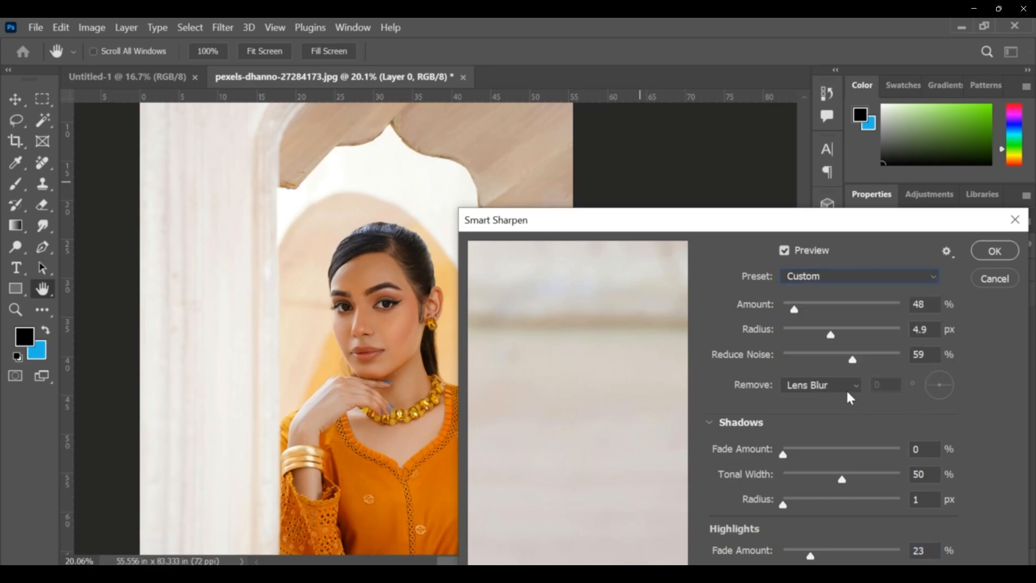
click(820, 384)
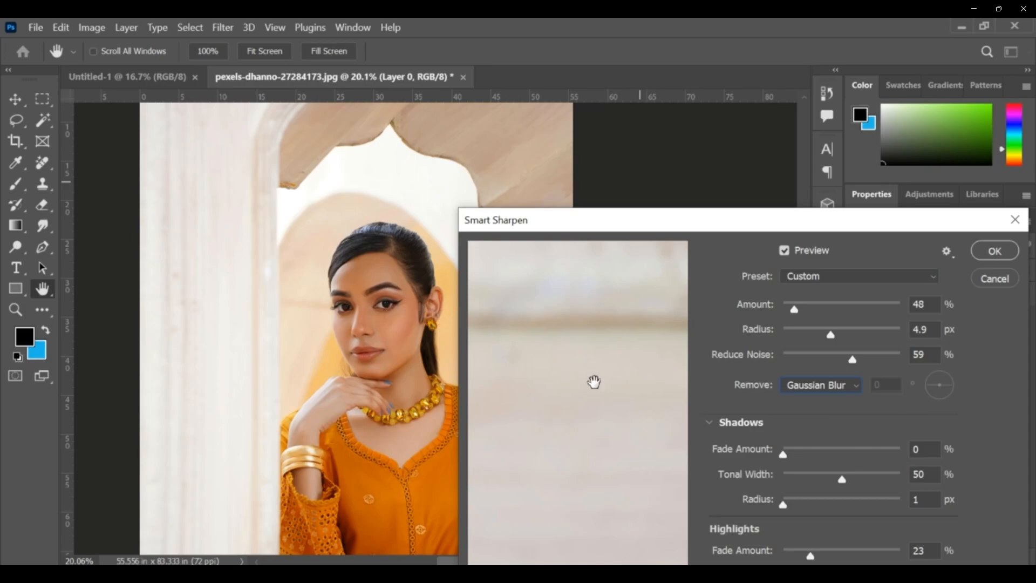
click(820, 385)
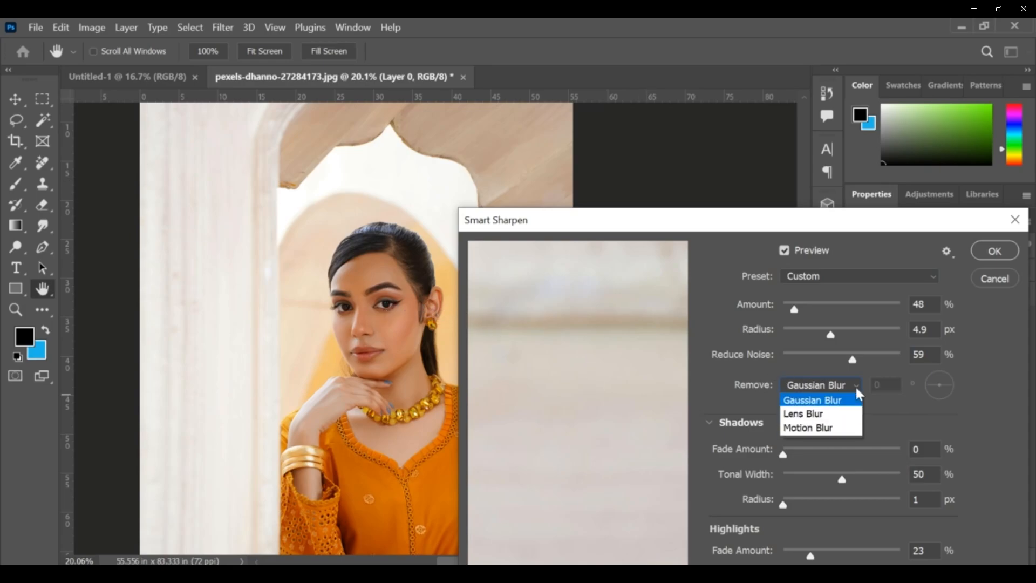
click(802, 415)
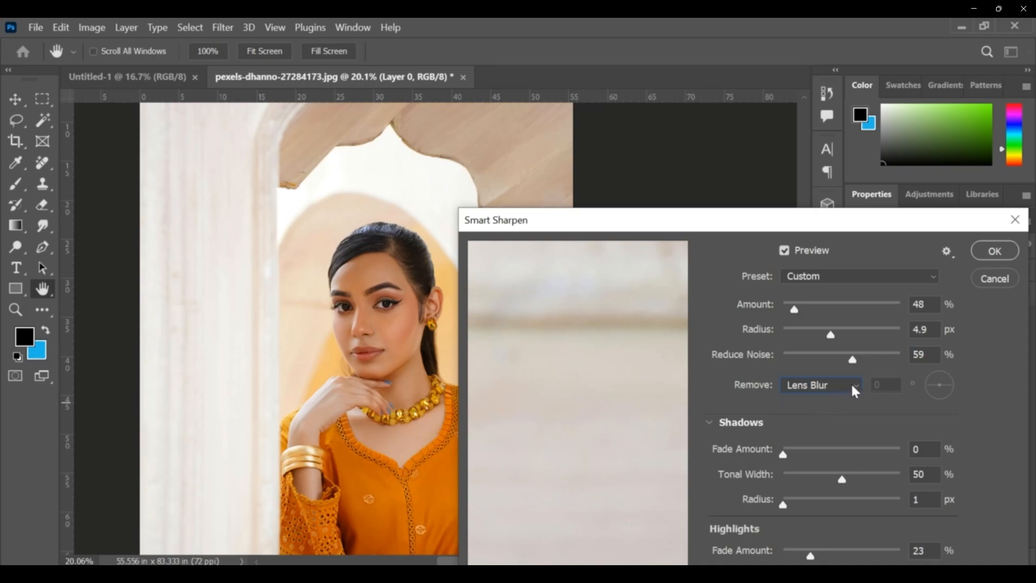
click(819, 393)
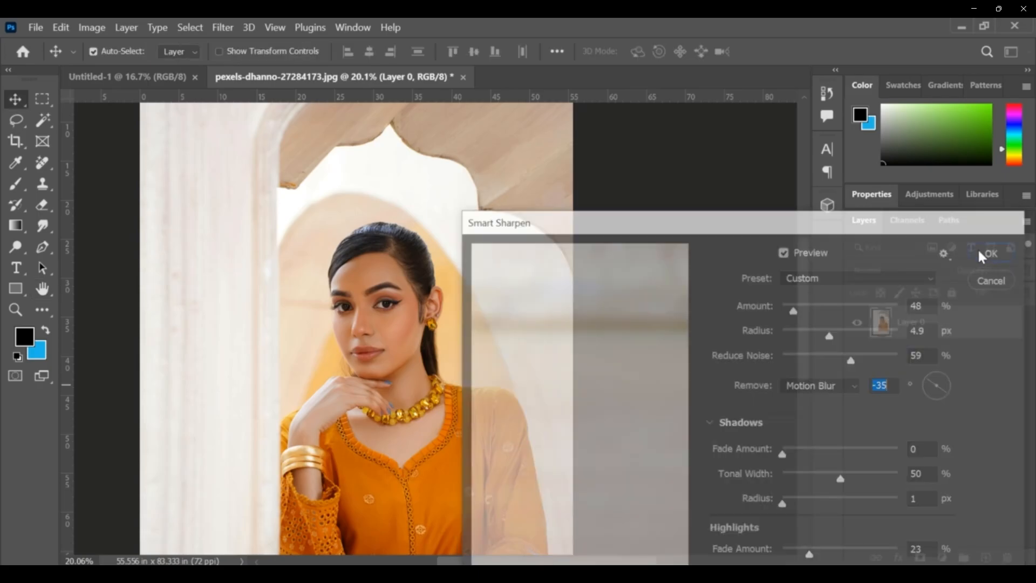
click(989, 254)
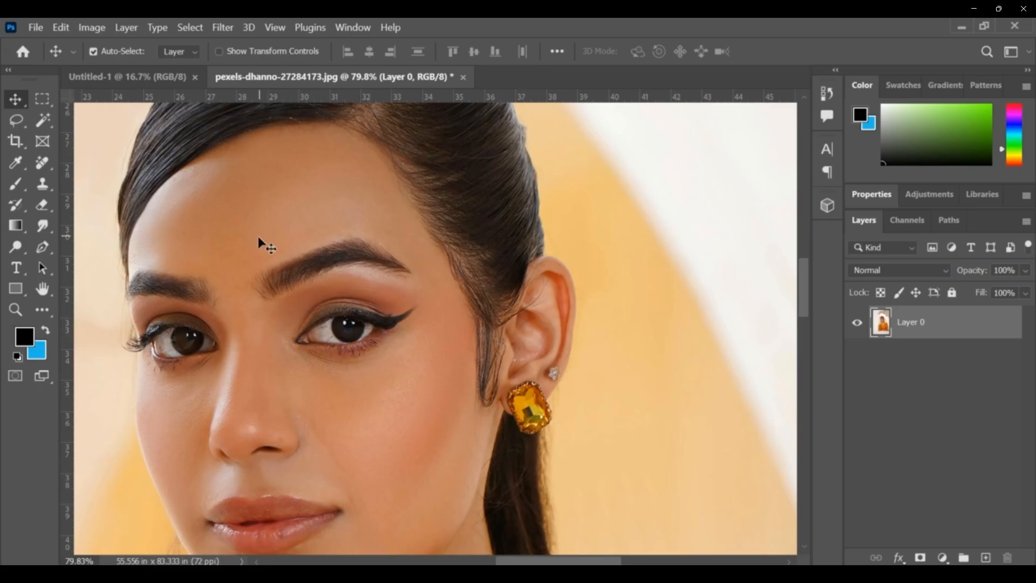
Apply the Sharpen More filter to the portrait
click(223, 27)
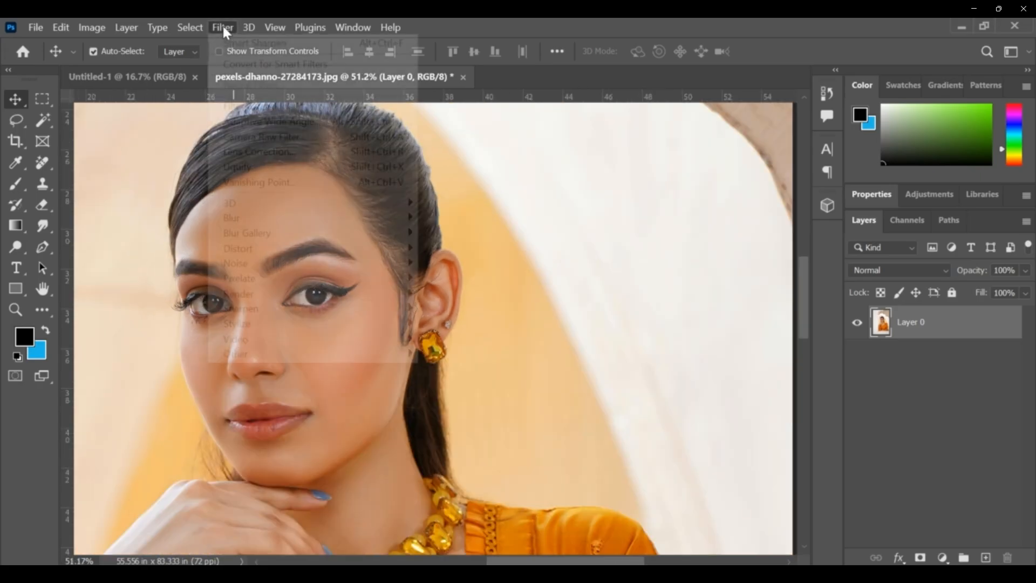
click(223, 27)
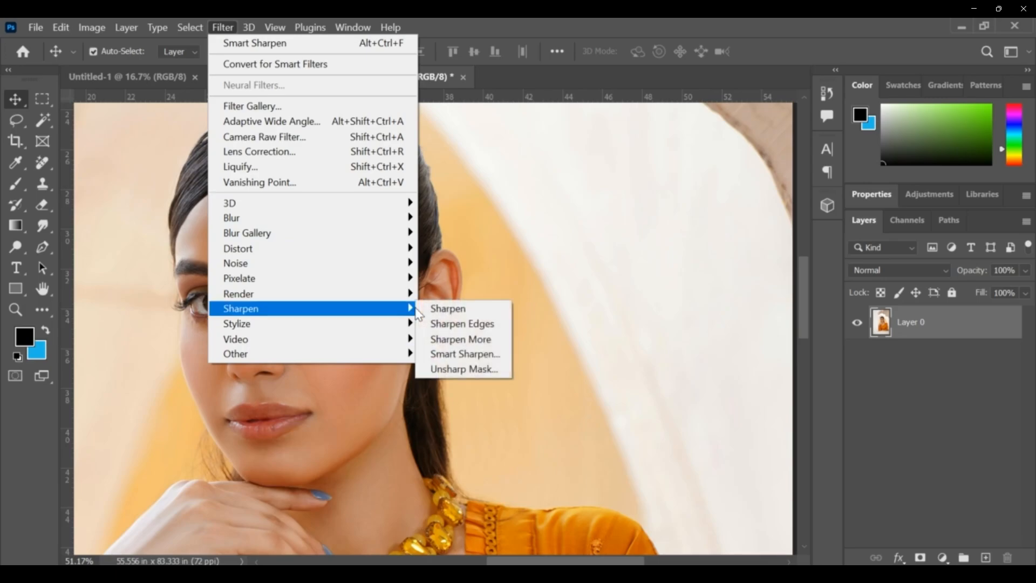
mouse_move(461, 339)
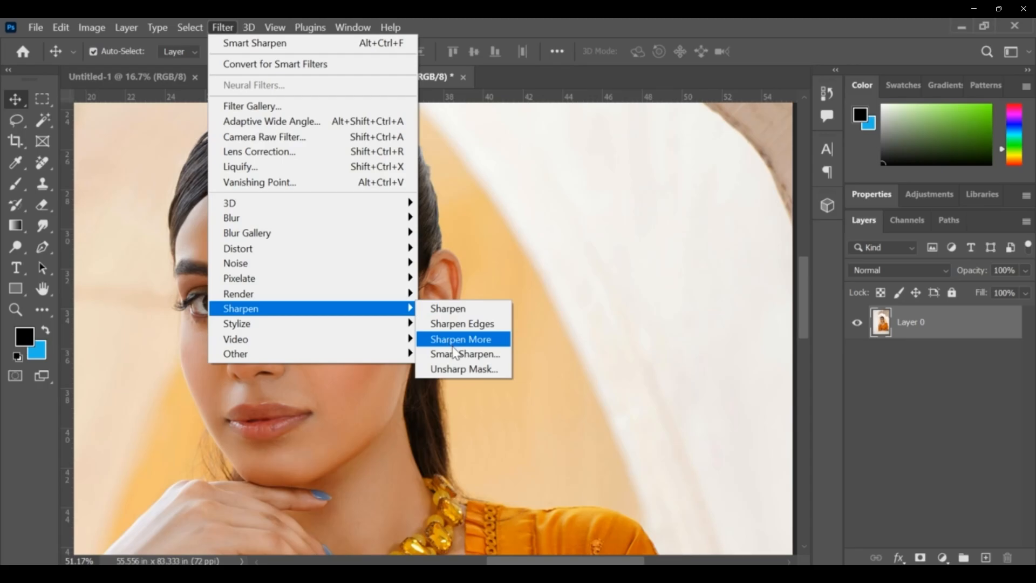
click(461, 339)
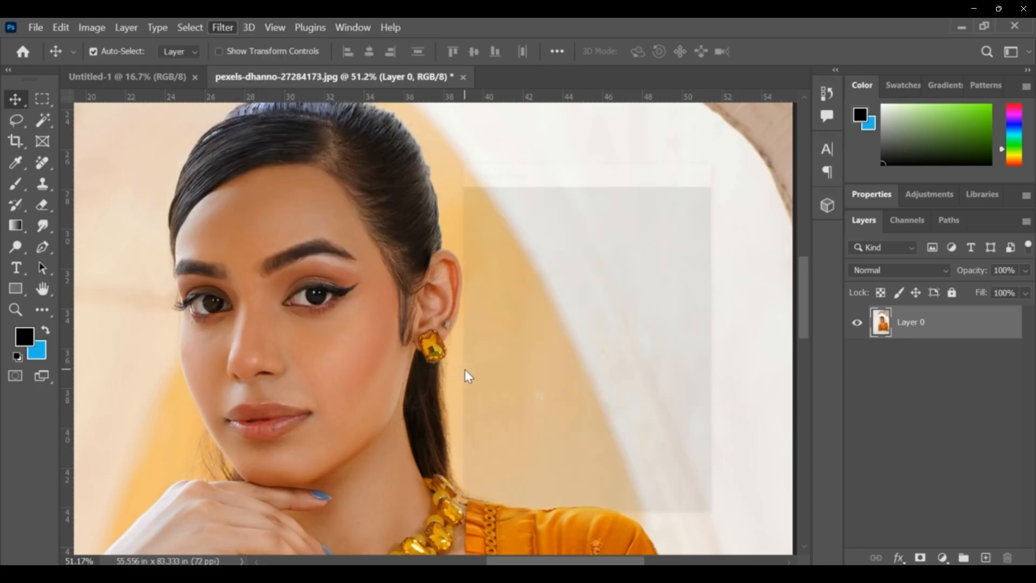
Apply Unsharp Mask with amount 93%, radius 34.8 px and threshold 109 levels
click(222, 27)
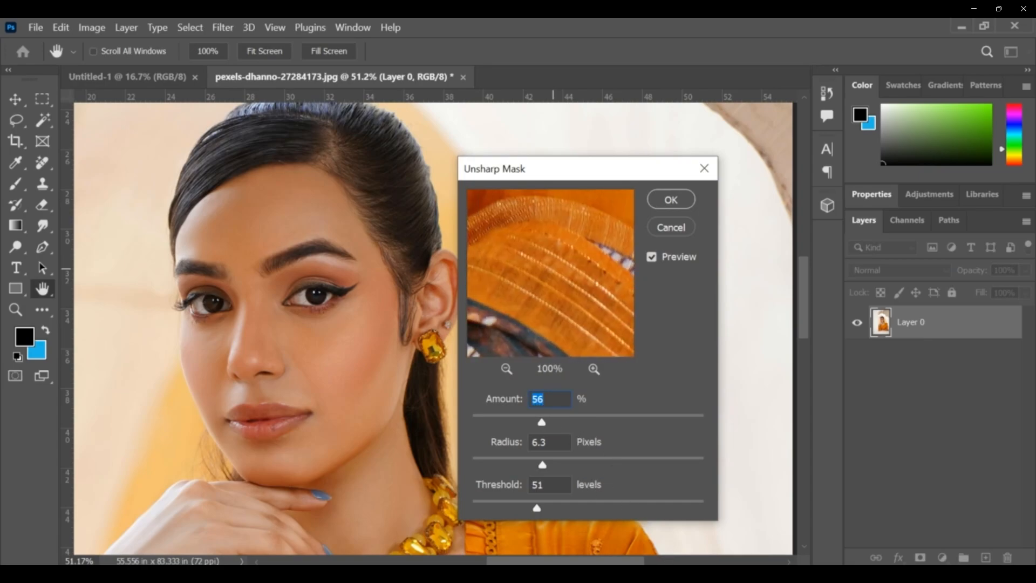
drag(548, 271, 562, 316)
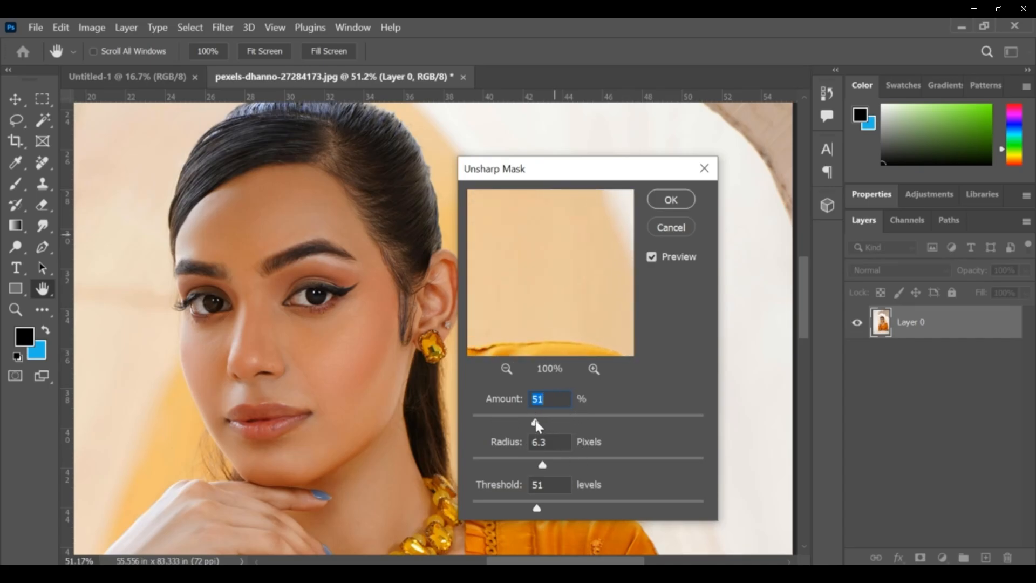
drag(536, 421, 505, 422)
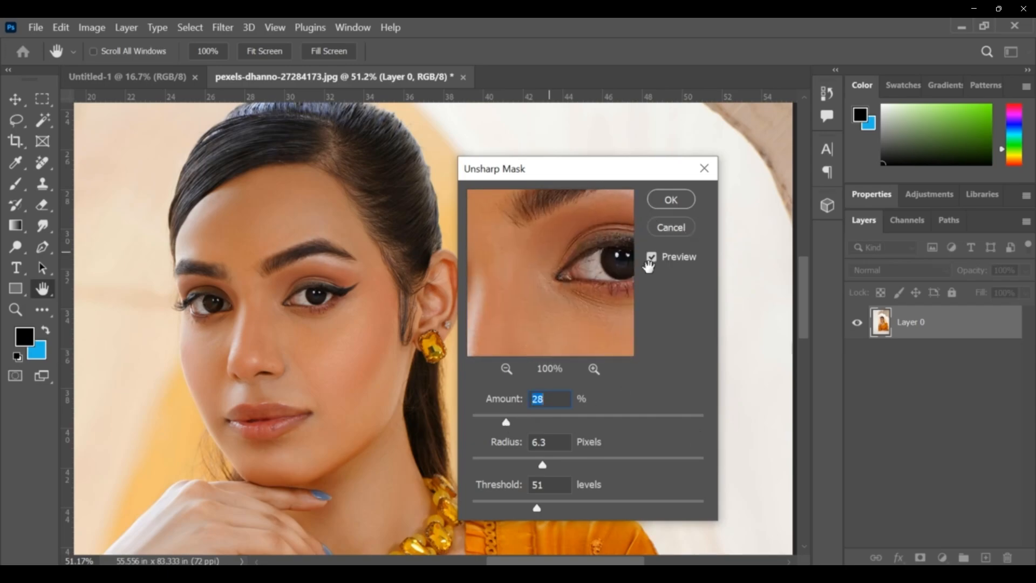
drag(506, 422, 548, 423)
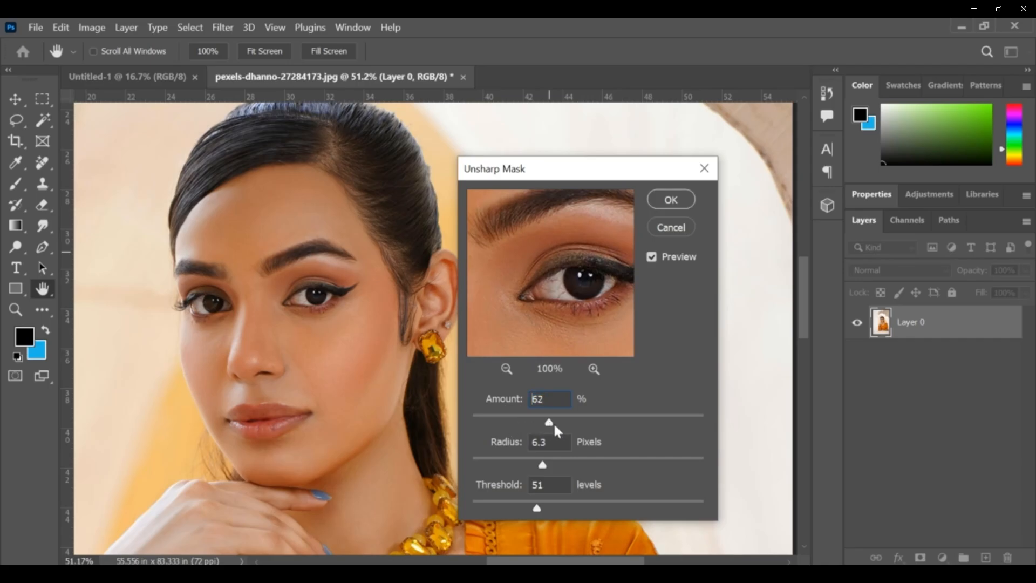
drag(549, 422, 588, 422)
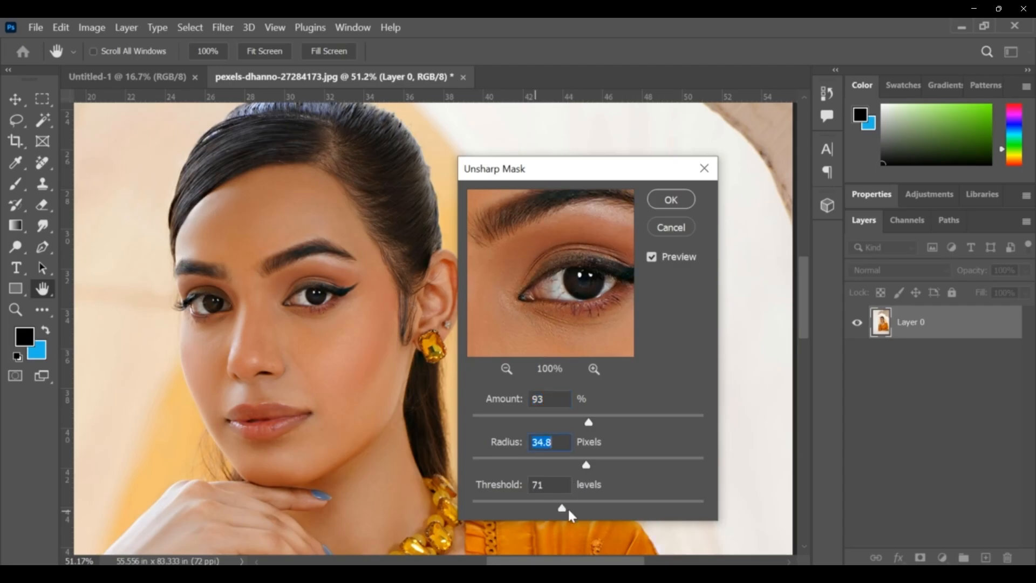
drag(562, 507, 609, 508)
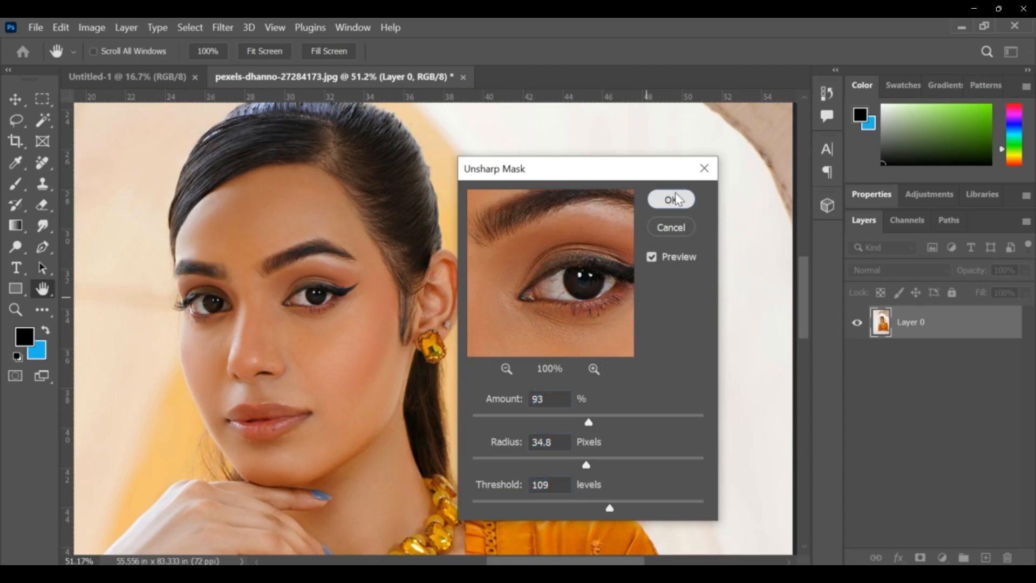
click(670, 199)
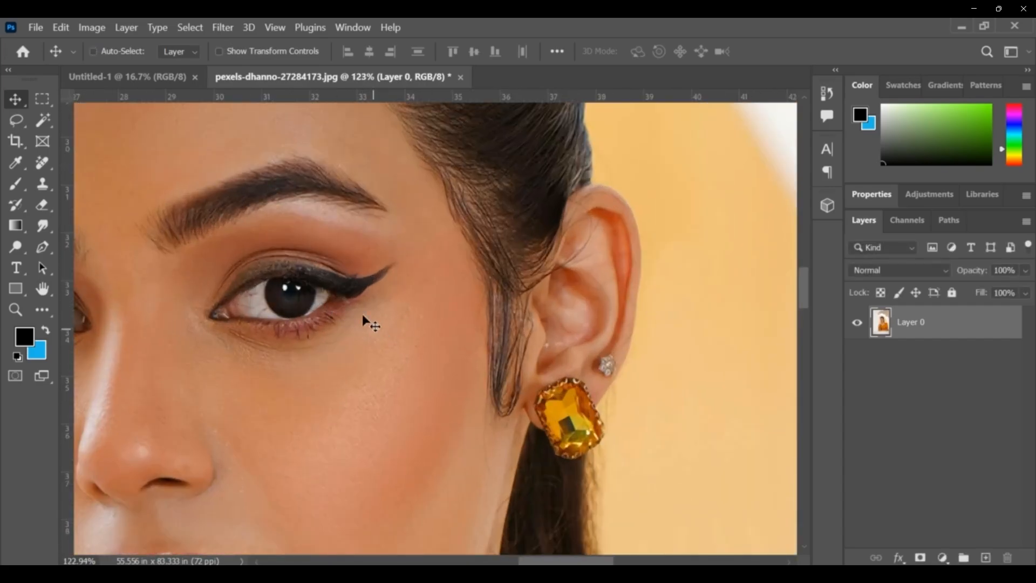
scroll(down, 3)
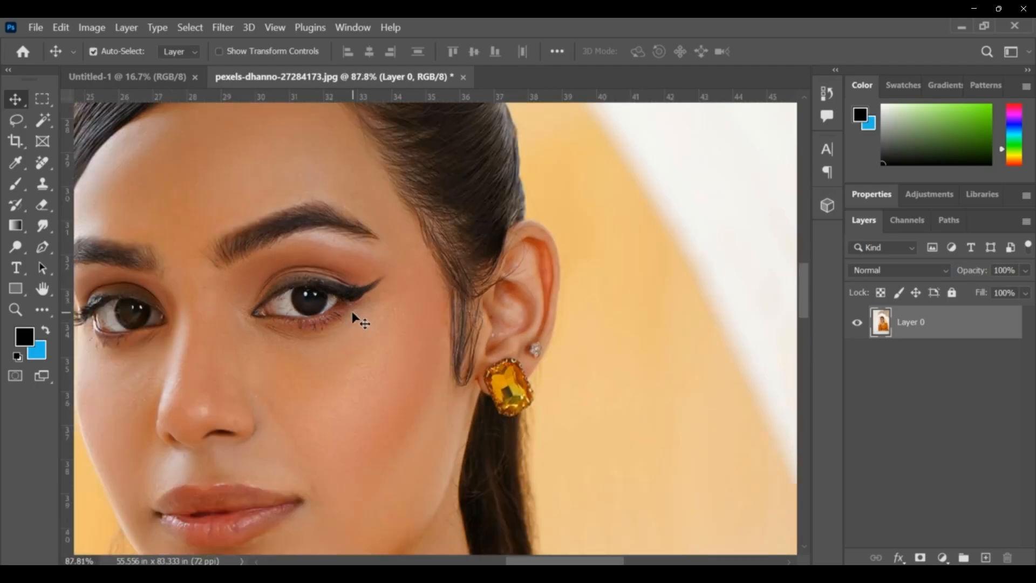
click(223, 27)
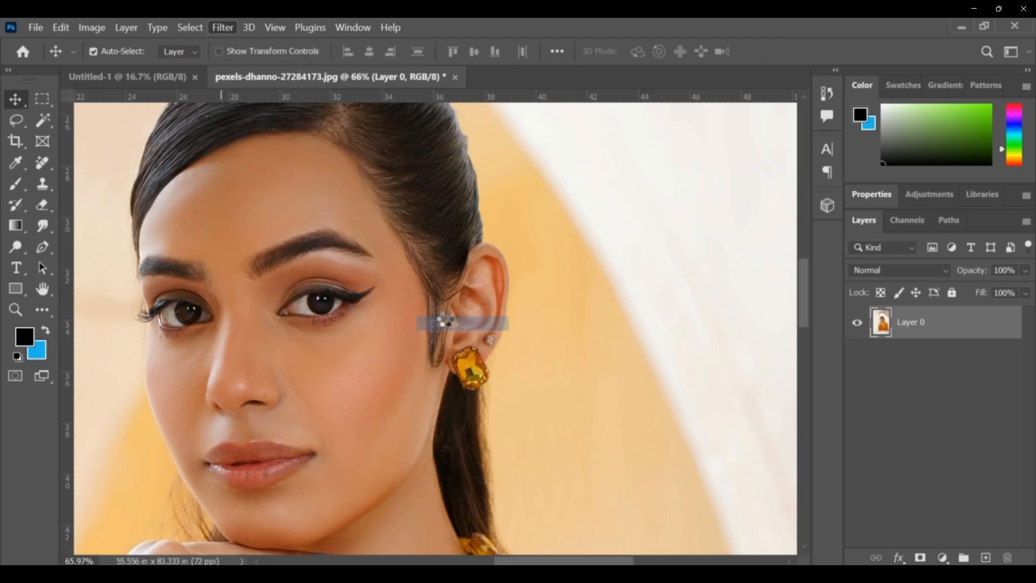
click(221, 26)
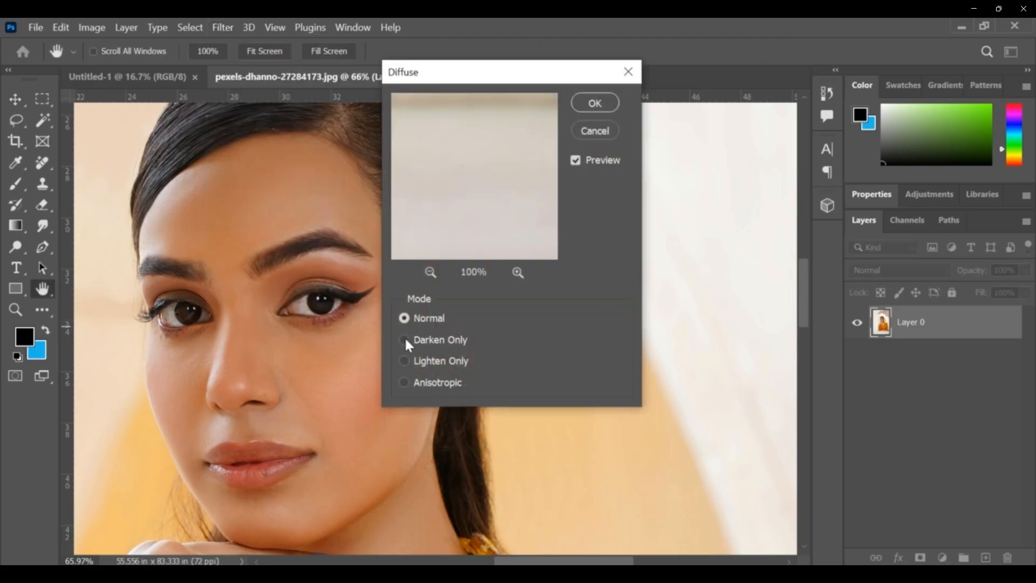
click(404, 361)
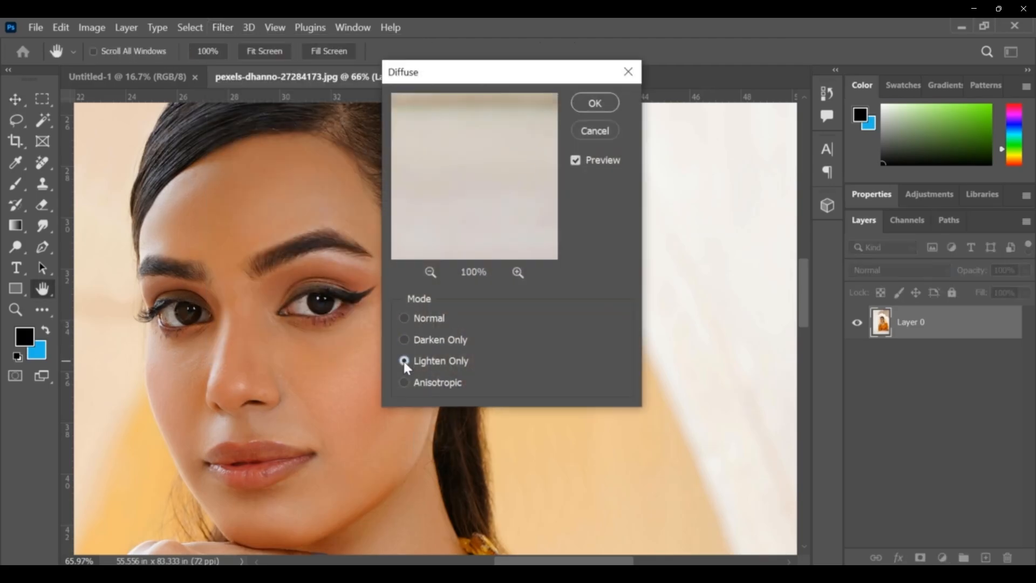
click(403, 382)
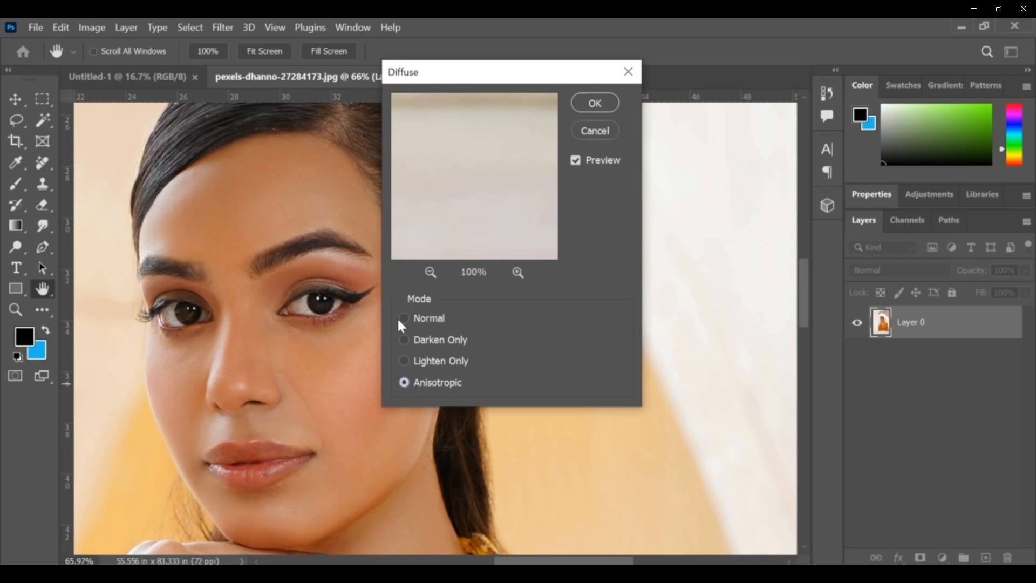
mouse_move(491, 232)
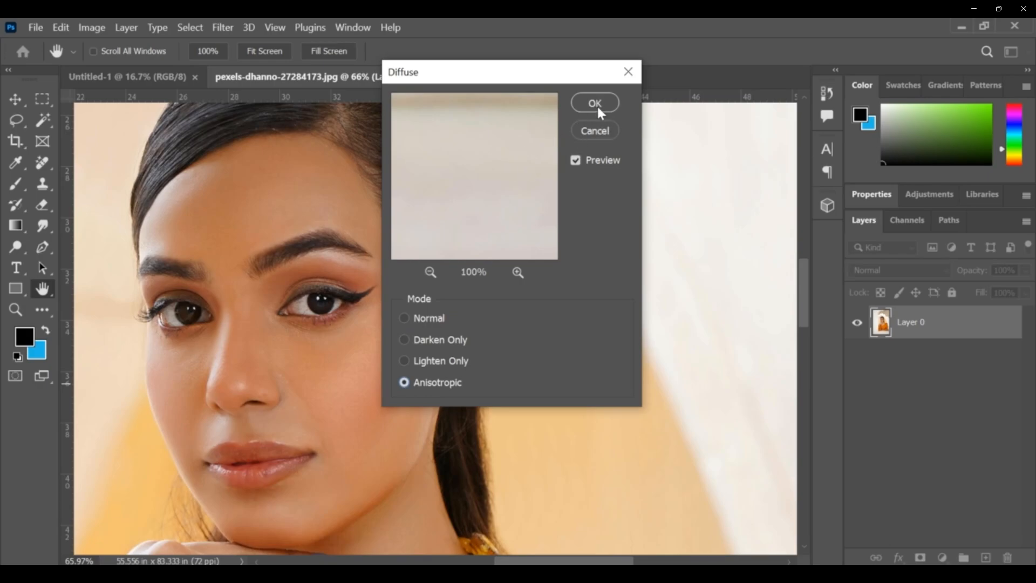
mouse_move(660, 387)
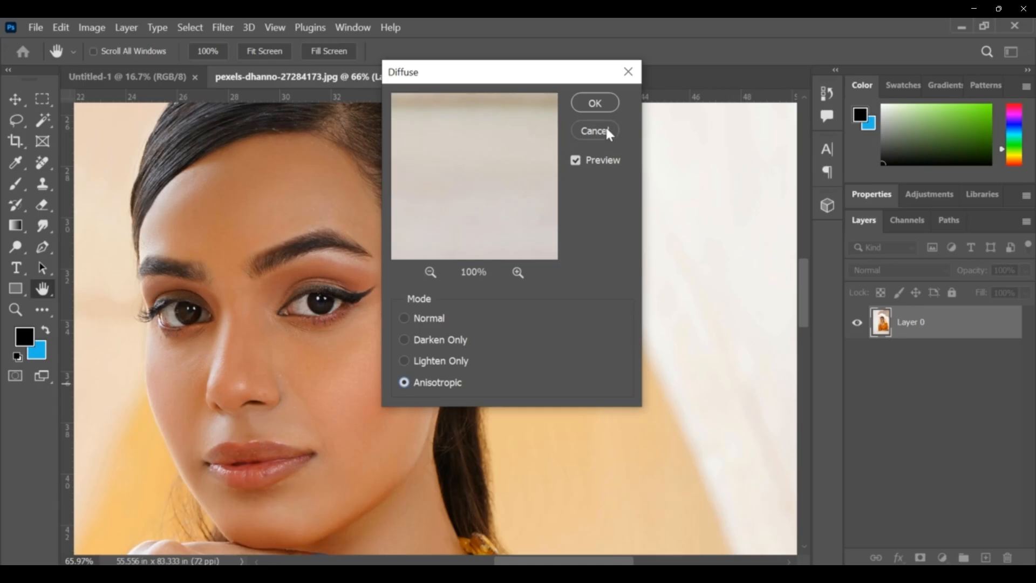
click(593, 130)
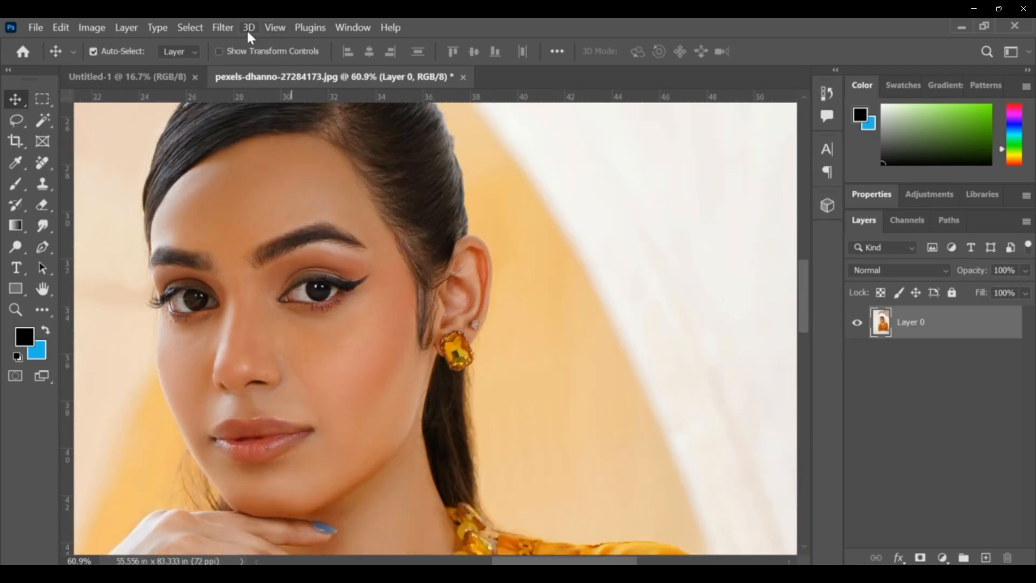
Preview Emboss at 32 px height and 83% amount, then cancel it
click(223, 27)
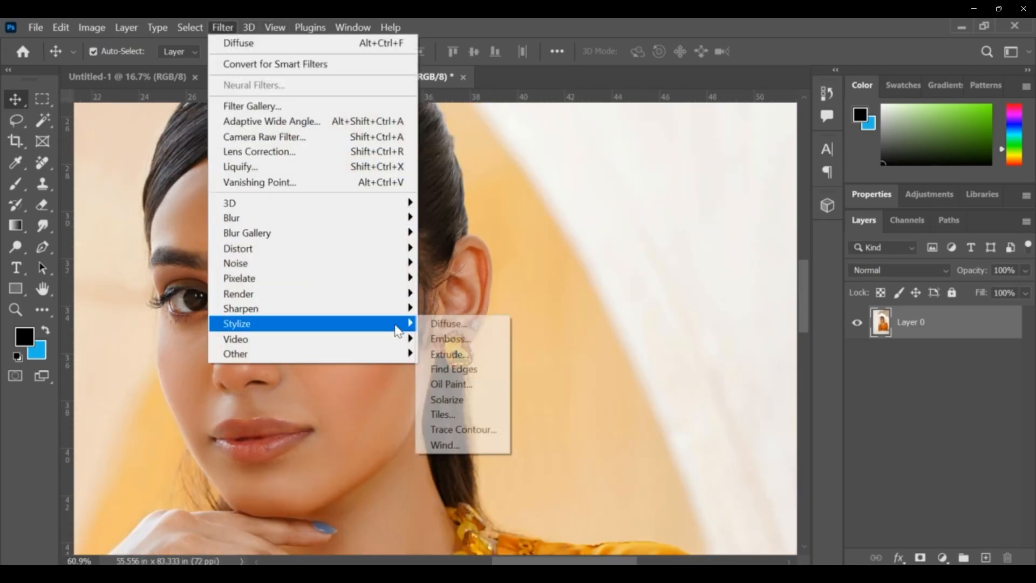
mouse_move(448, 324)
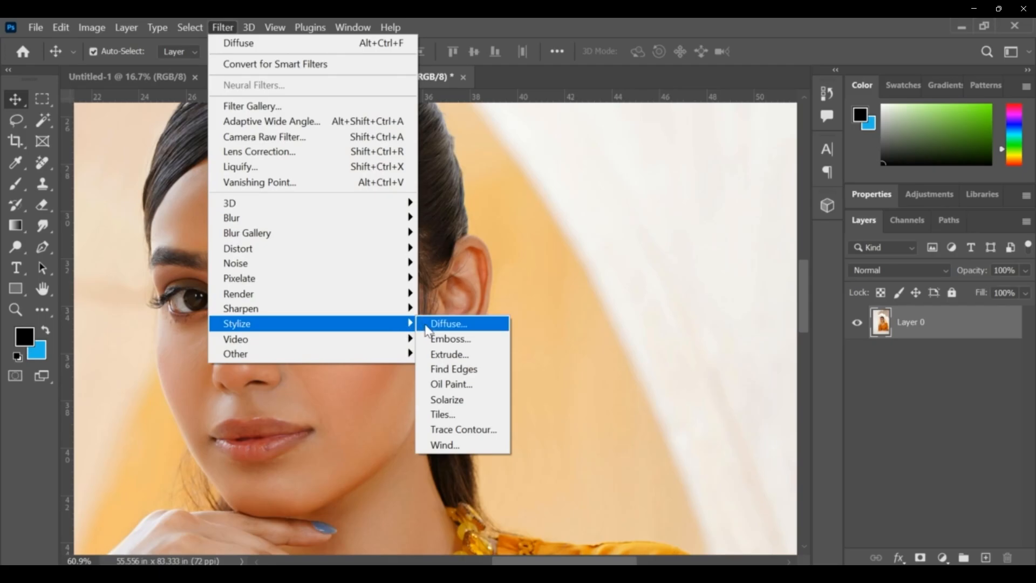
mouse_move(450, 338)
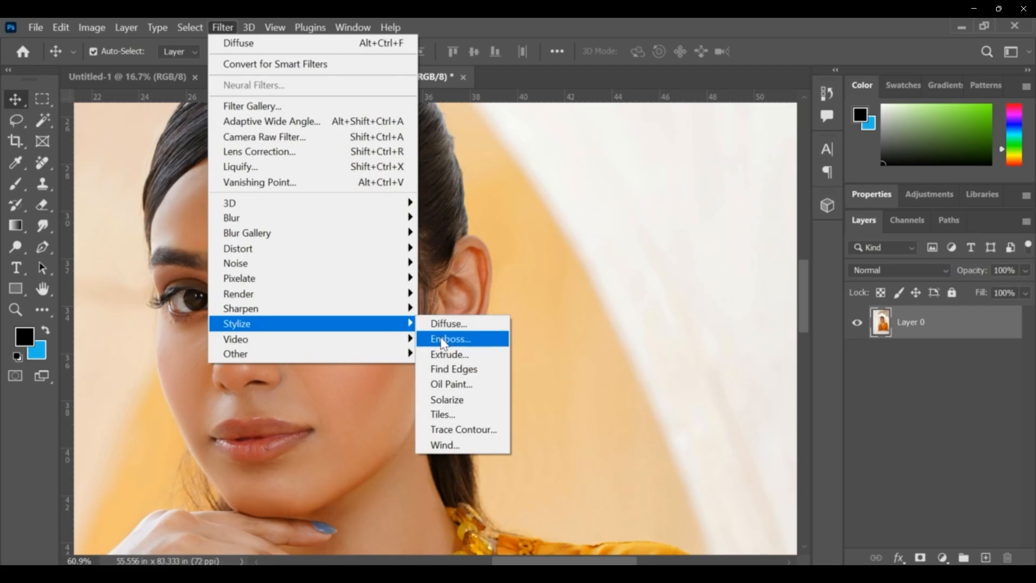
click(450, 338)
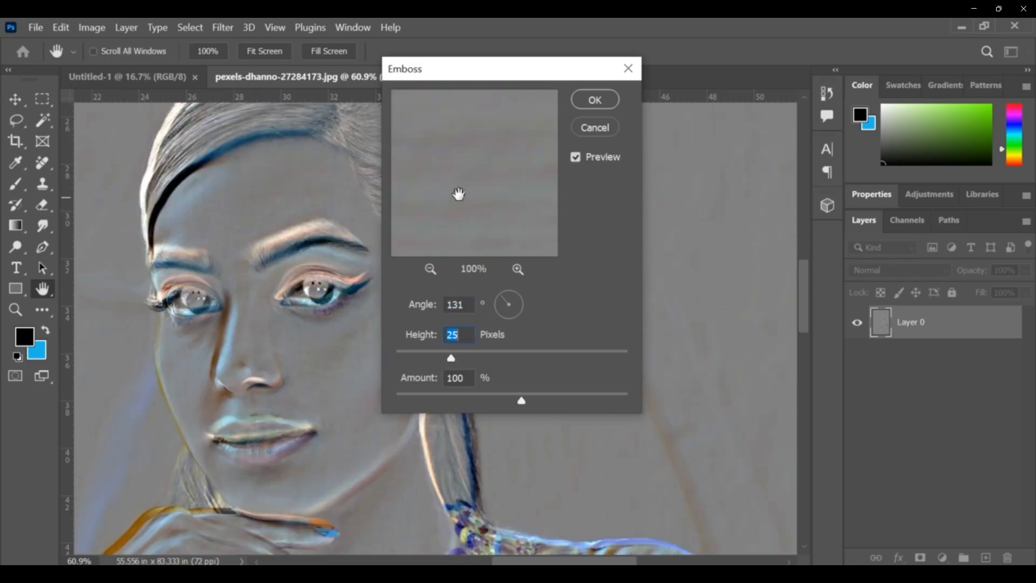
drag(451, 357, 469, 357)
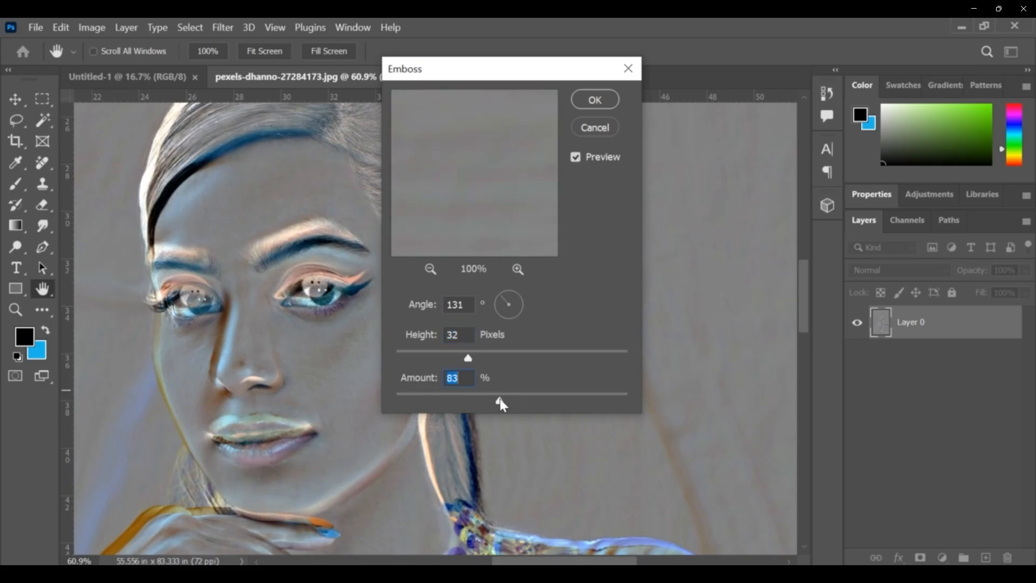
click(594, 100)
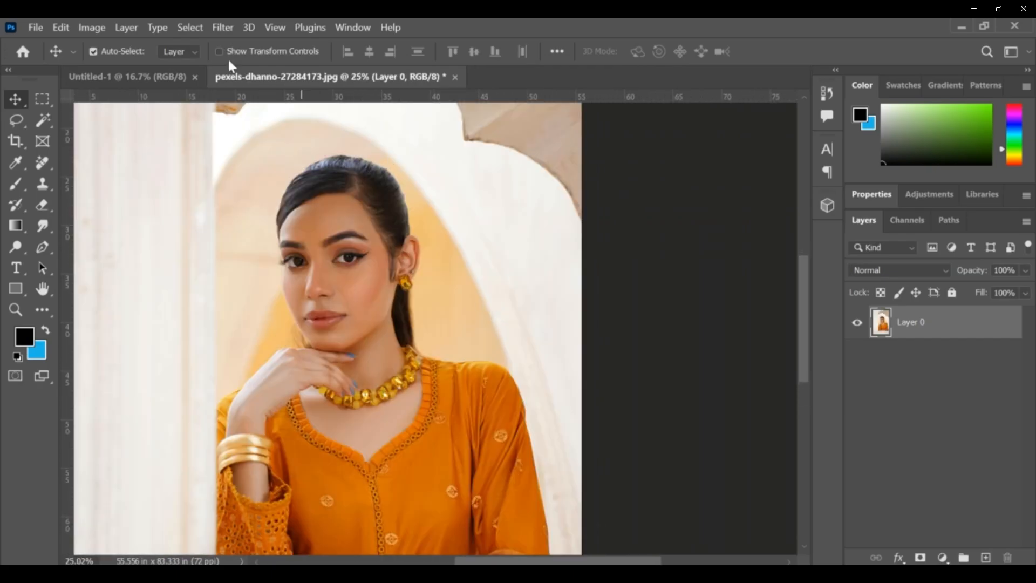
click(223, 27)
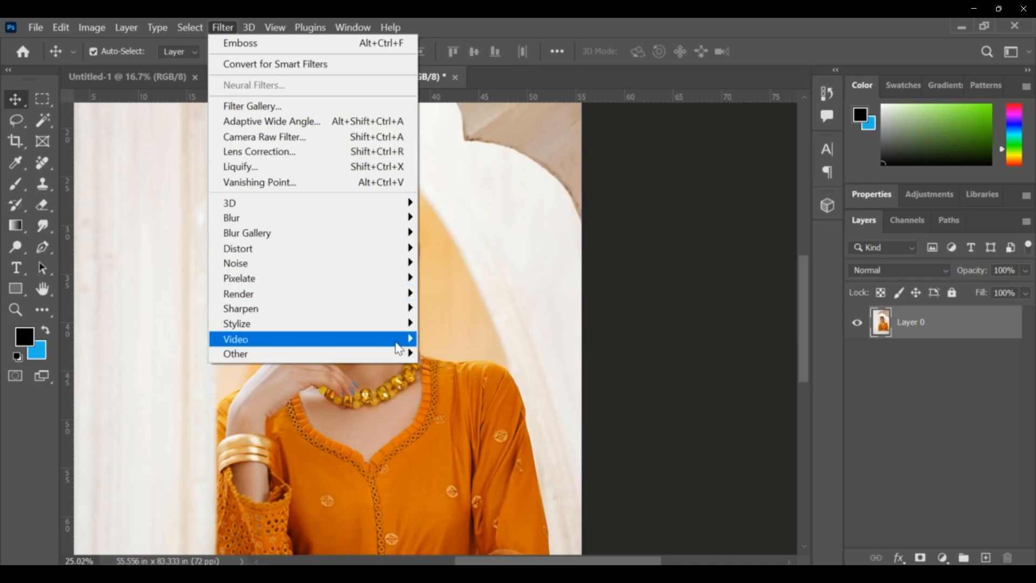
mouse_move(236, 323)
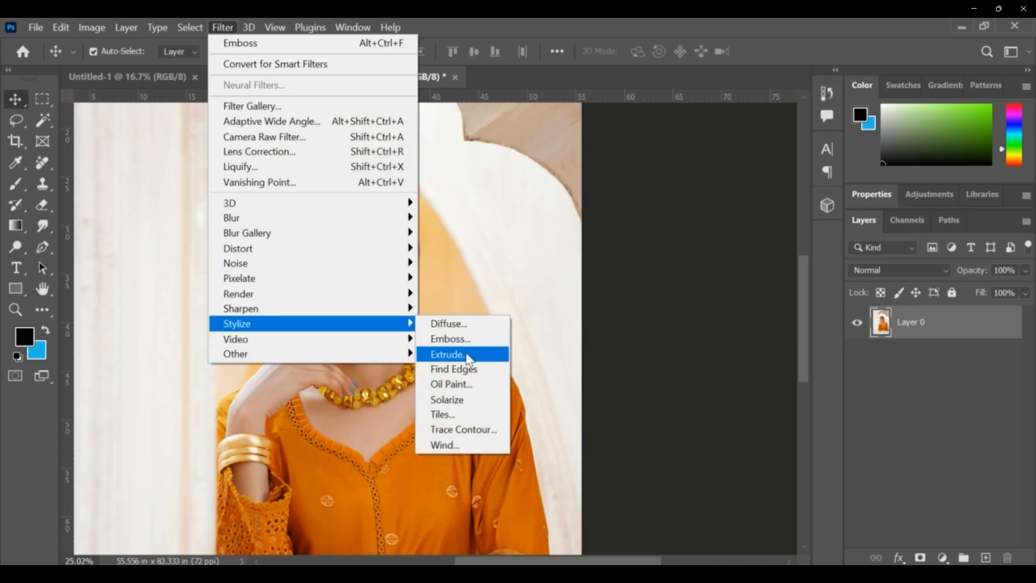
Try the Extrude filter with 30 px size and depth, then cancel it
click(449, 354)
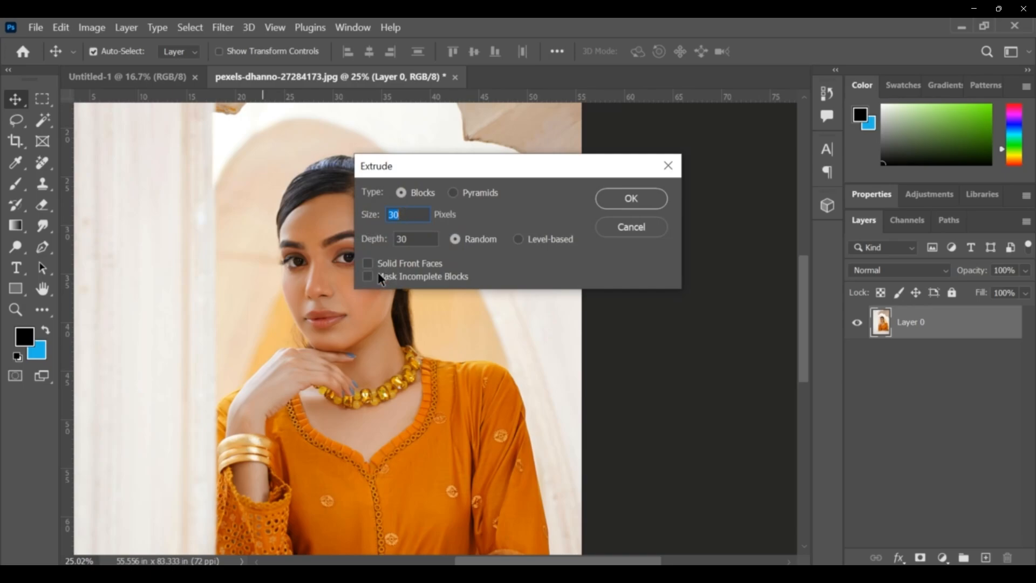
click(368, 264)
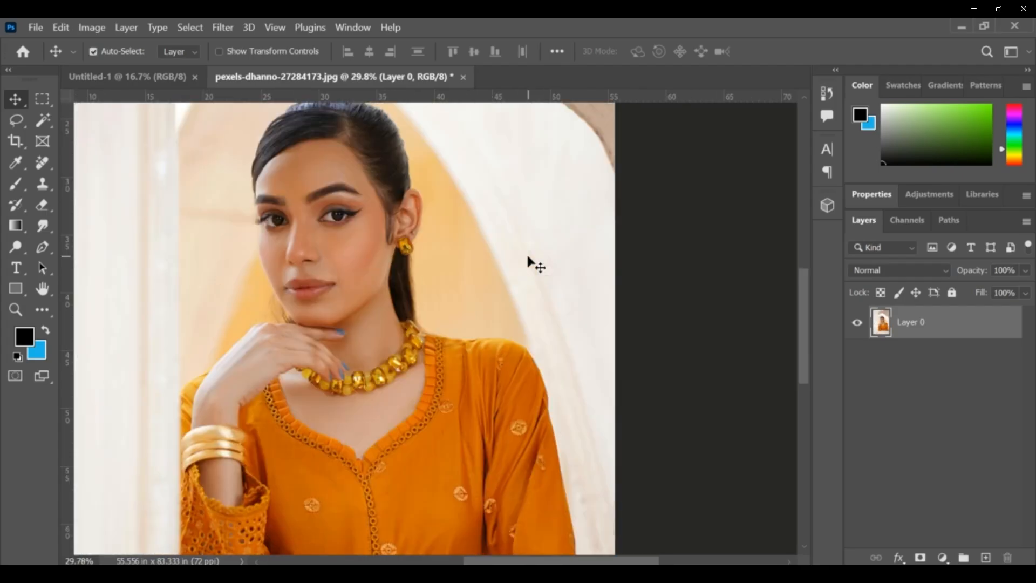
click(222, 27)
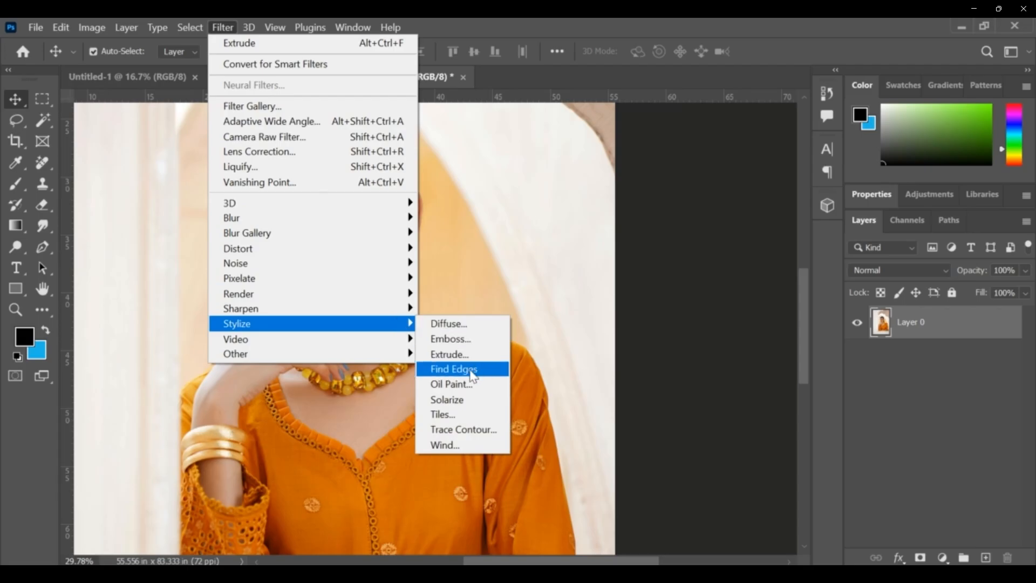
Apply Find Edges to the portrait, then undo it
click(453, 369)
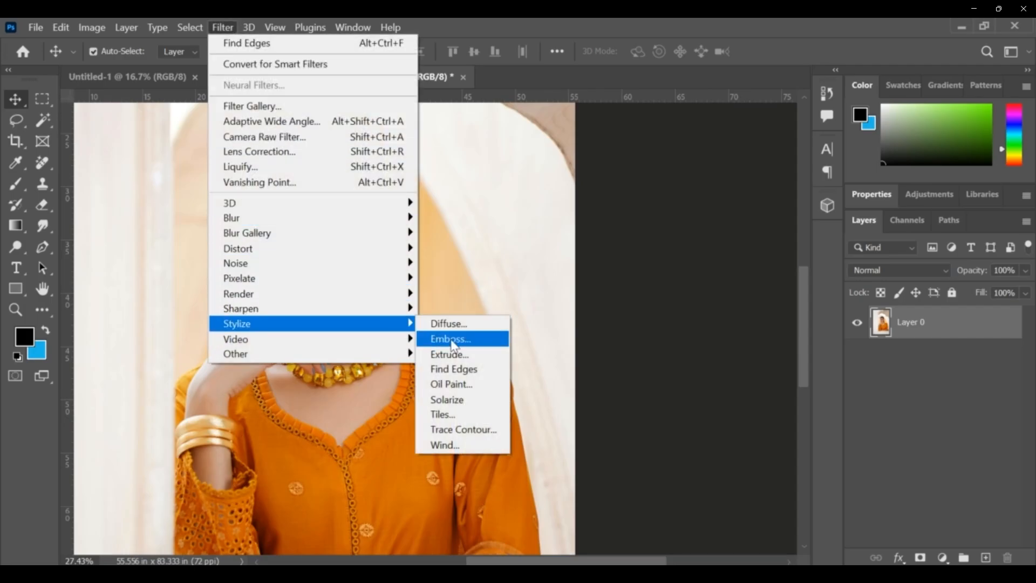
mouse_move(475, 385)
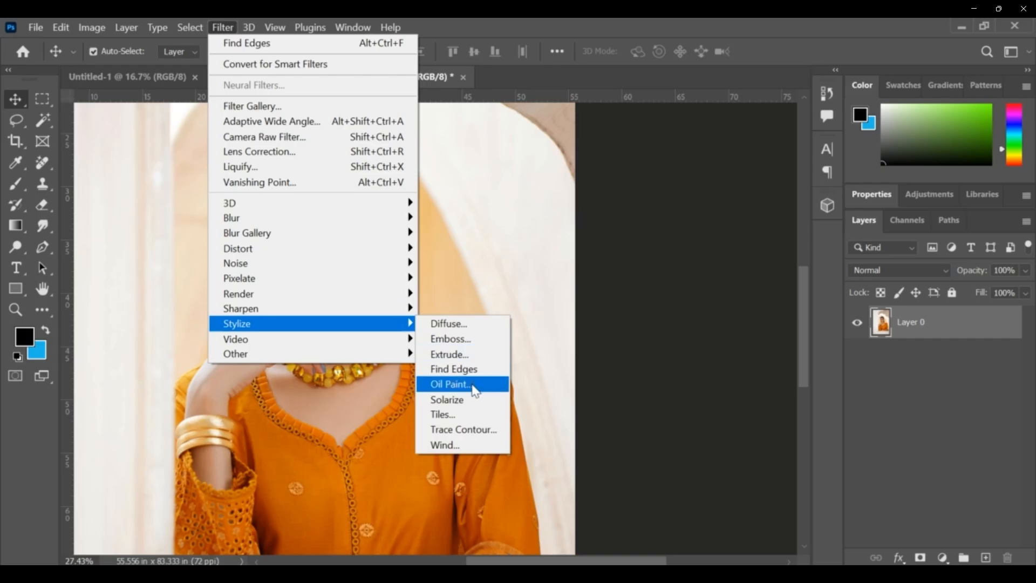
Apply Oil Paint with Stylization 4.0, Scale 3.8 and Shine 2.7
click(448, 384)
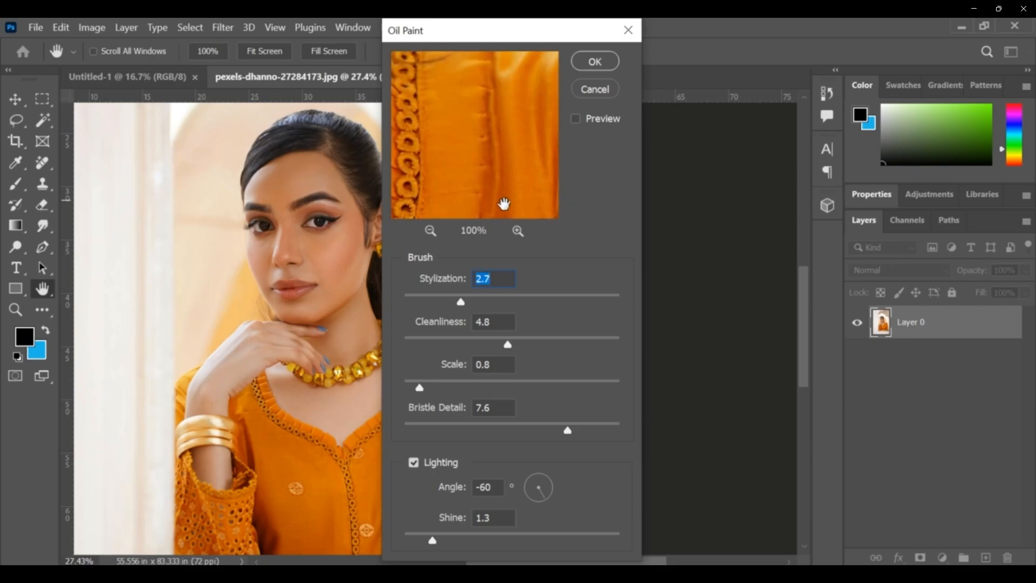
drag(506, 203, 471, 141)
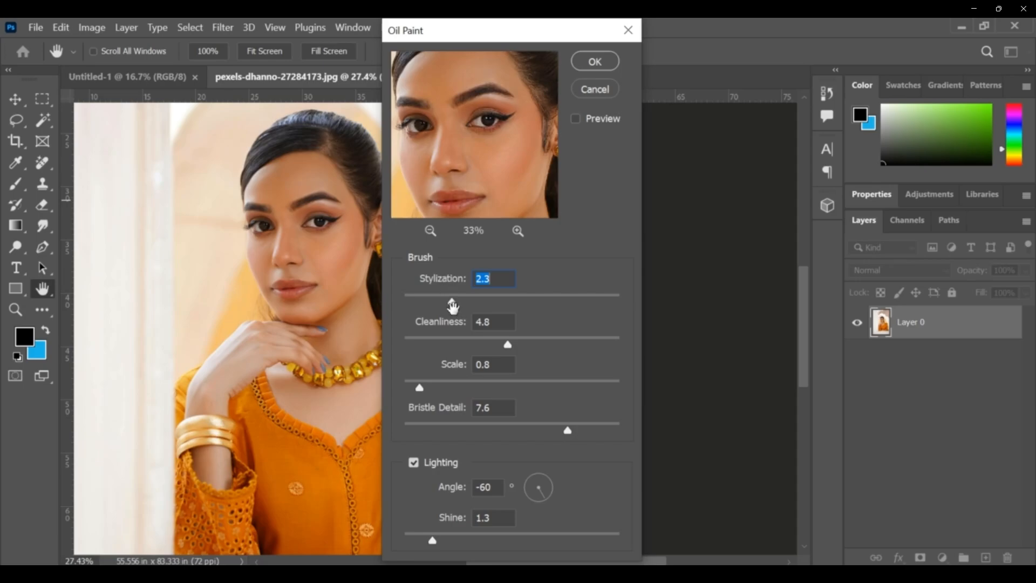
mouse_move(486, 300)
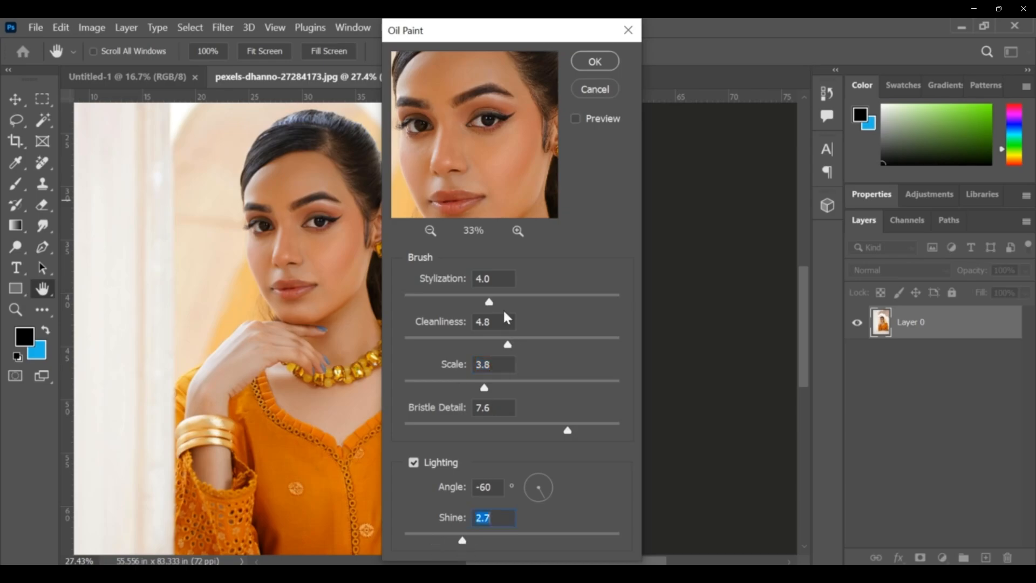
mouse_move(494, 315)
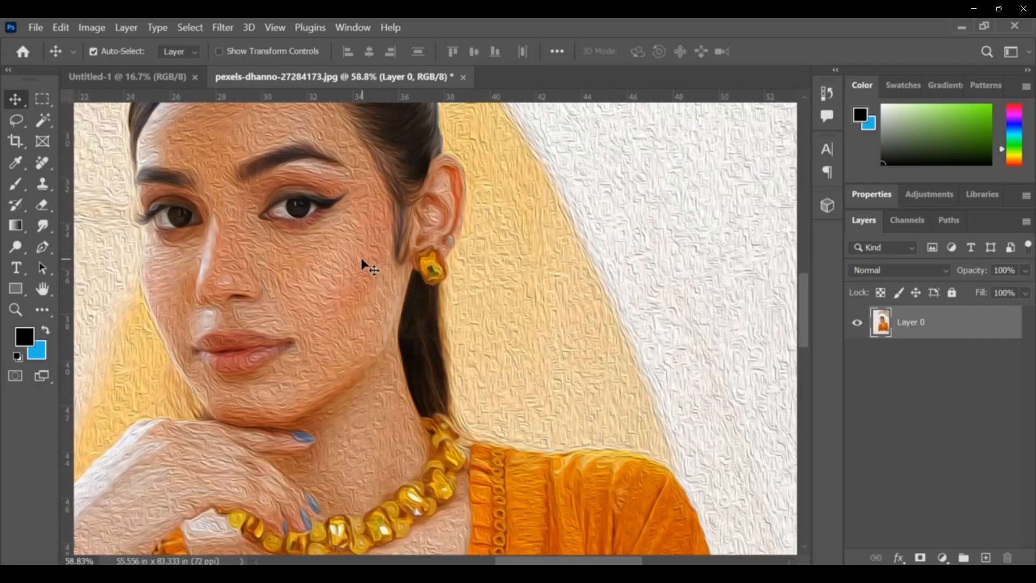
click(15, 226)
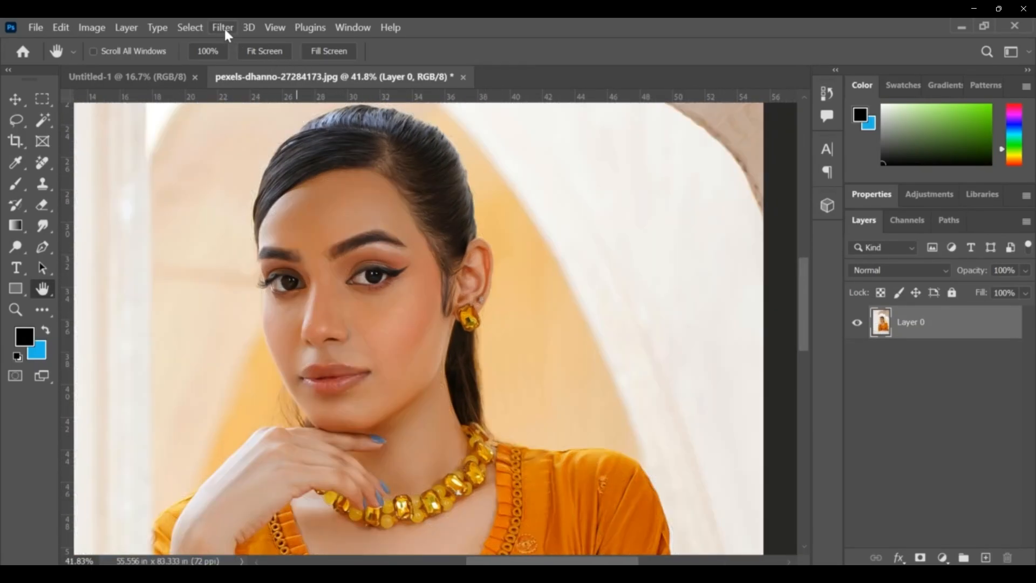
Briefly apply Solarize, undo it, and open the Tiles settings
click(223, 27)
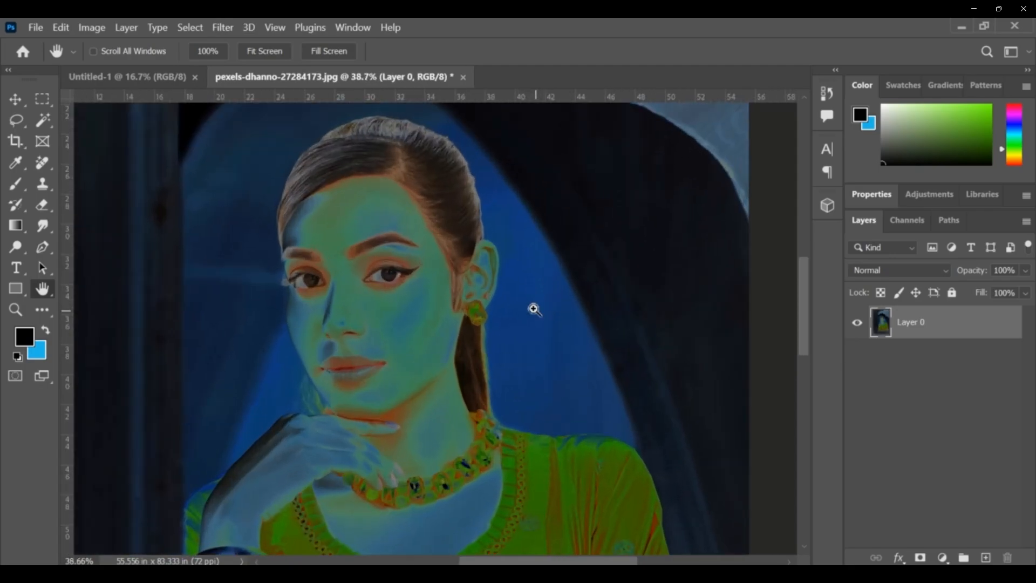
click(223, 27)
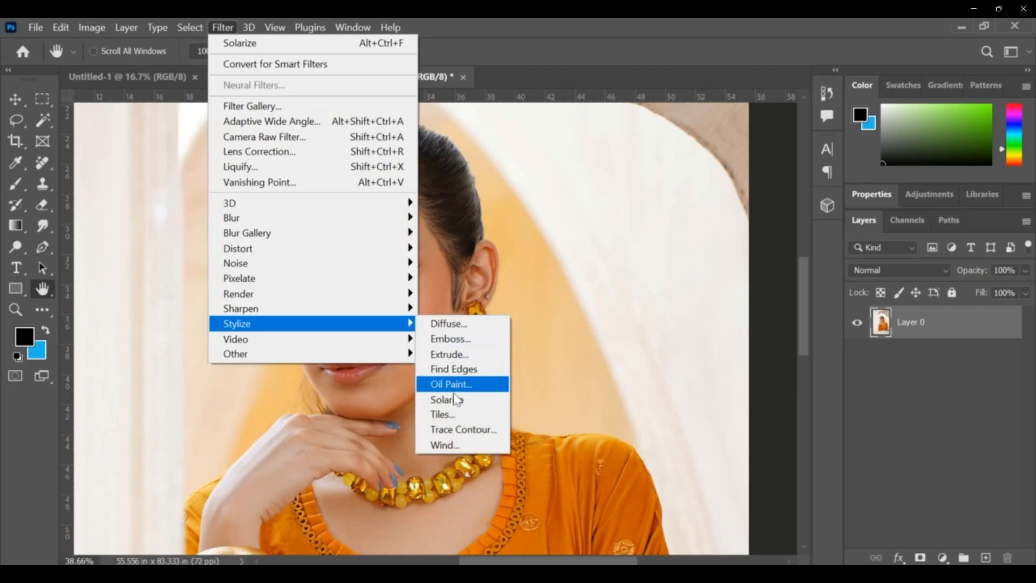
click(442, 414)
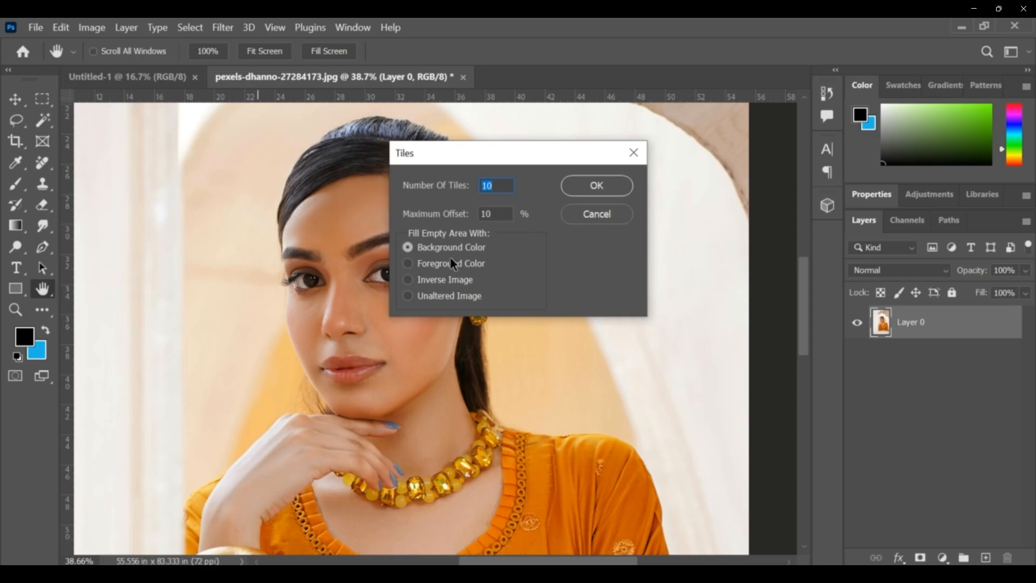
Apply Tiles with gaps filled by the background colour
click(407, 262)
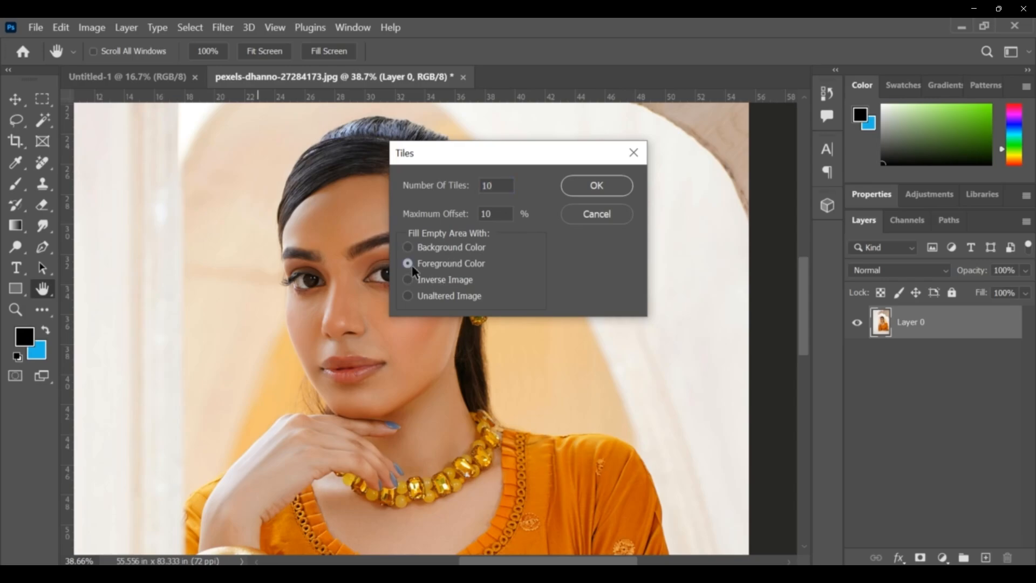
click(407, 247)
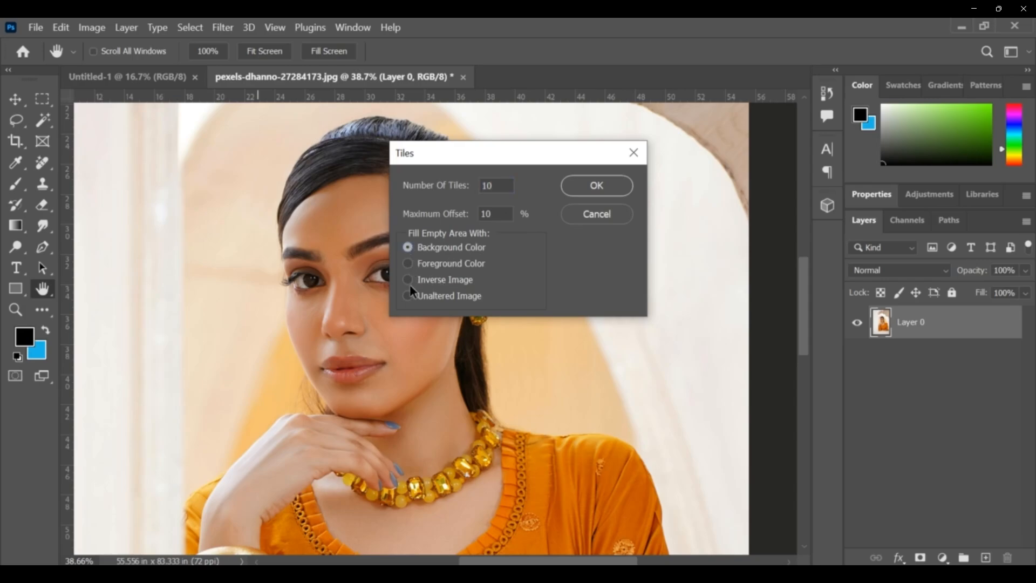
click(407, 280)
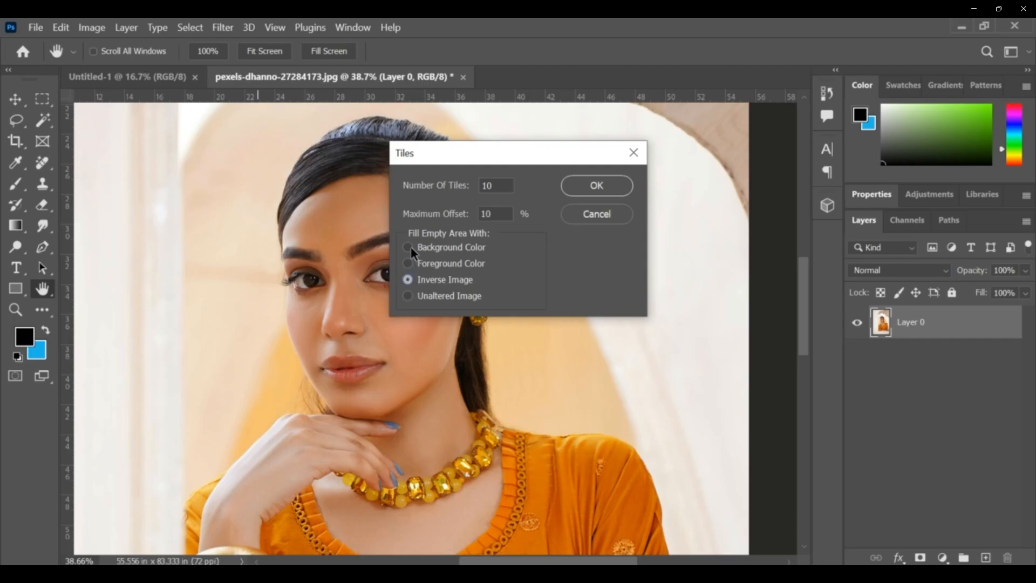
click(594, 186)
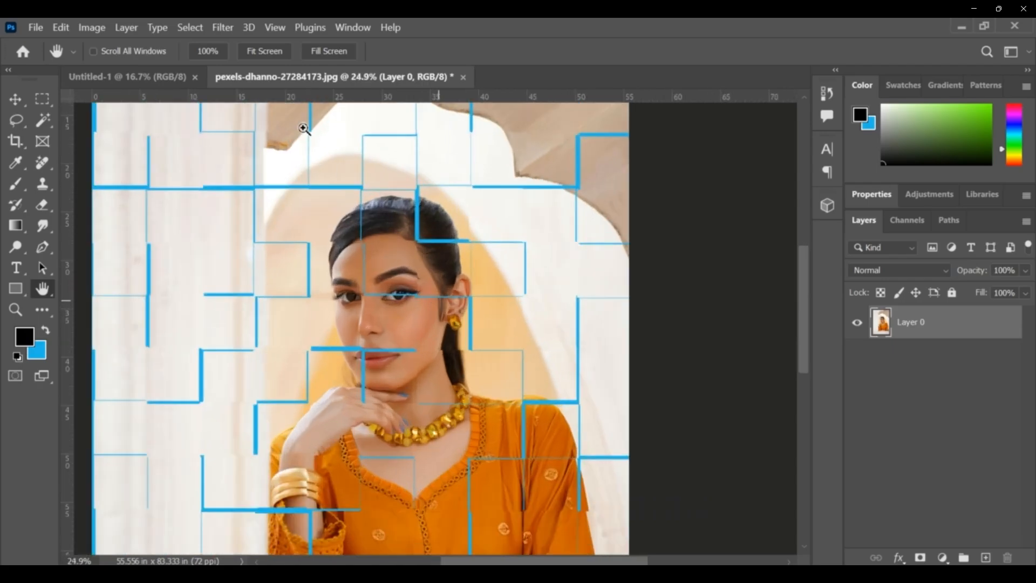
click(222, 27)
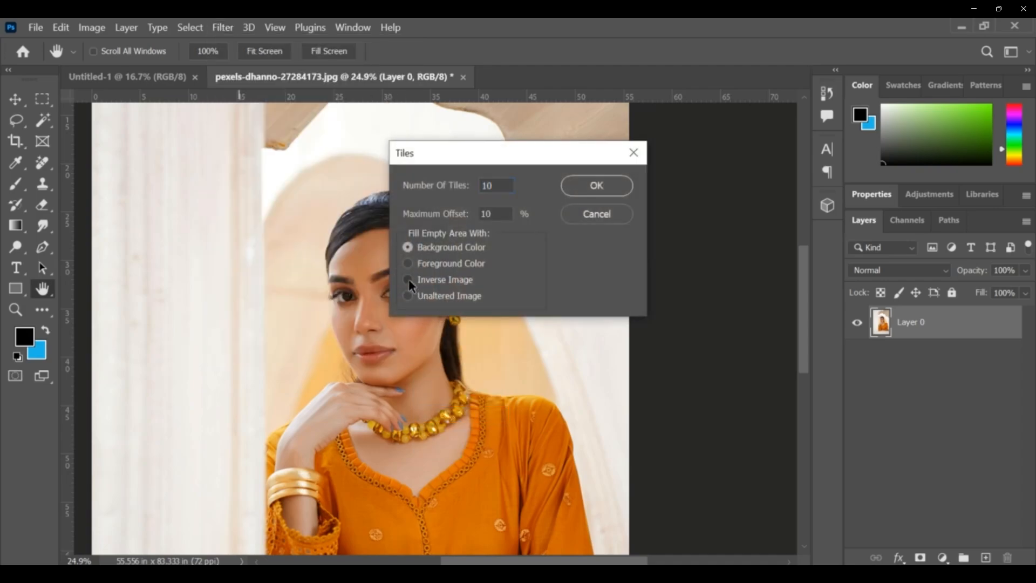
Reapply Tiles with inverted-image gaps, then undo the effect
click(408, 264)
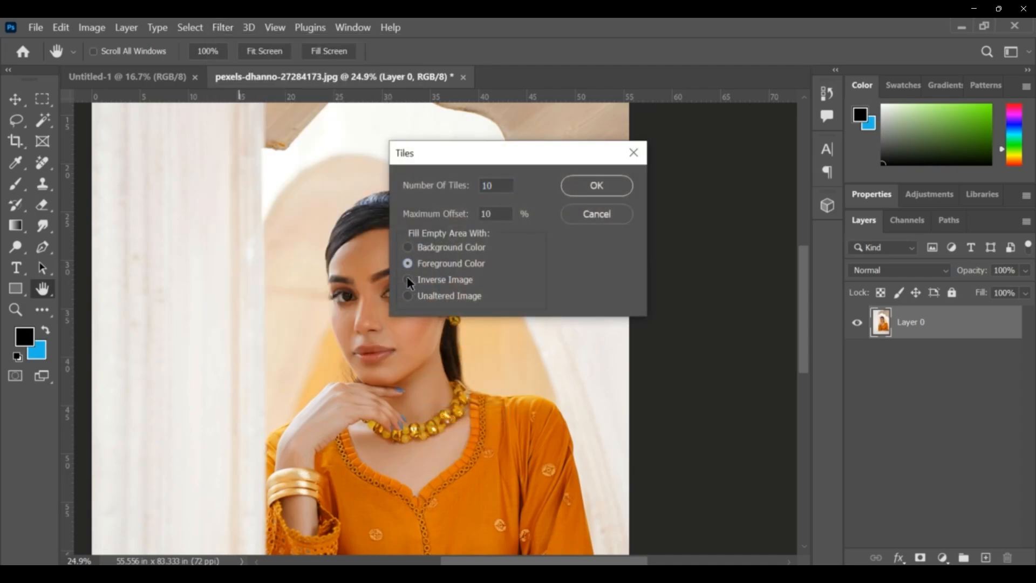
click(407, 279)
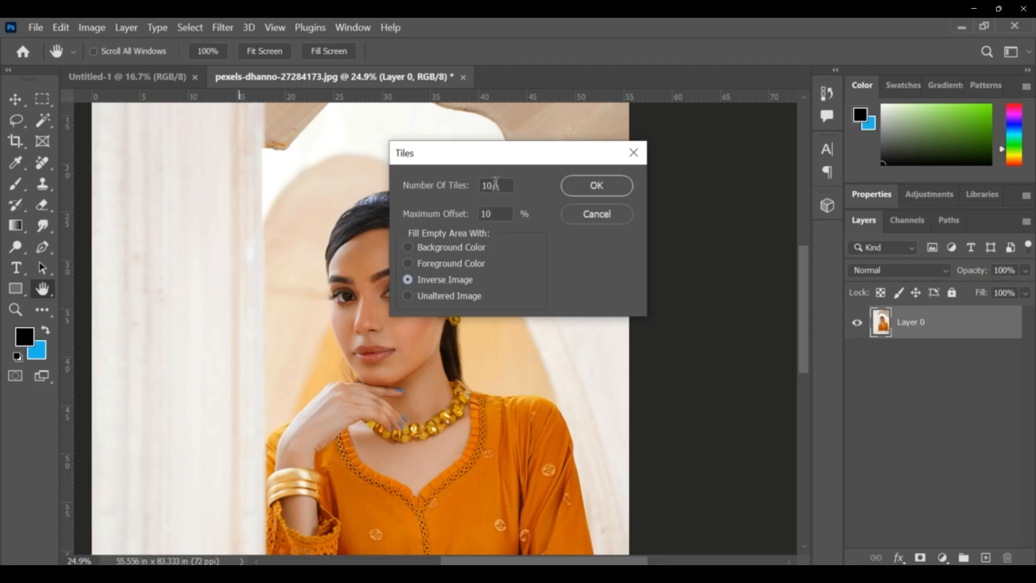
click(595, 185)
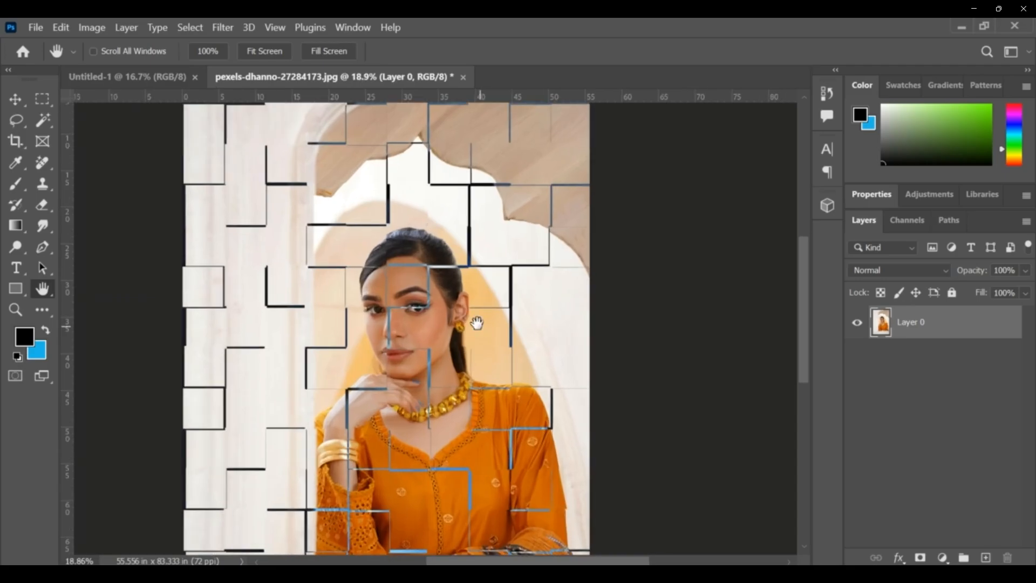
click(223, 27)
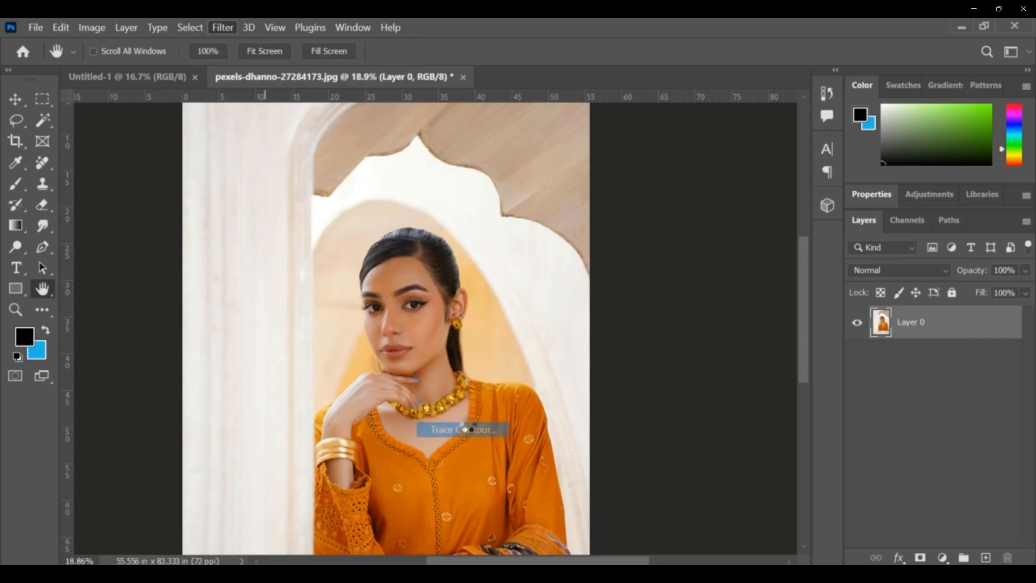
click(462, 429)
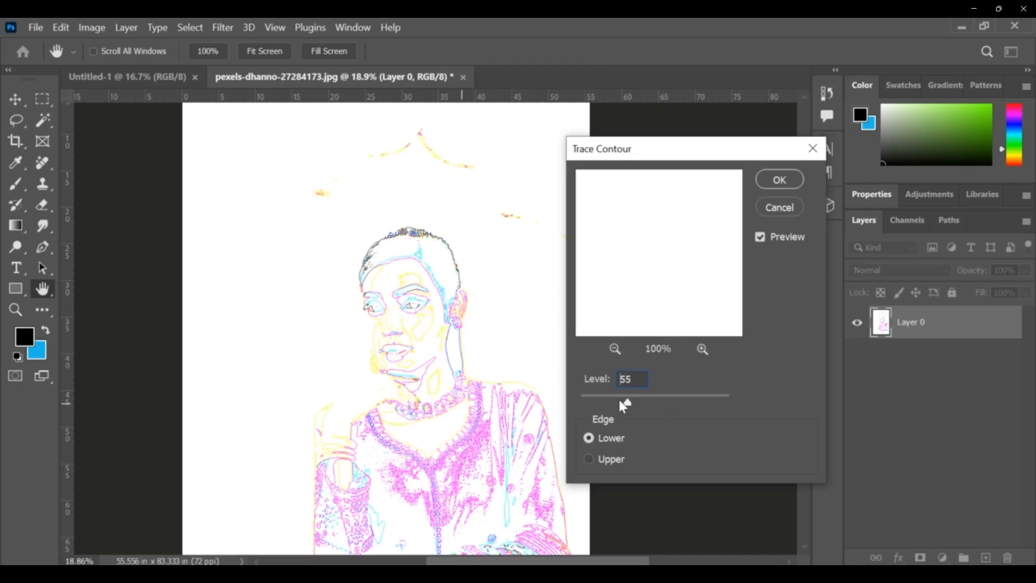
drag(624, 397, 616, 402)
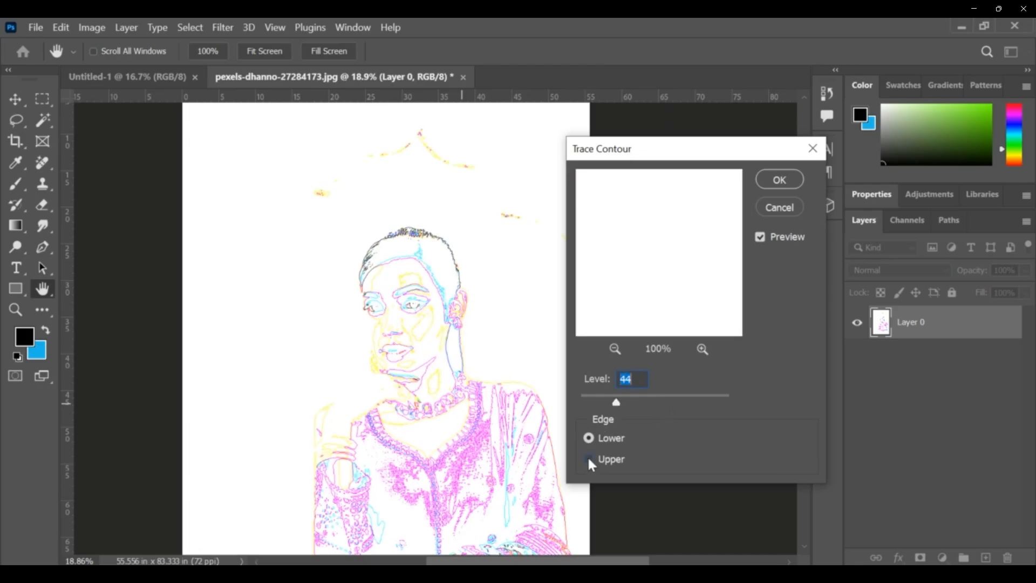
click(589, 459)
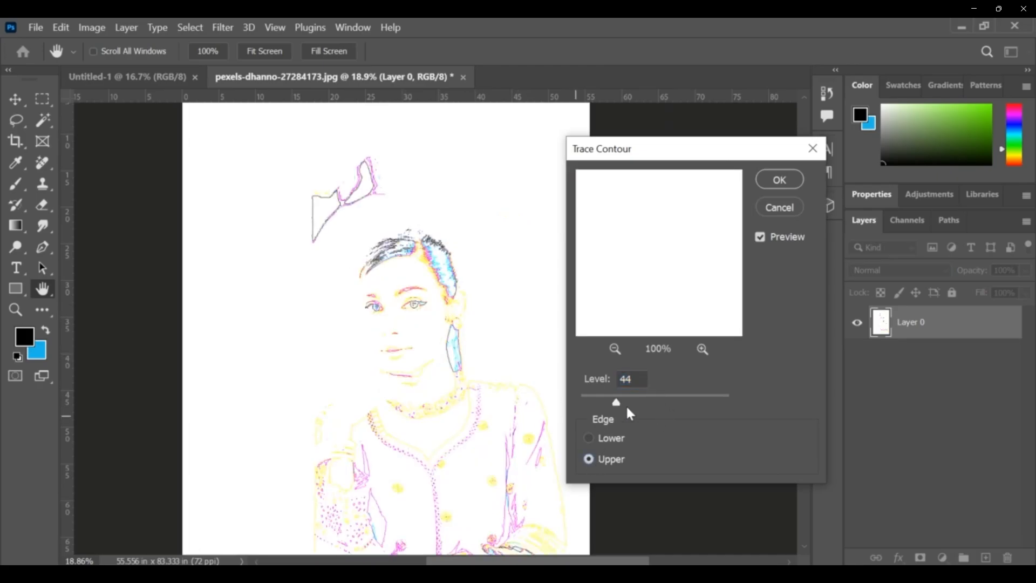
drag(616, 401, 636, 402)
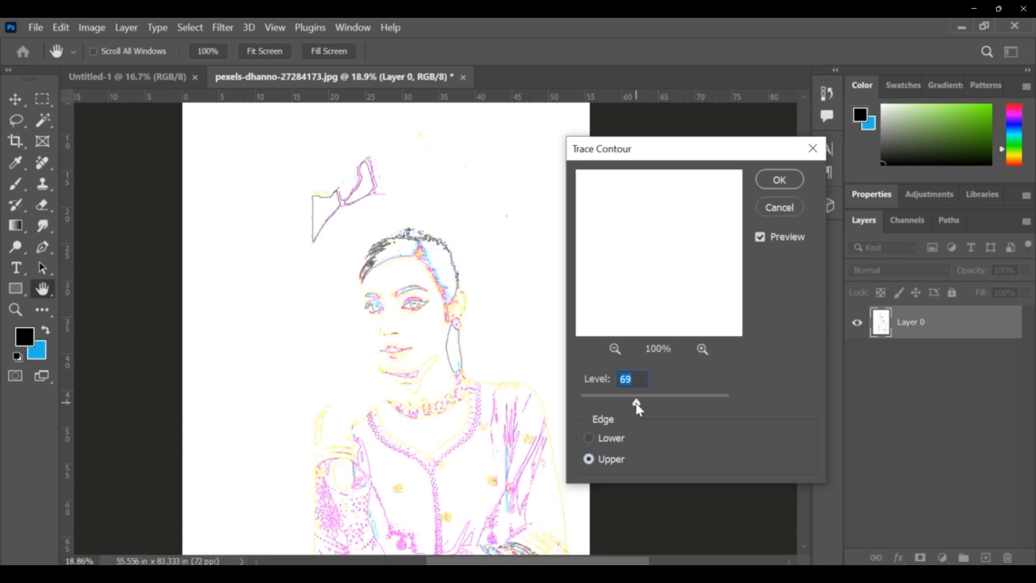
click(778, 179)
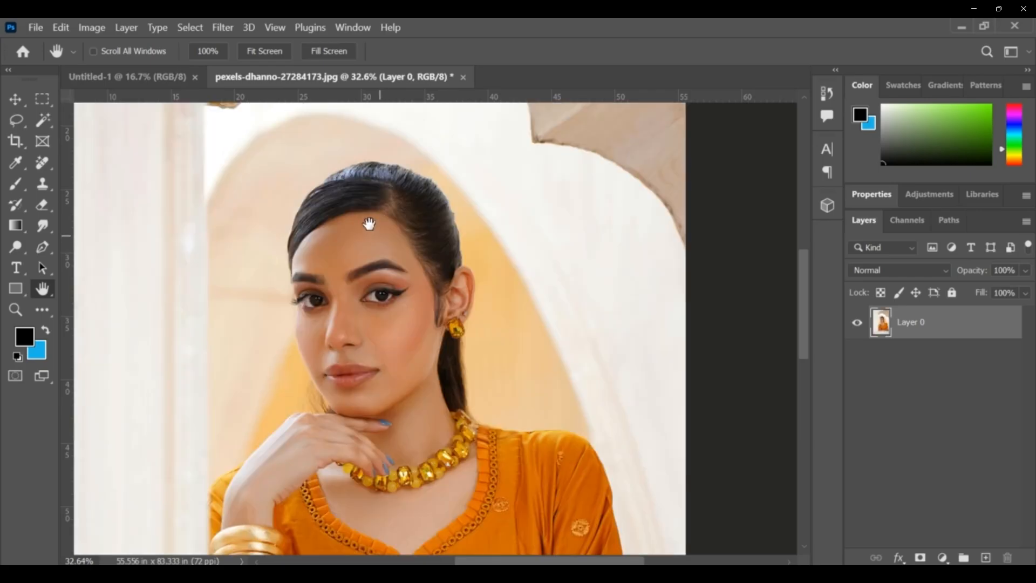
Open the Wind settings and set the direction From the Left
click(221, 27)
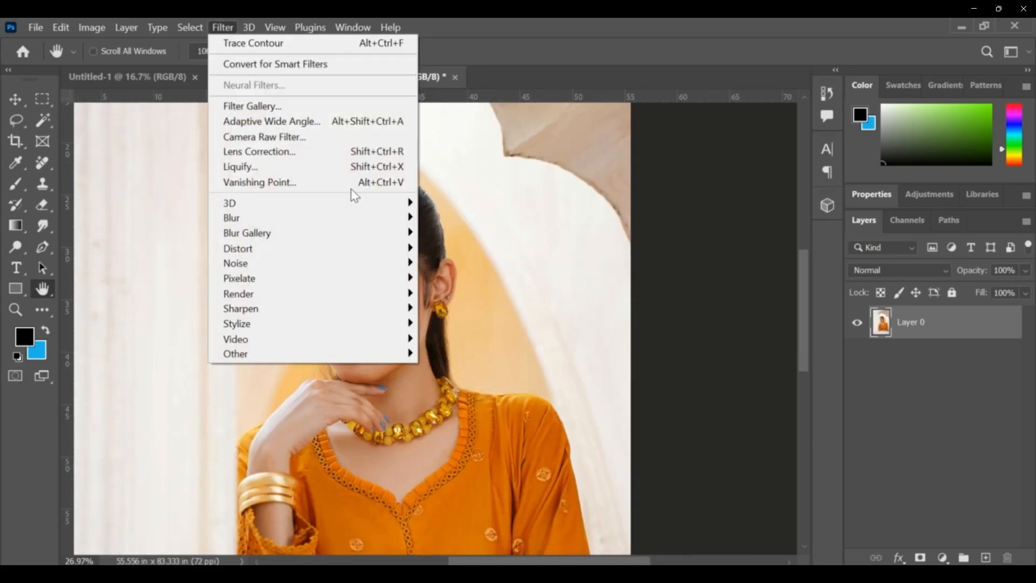
mouse_move(236, 324)
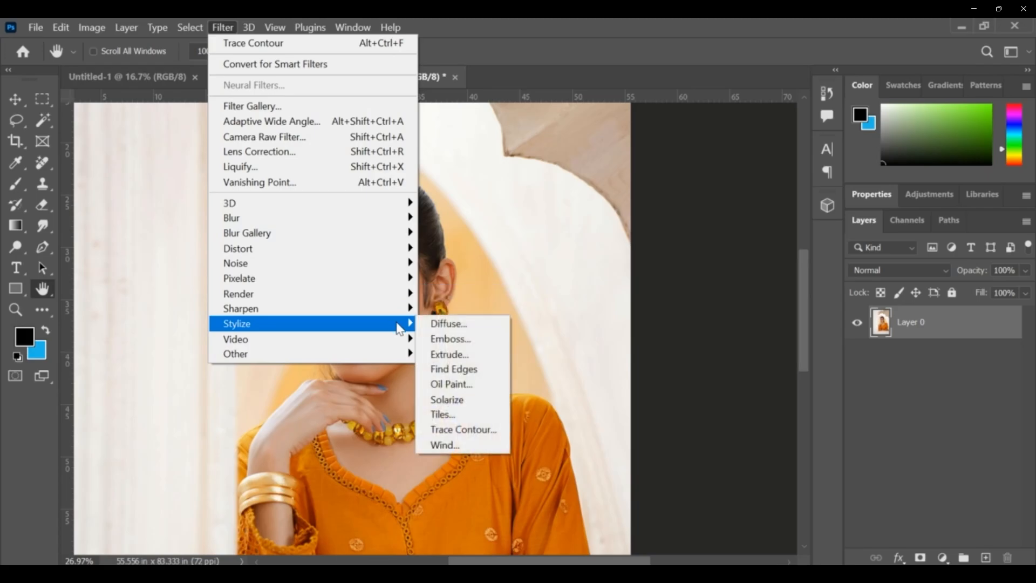
click(444, 445)
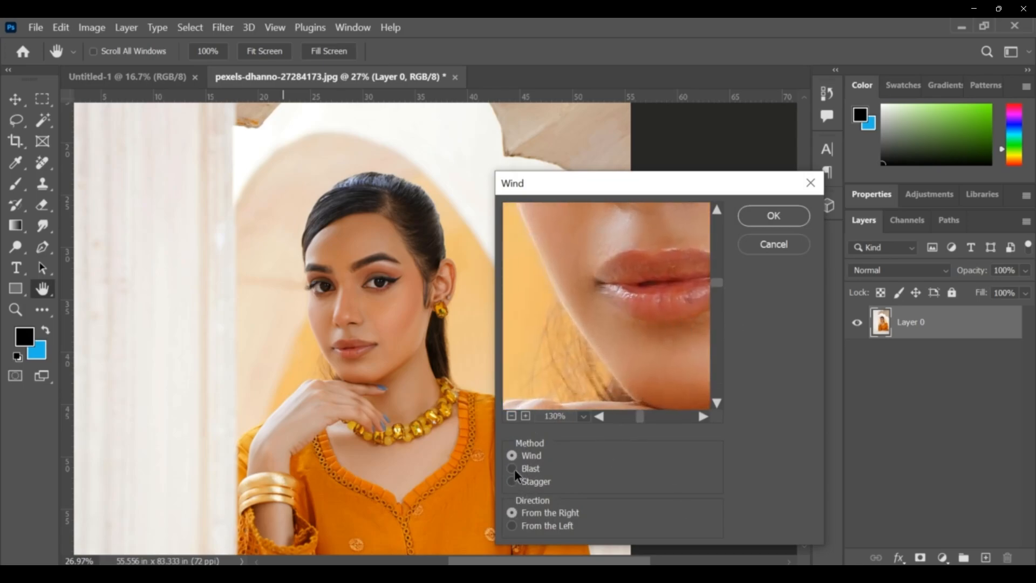
click(511, 469)
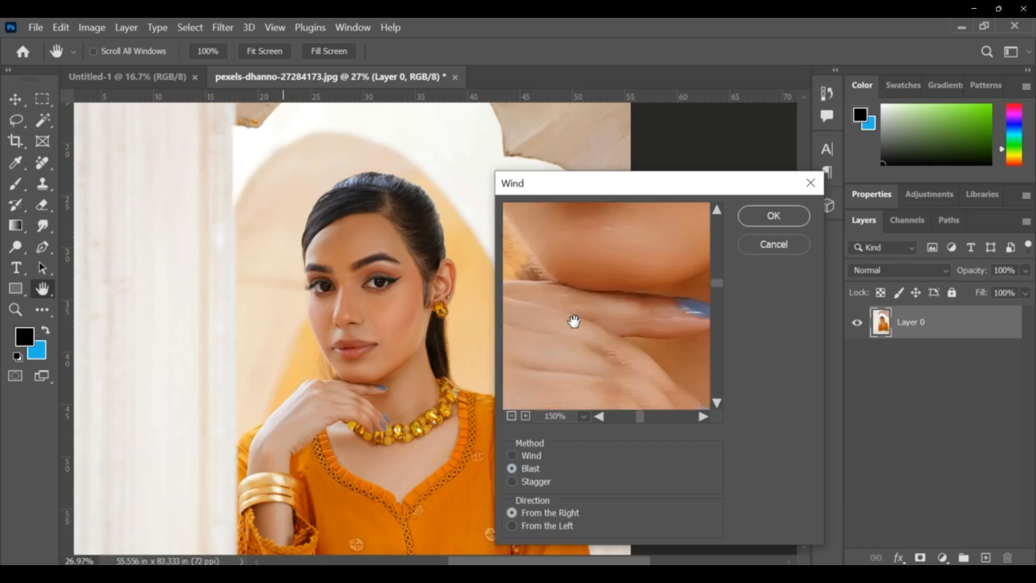
drag(574, 322, 618, 342)
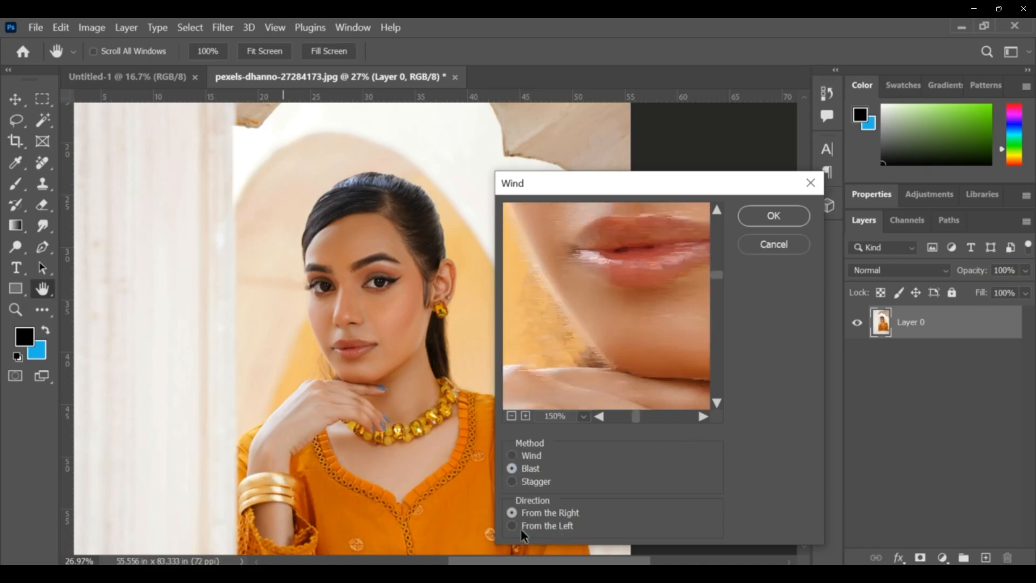
click(512, 525)
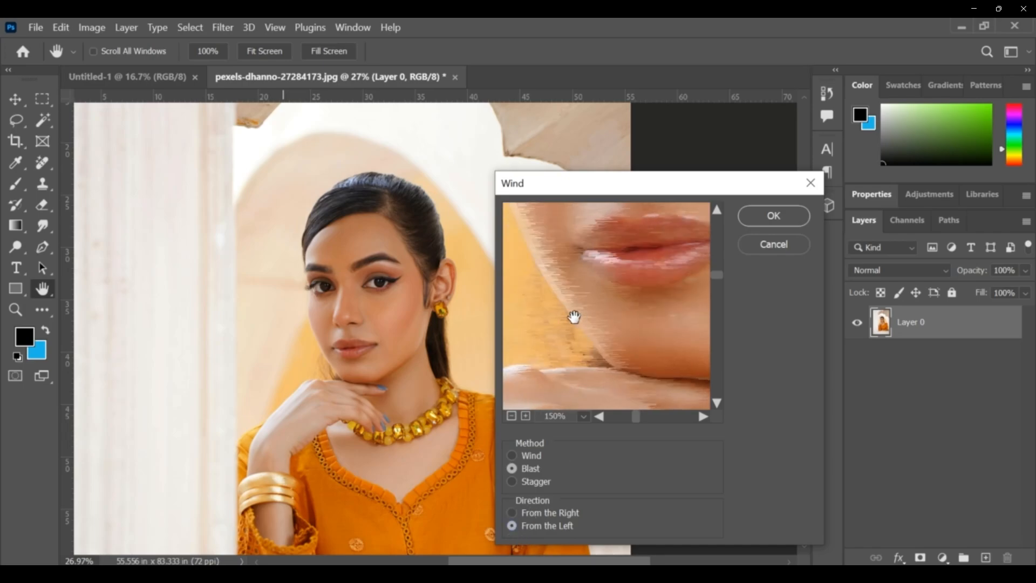
mouse_move(591, 430)
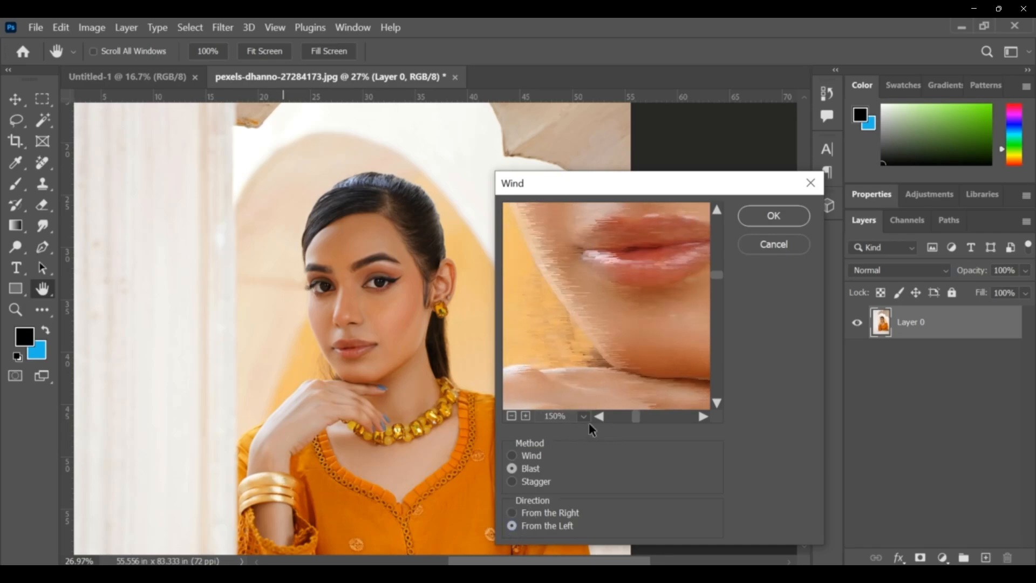
Switch the Wind method to Stagger, apply it, and inspect the facial streaks
click(583, 416)
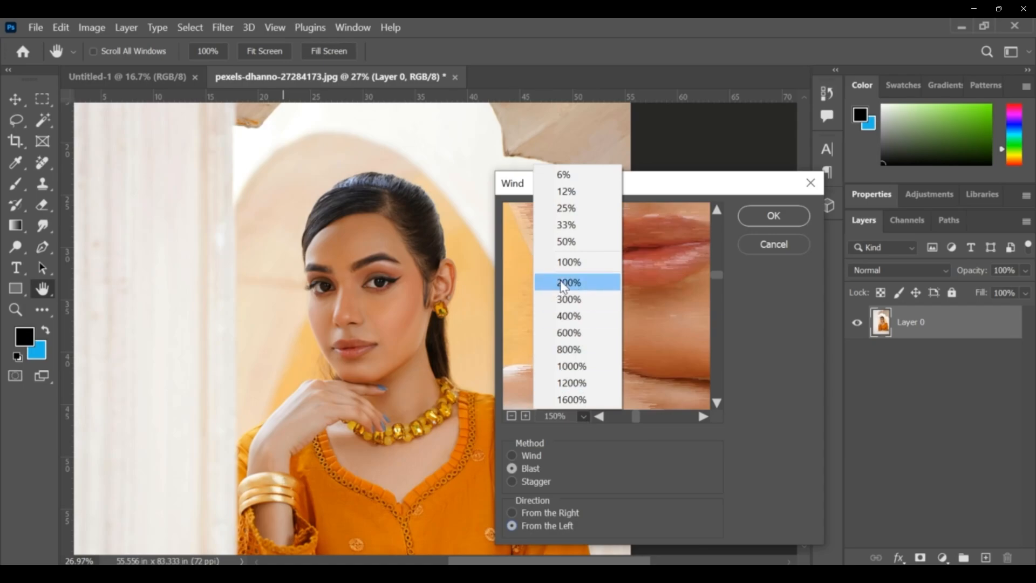
click(568, 283)
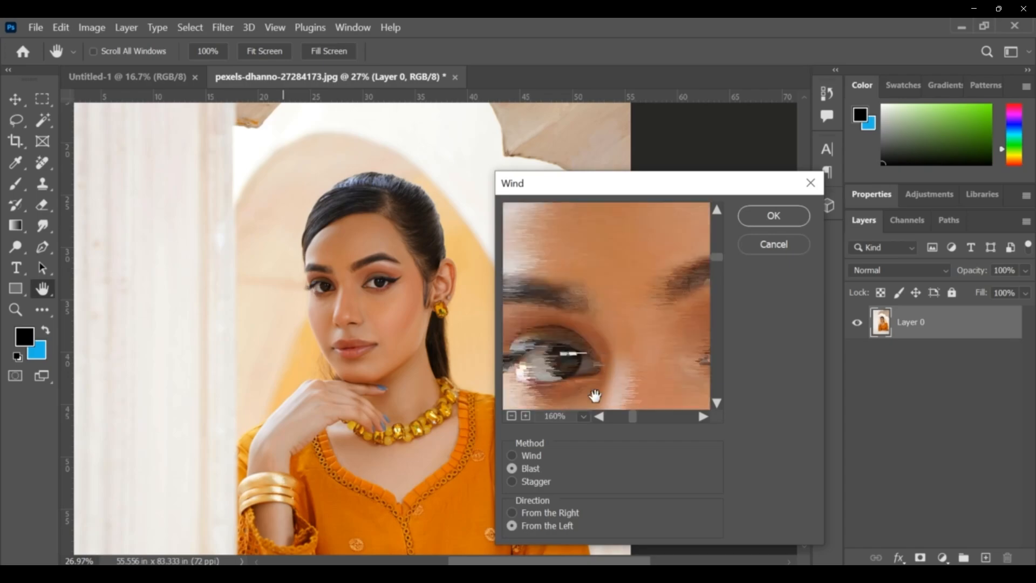
click(512, 418)
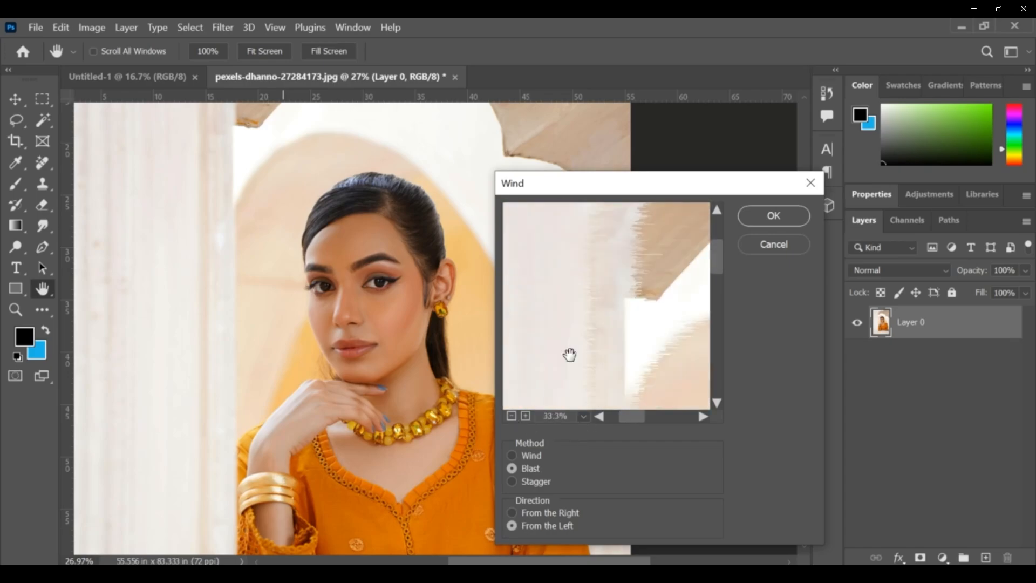
drag(570, 355, 506, 359)
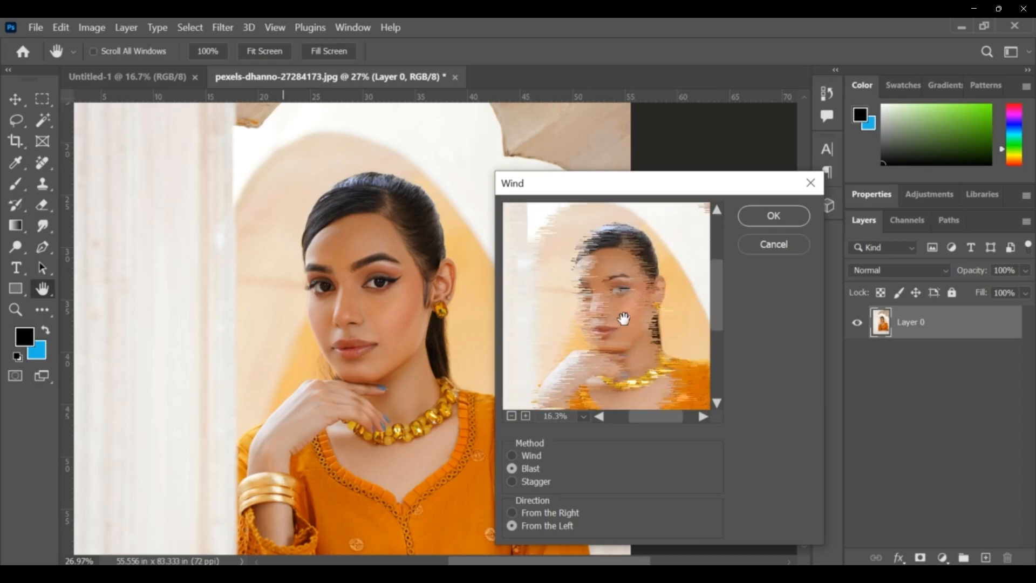
click(512, 483)
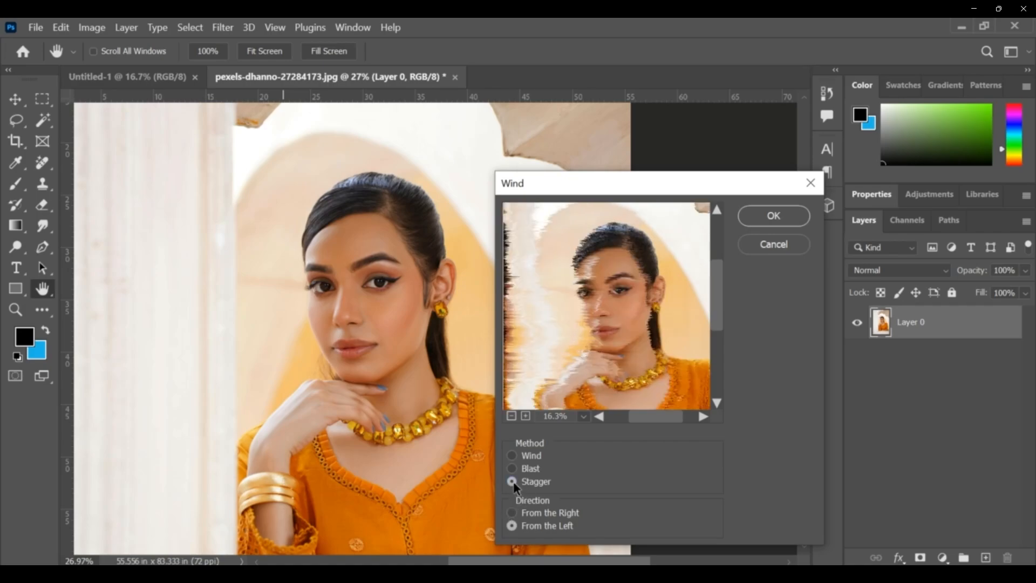
click(772, 215)
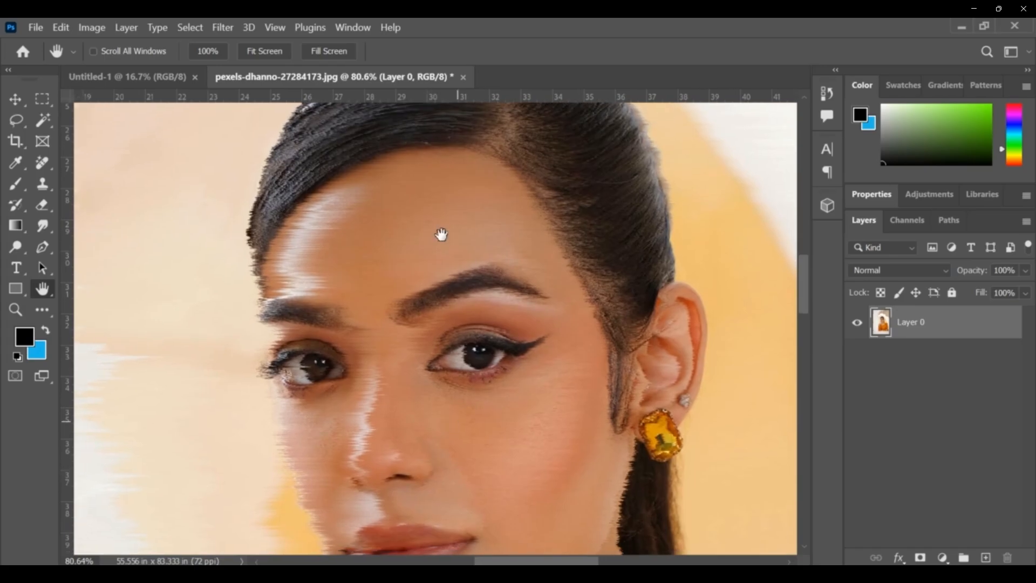
drag(442, 235, 372, 252)
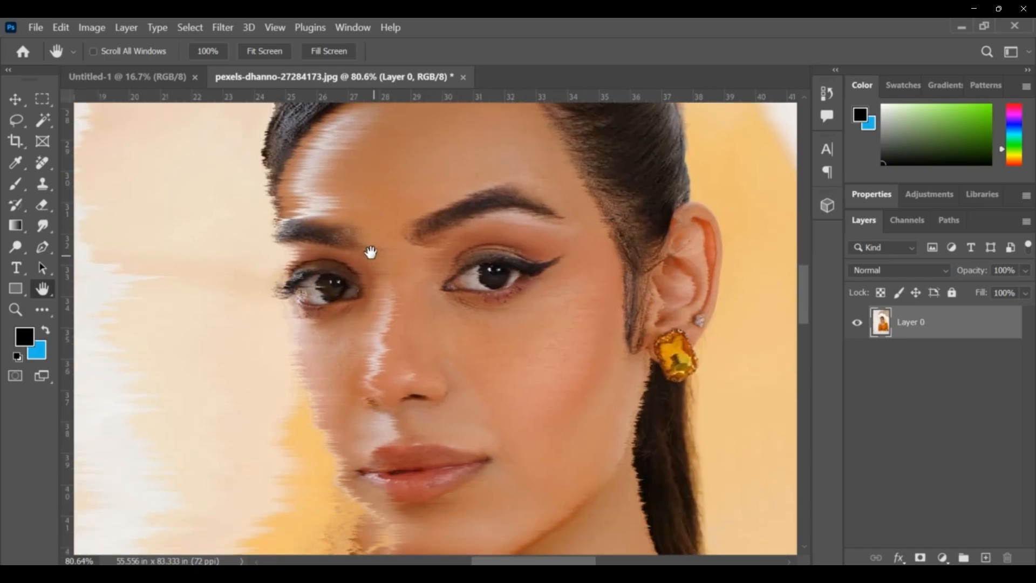
mouse_move(436, 308)
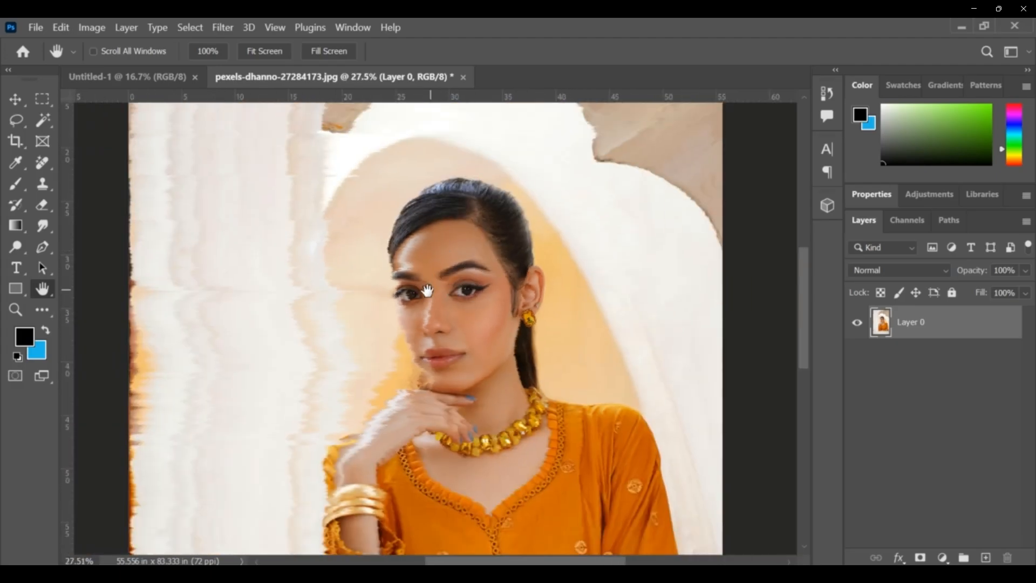
mouse_move(391, 385)
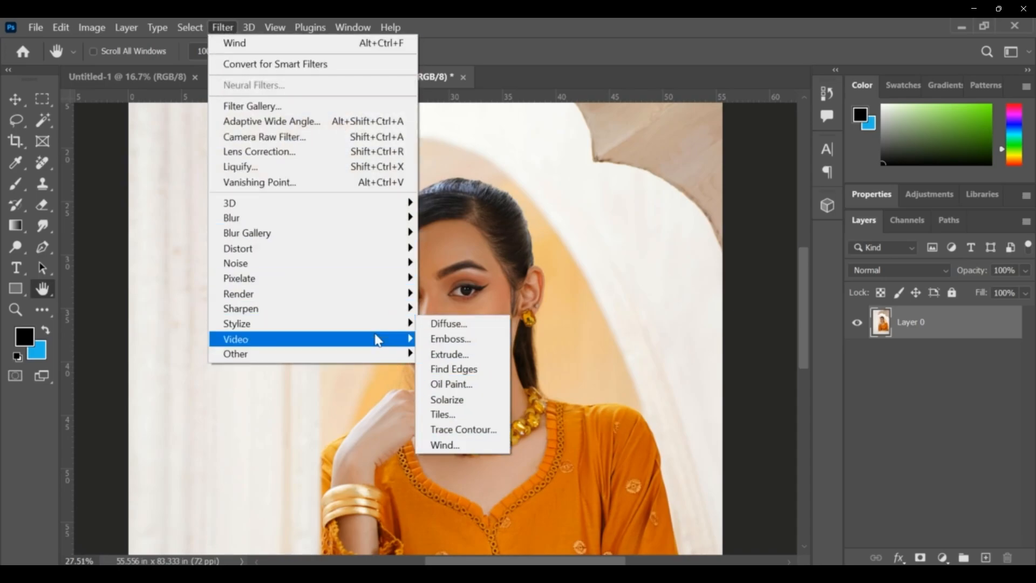
Apply Filter > Video > De-Interlace to the portrait, eliminating even lines
click(442, 444)
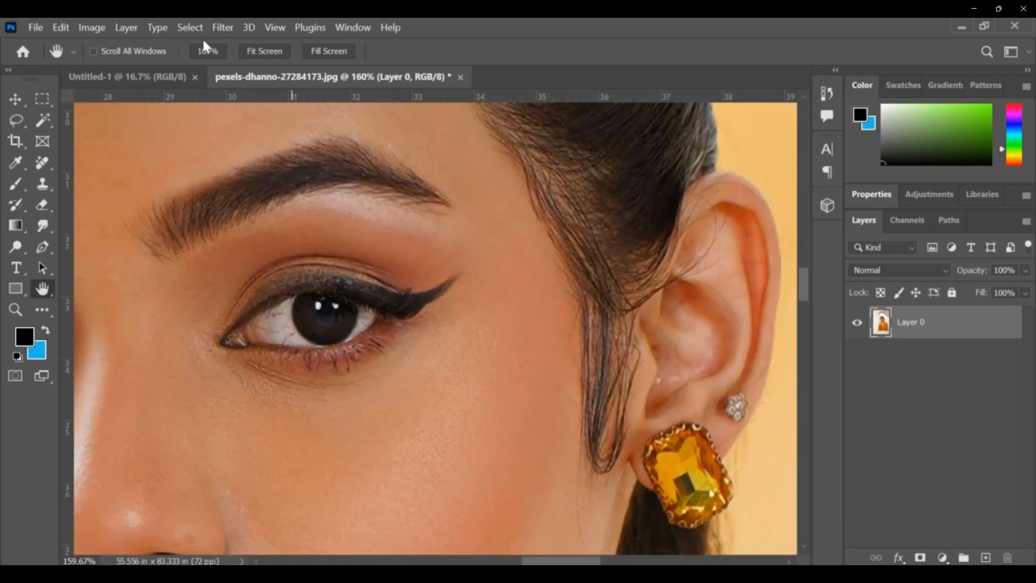
click(222, 27)
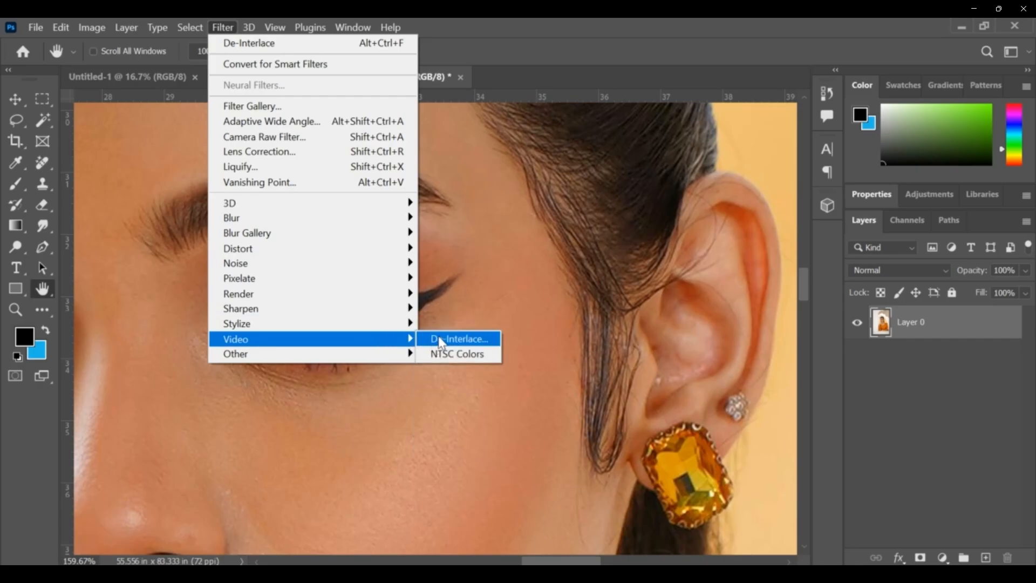
click(459, 339)
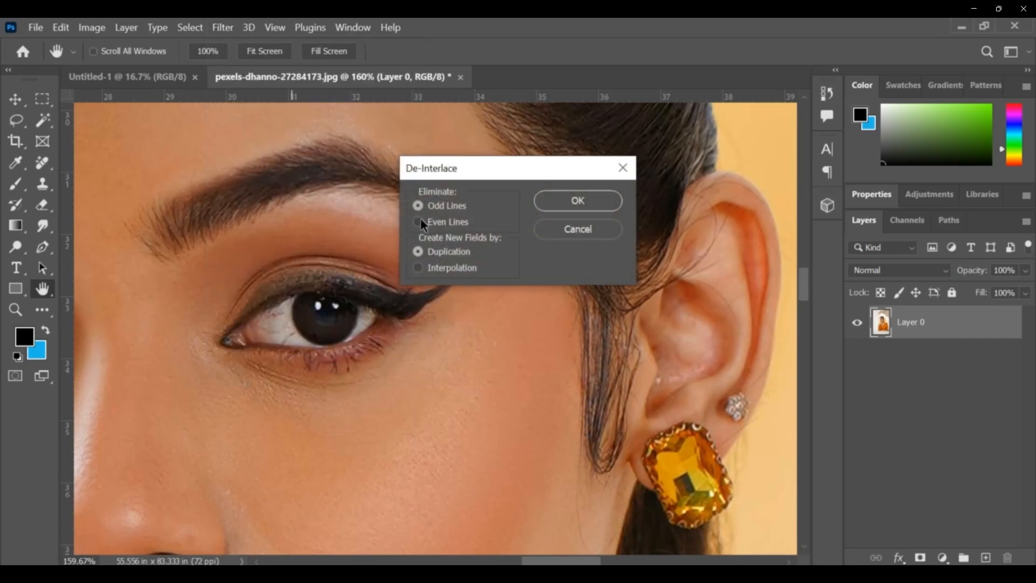
click(417, 222)
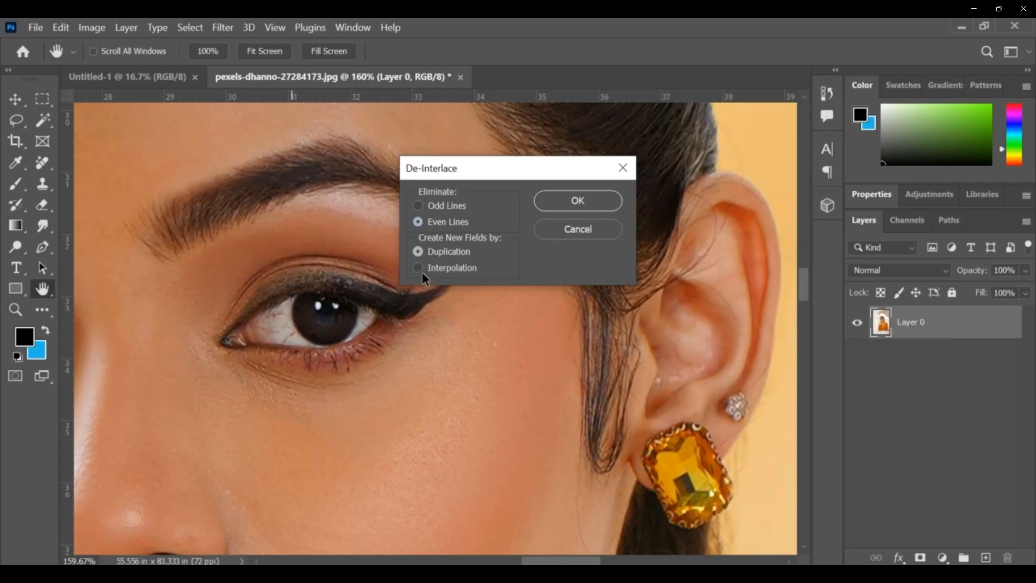
click(576, 201)
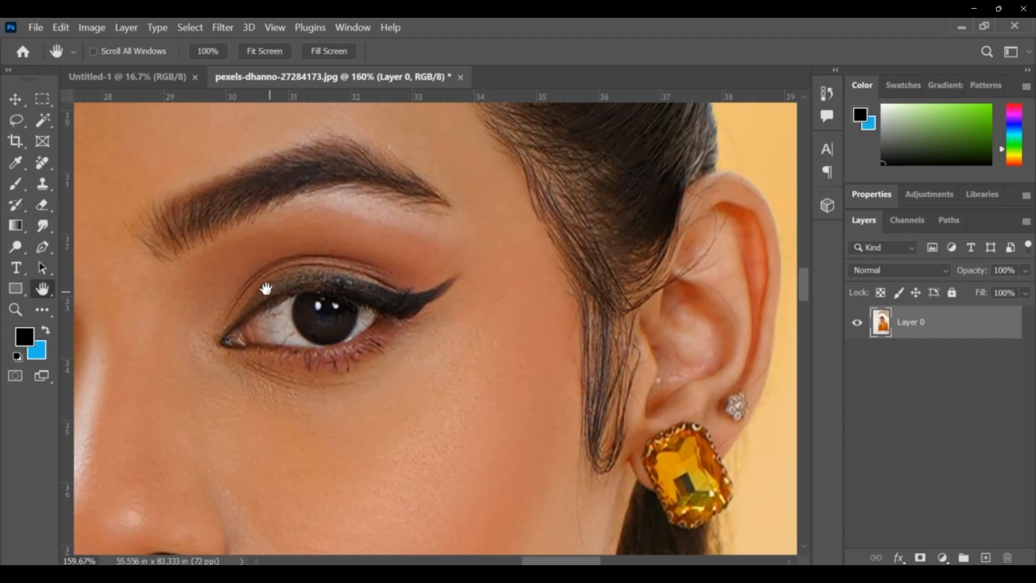
mouse_move(257, 303)
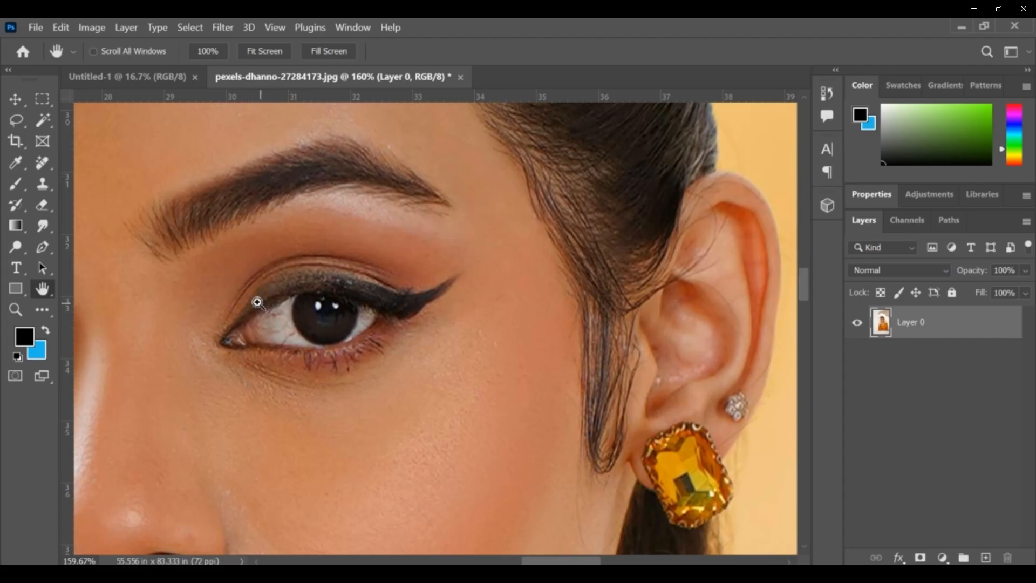
click(222, 27)
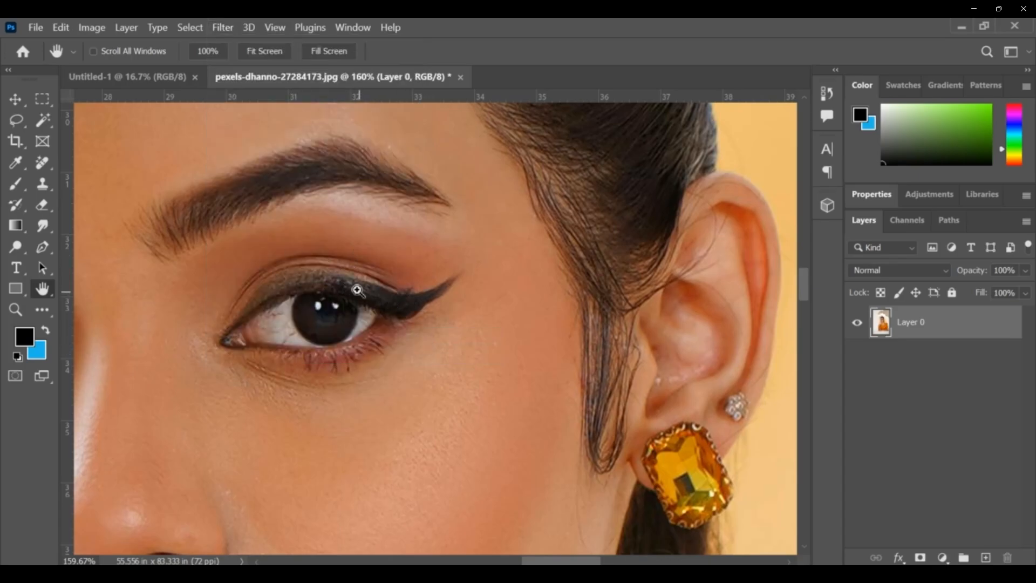
click(222, 27)
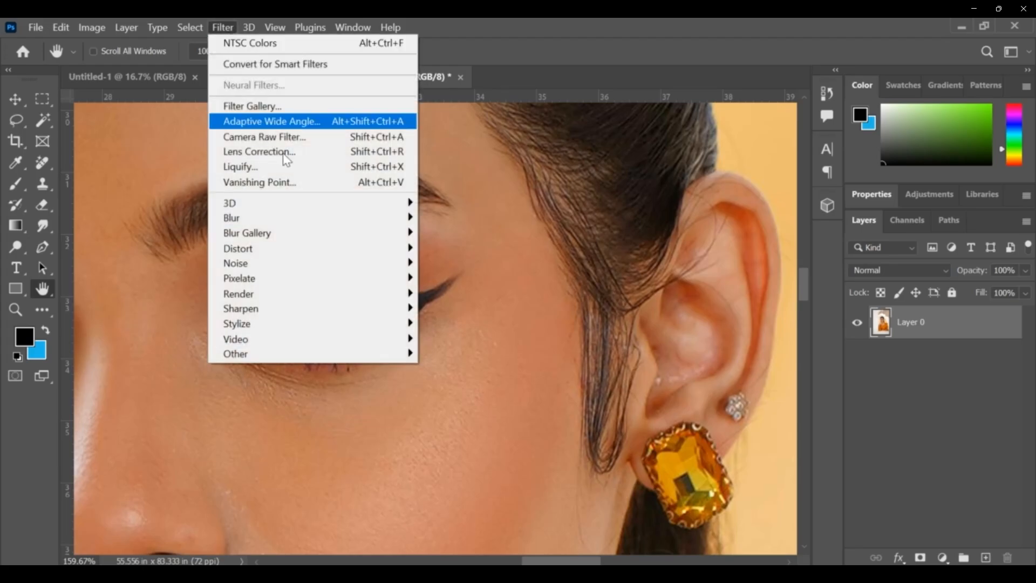
mouse_move(236, 353)
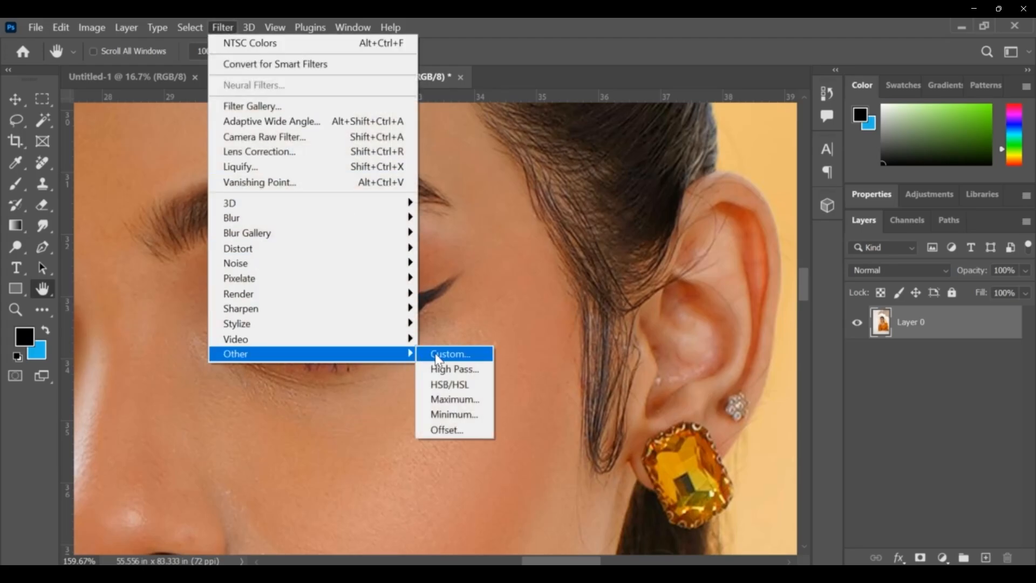
click(449, 354)
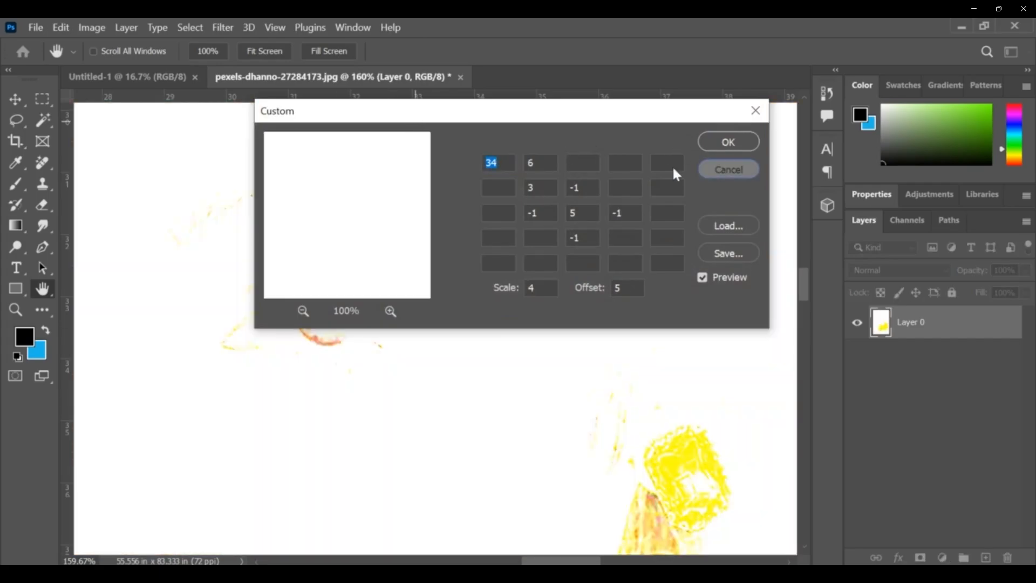
click(727, 168)
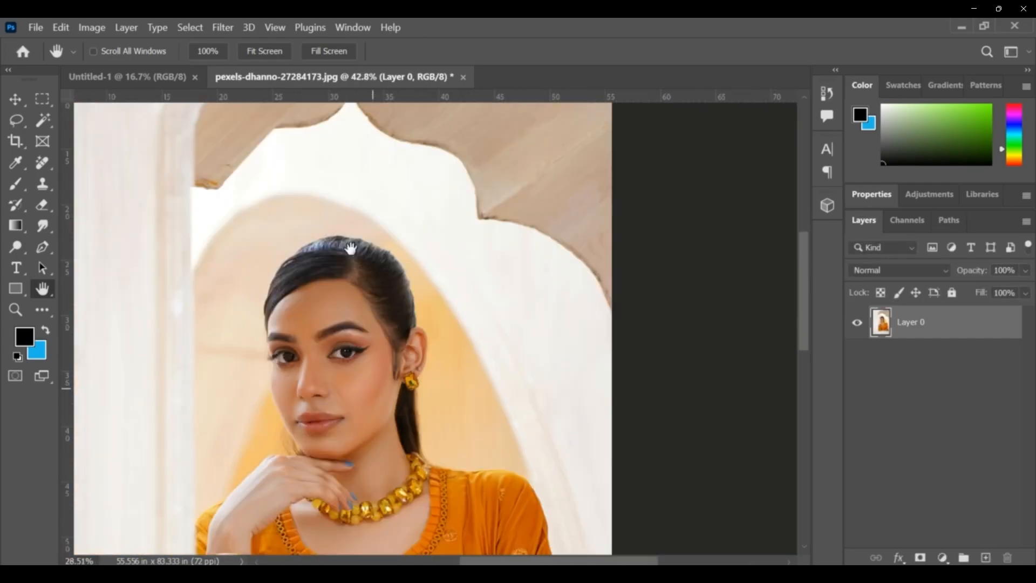
click(222, 27)
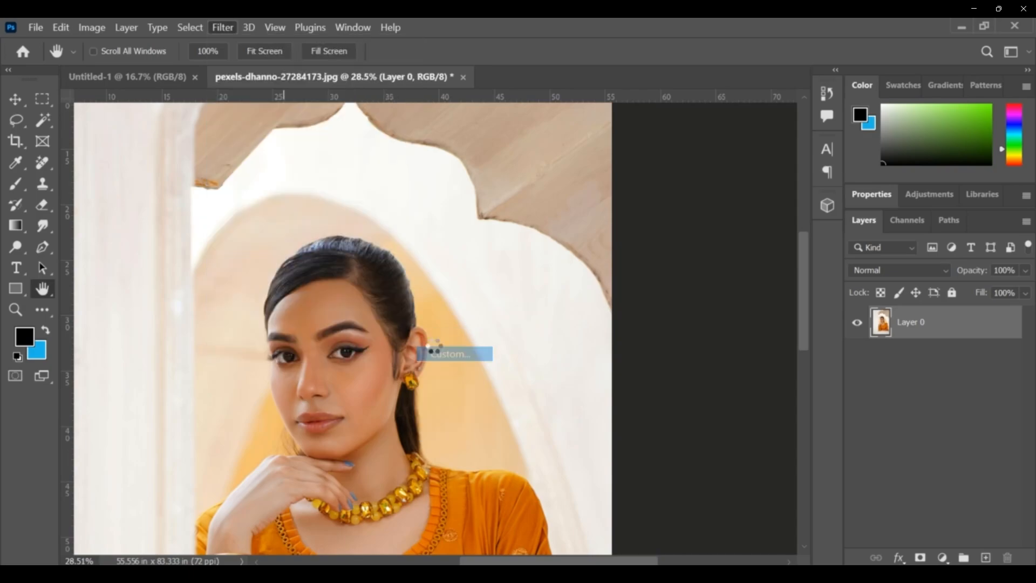
click(453, 354)
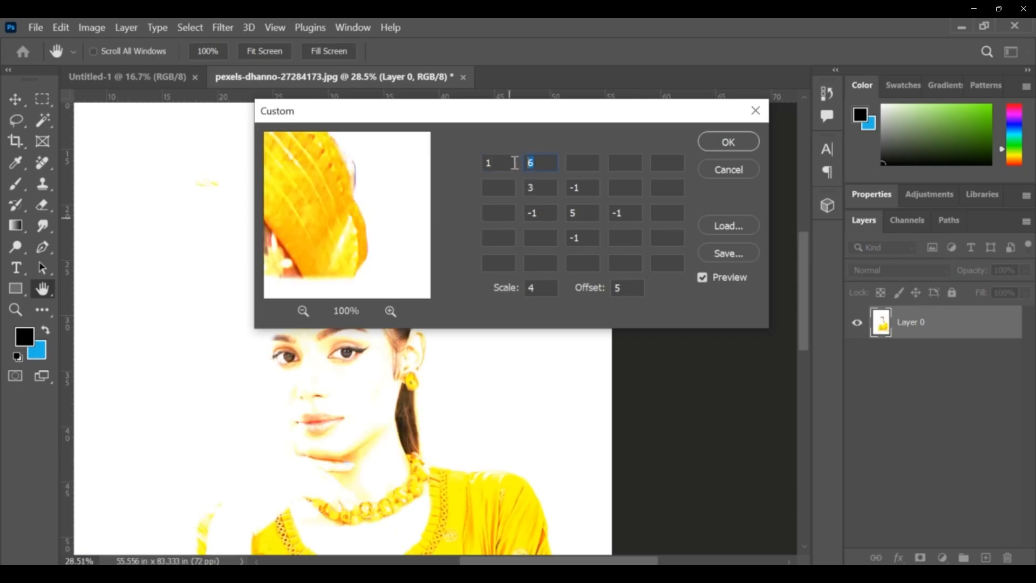
text(2)
click(541, 287)
text(3)
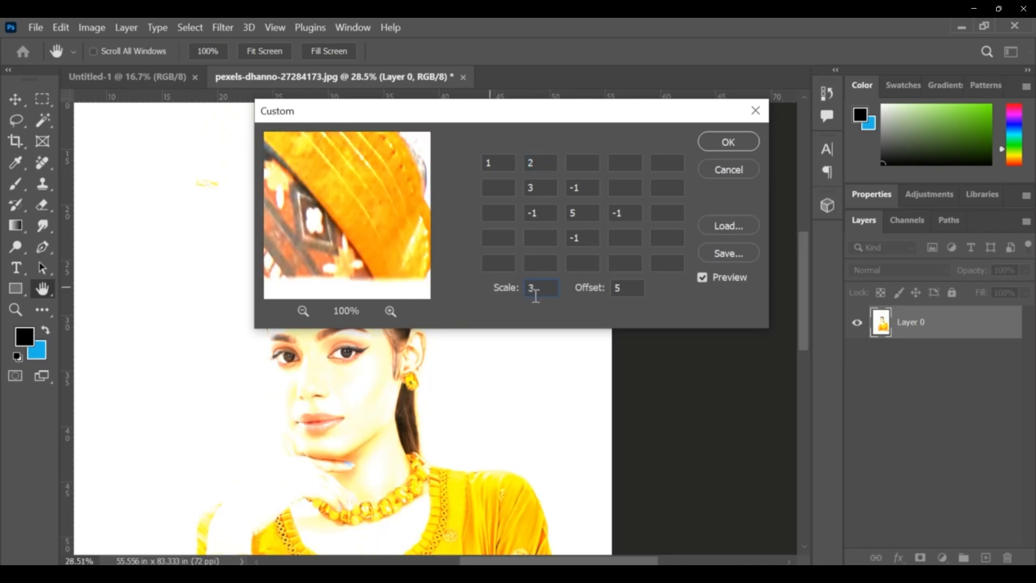
click(626, 287)
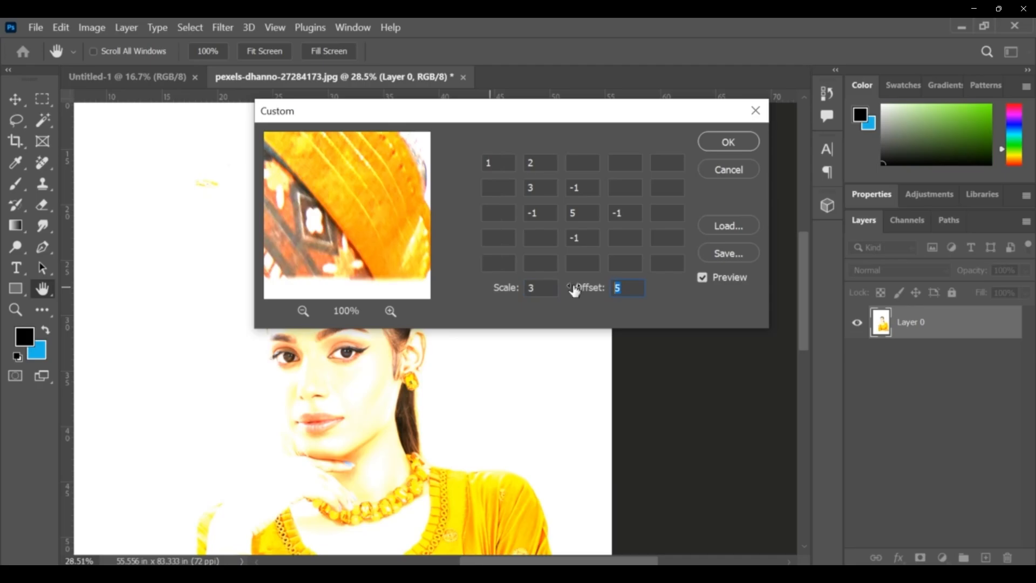
text(1)
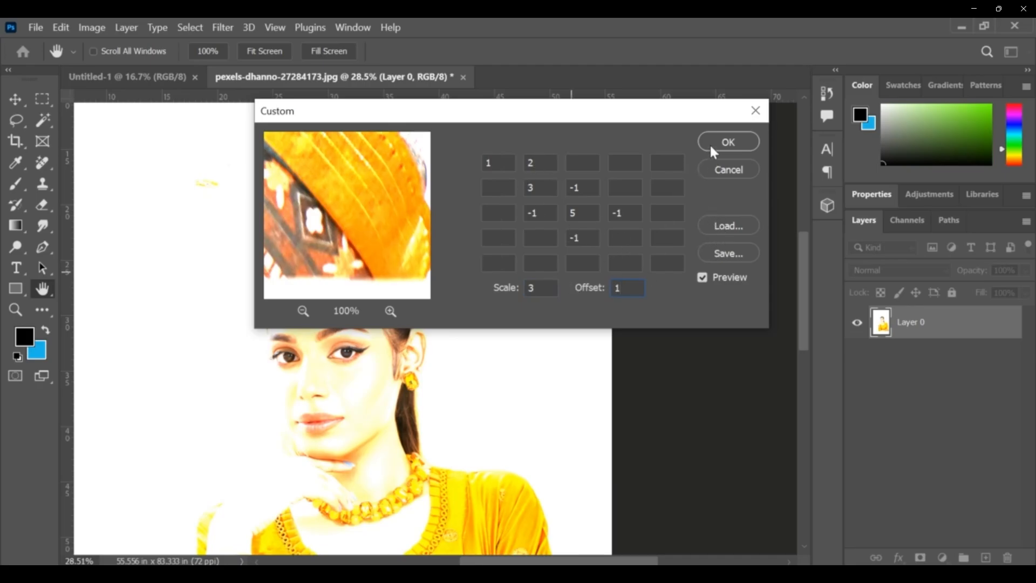
click(728, 142)
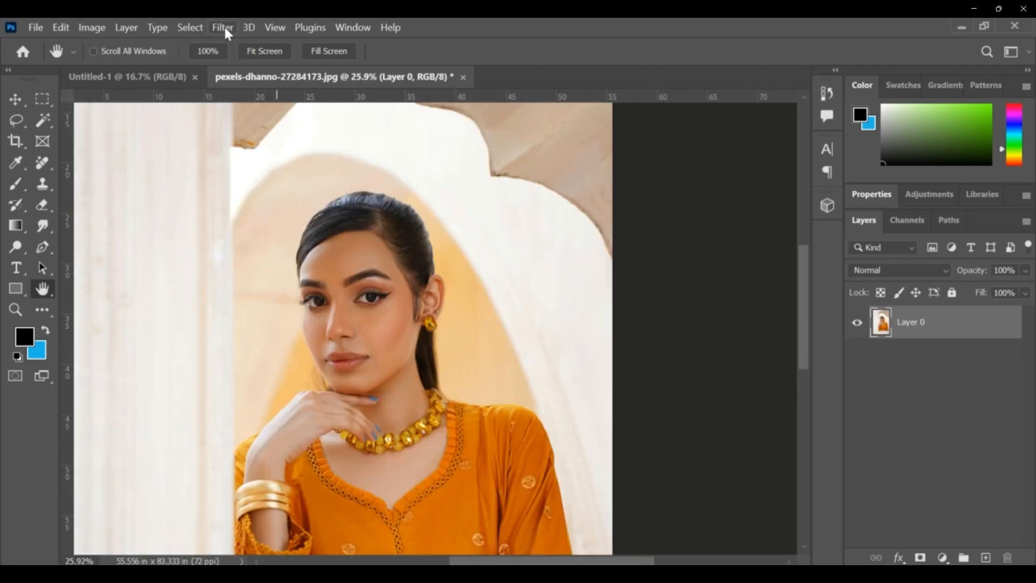
click(223, 26)
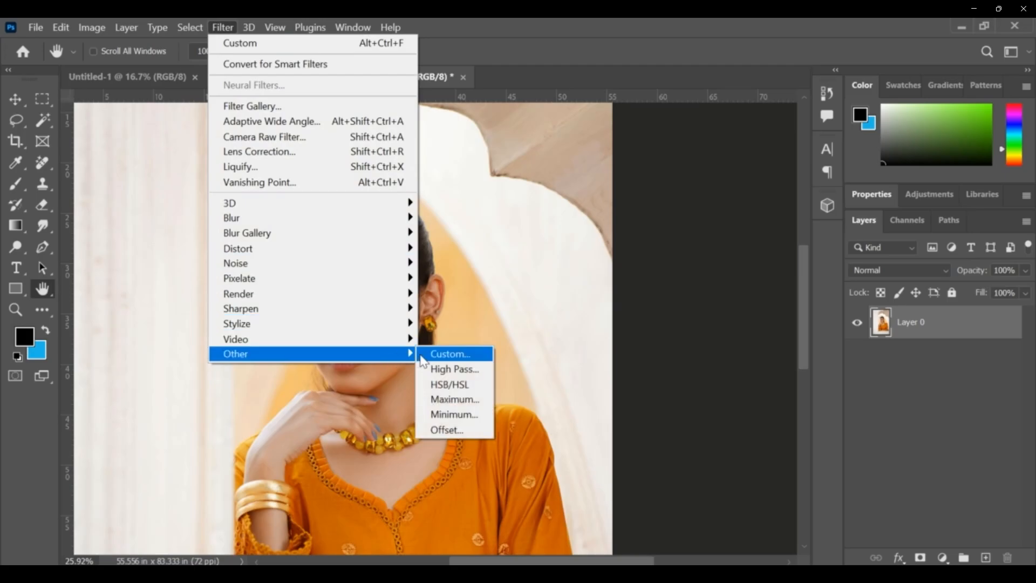
click(453, 368)
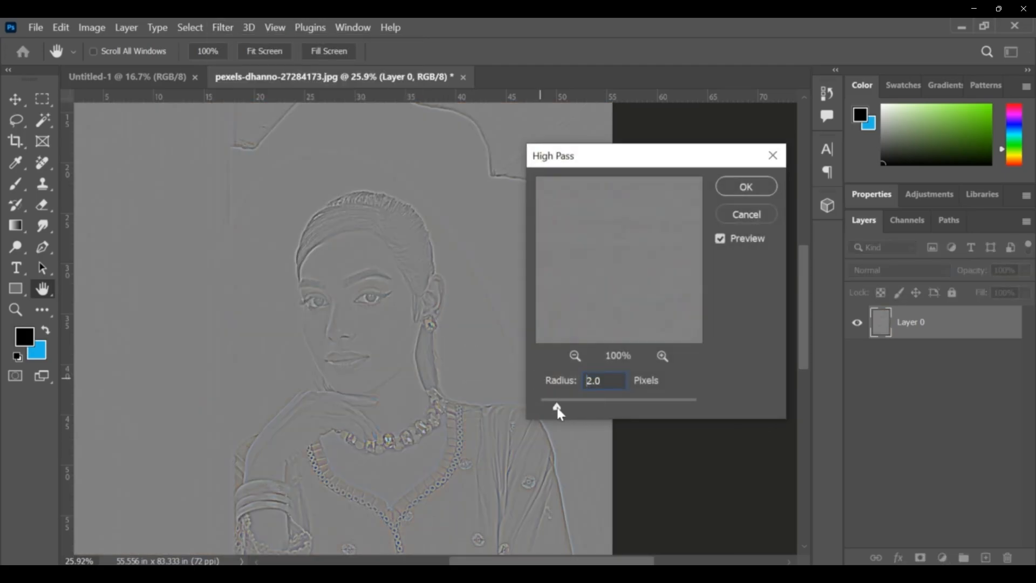
drag(556, 399, 568, 399)
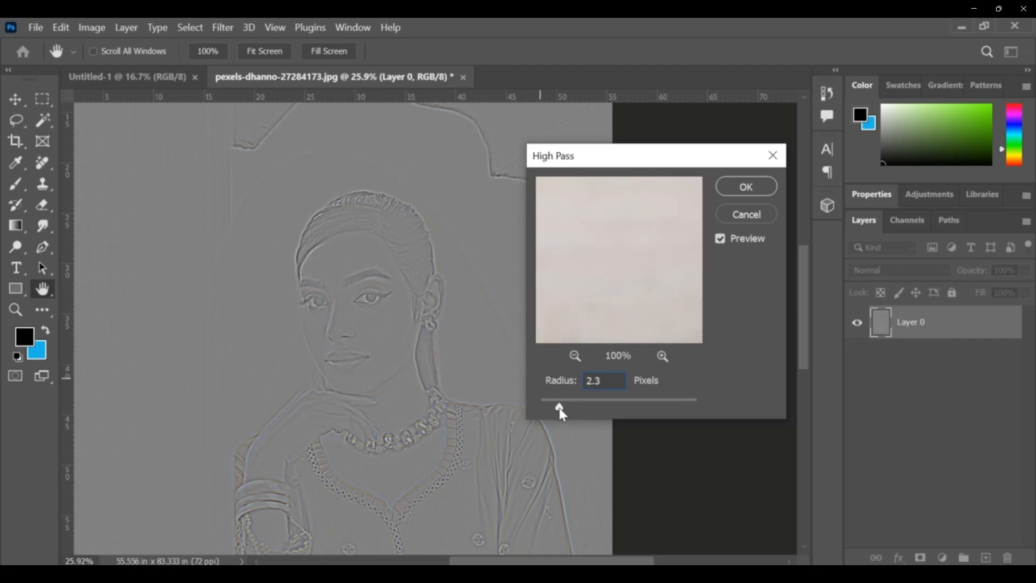
drag(561, 399, 590, 400)
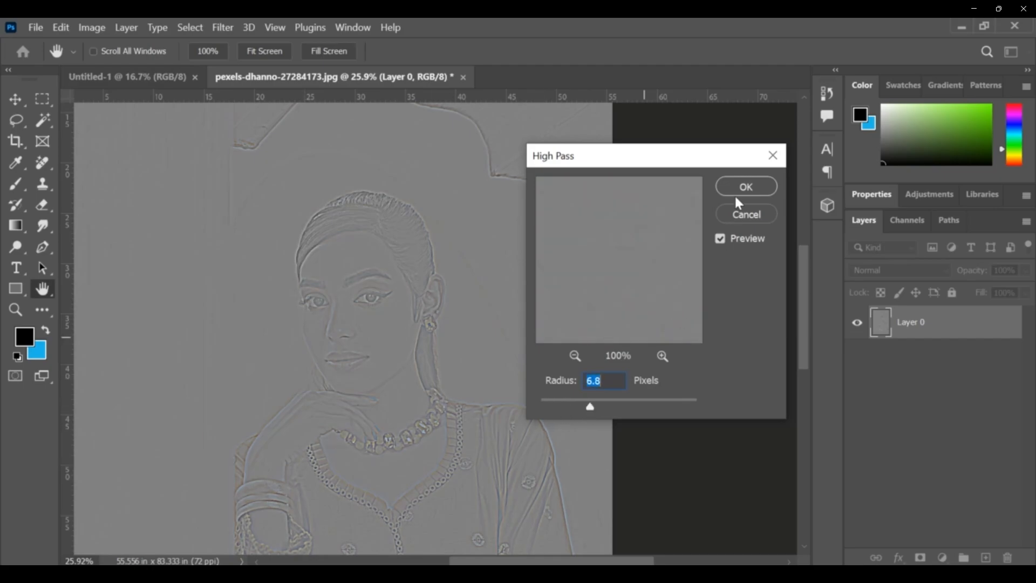
click(746, 186)
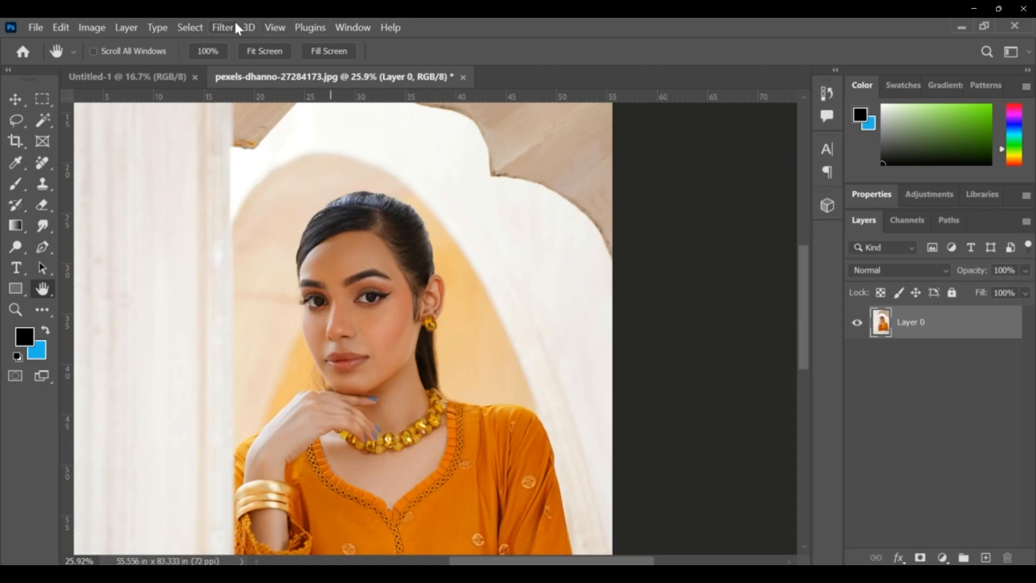
Try the HSB/HSL filter with HSL as the input mode, then restore normal colours
click(222, 27)
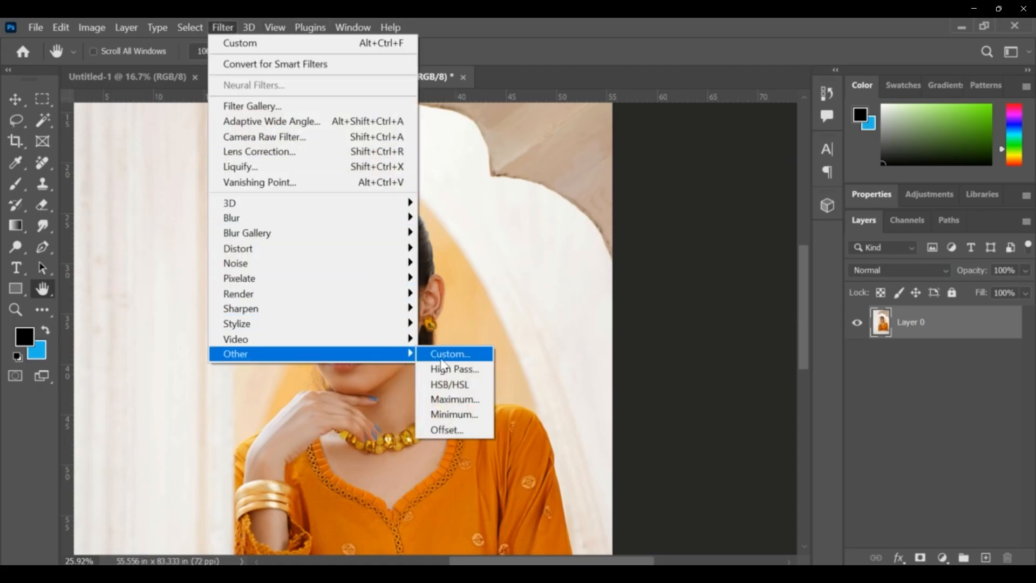
click(448, 384)
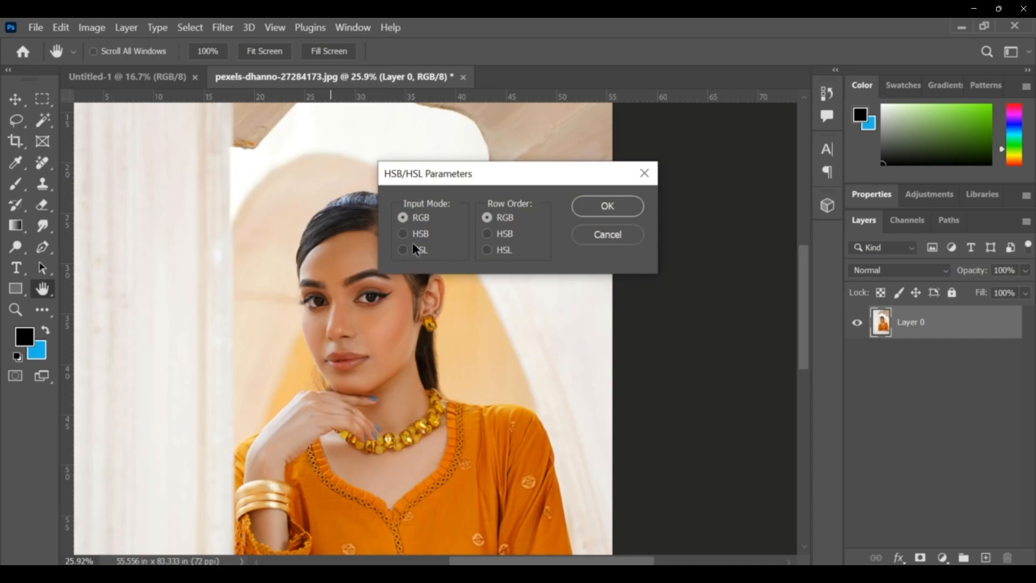
mouse_move(406, 256)
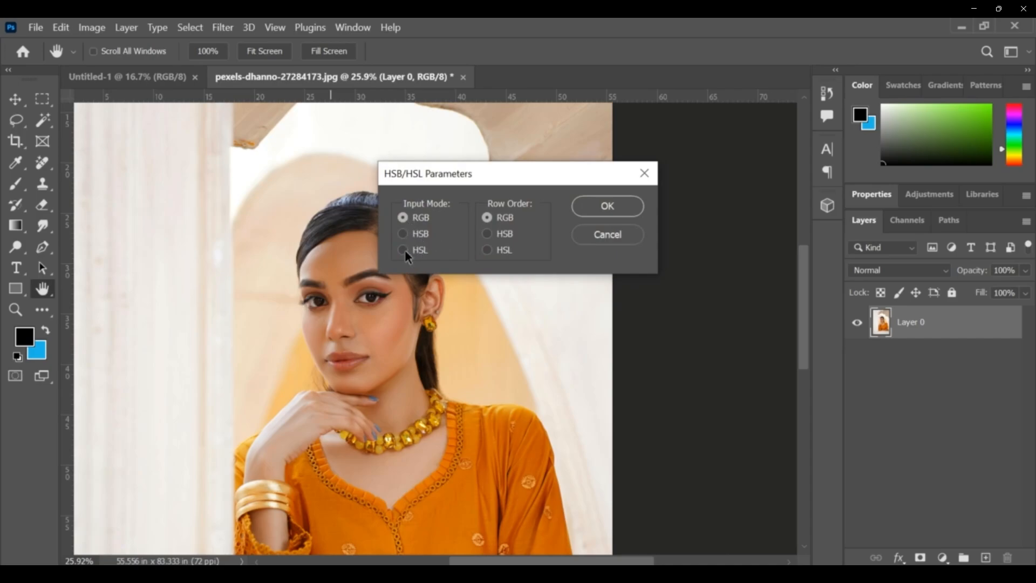
click(404, 233)
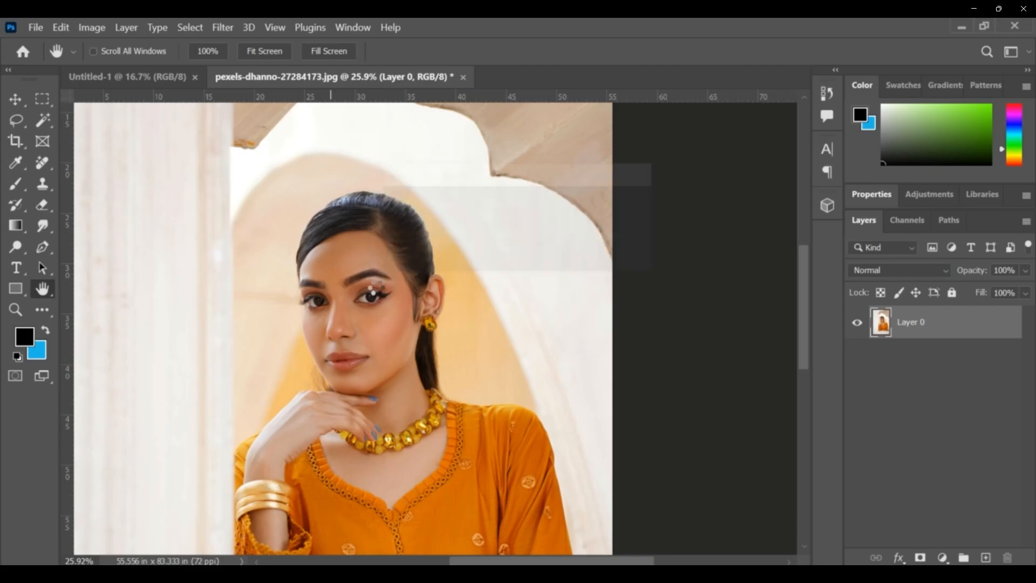
key(ctrl+i)
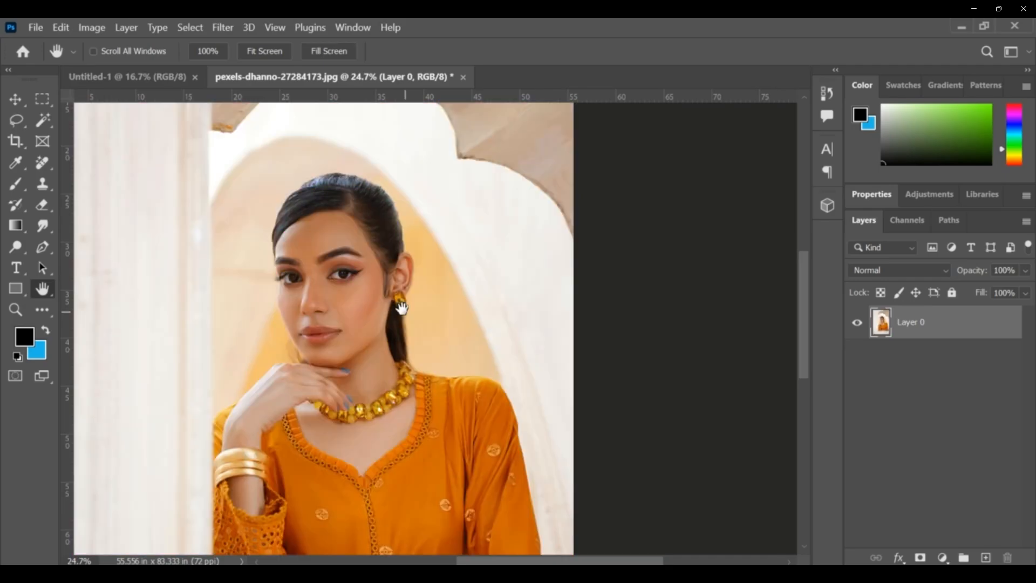
Apply the Maximum filter with a 25-pixel radius to the portrait
click(222, 27)
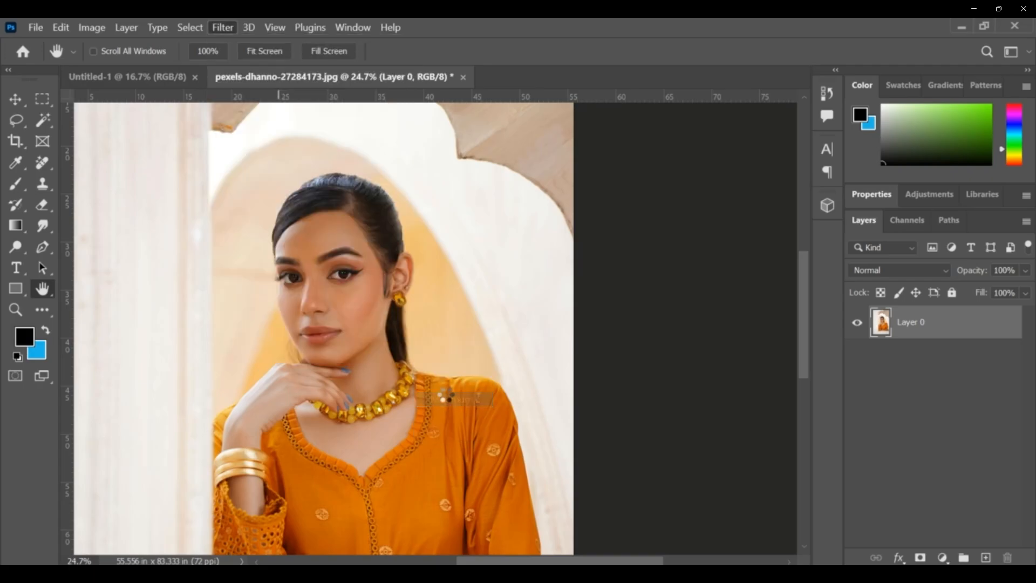
click(222, 27)
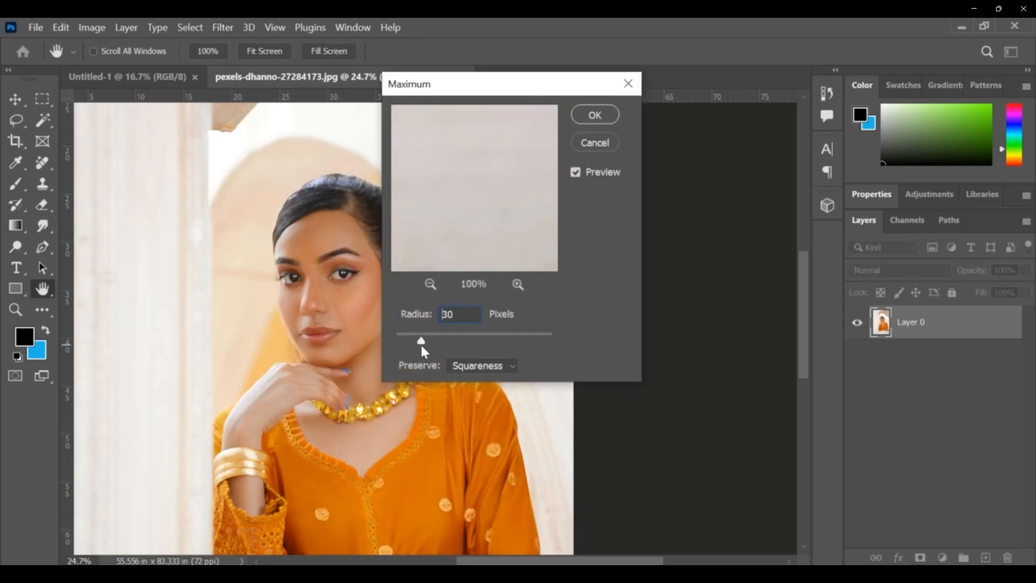
drag(422, 341, 416, 340)
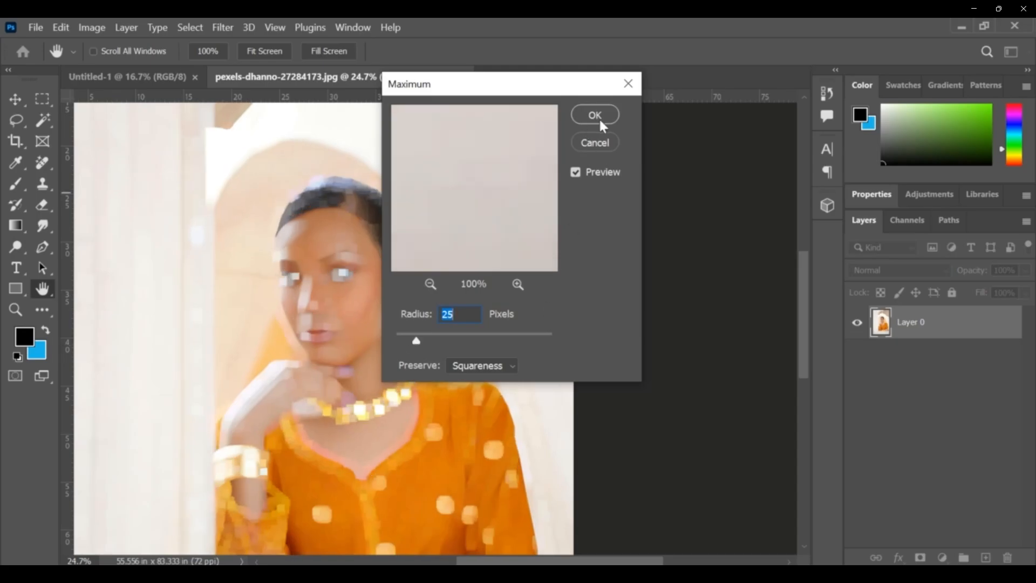
click(594, 114)
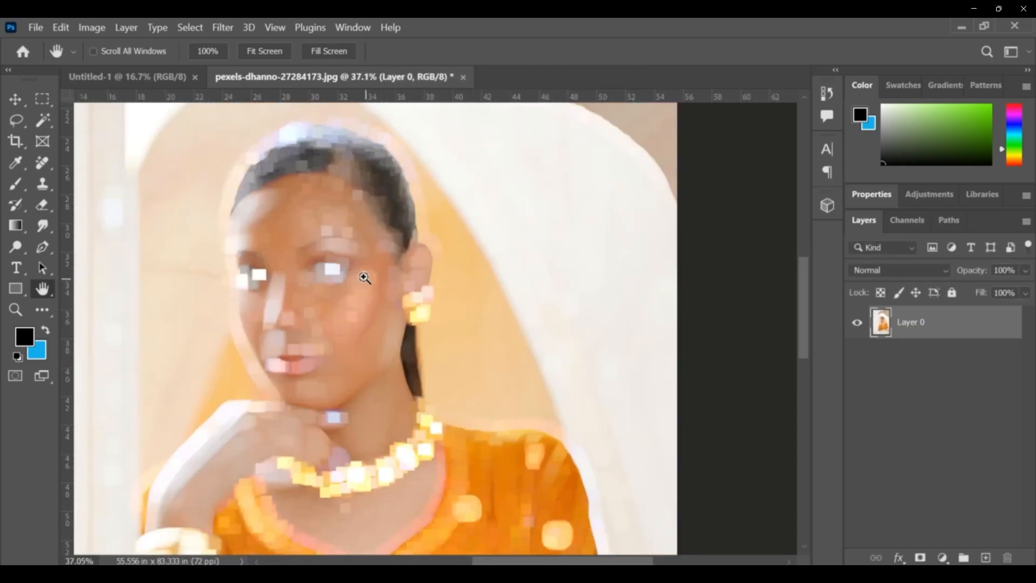
click(223, 27)
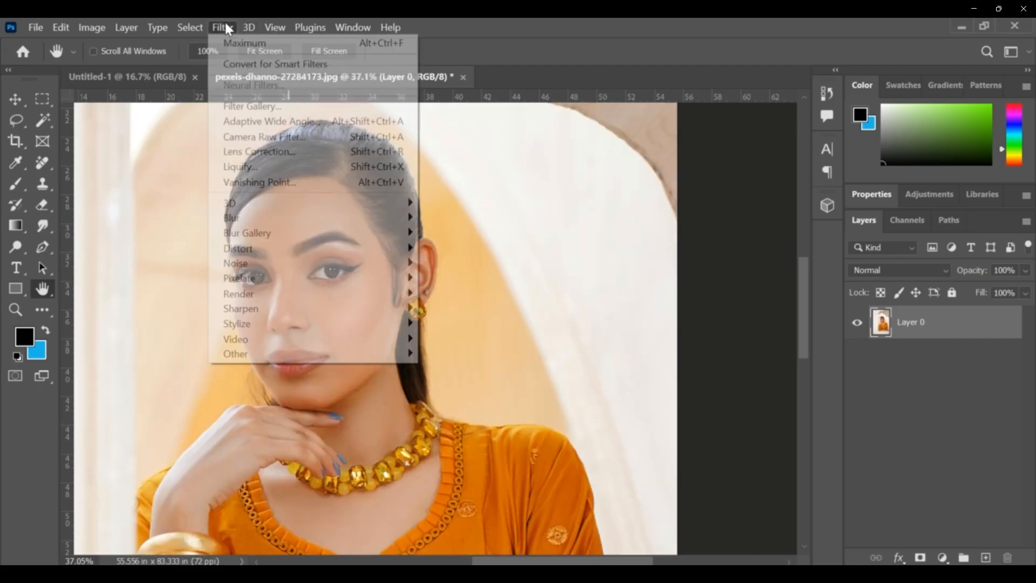
mouse_move(236, 353)
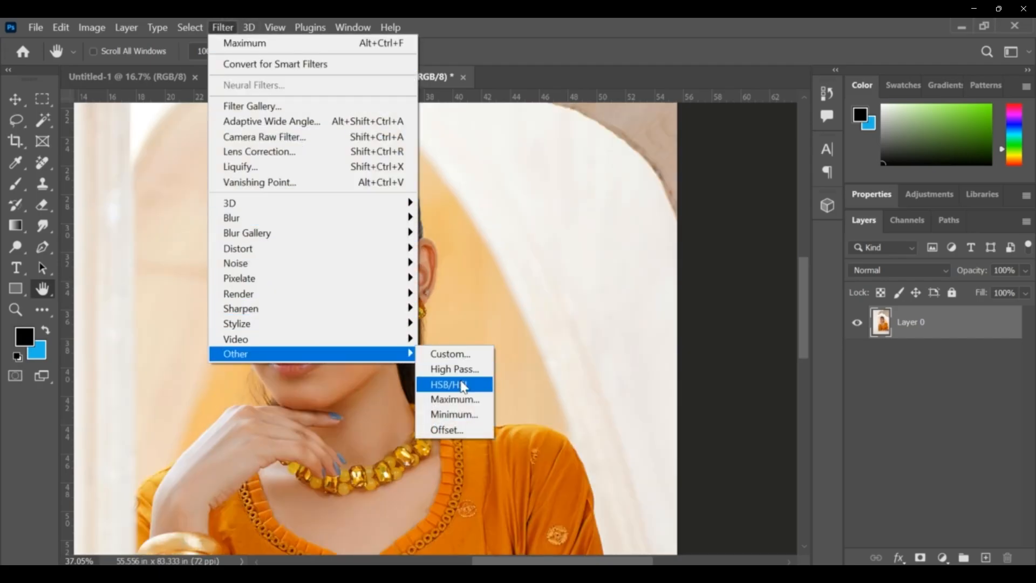
click(455, 415)
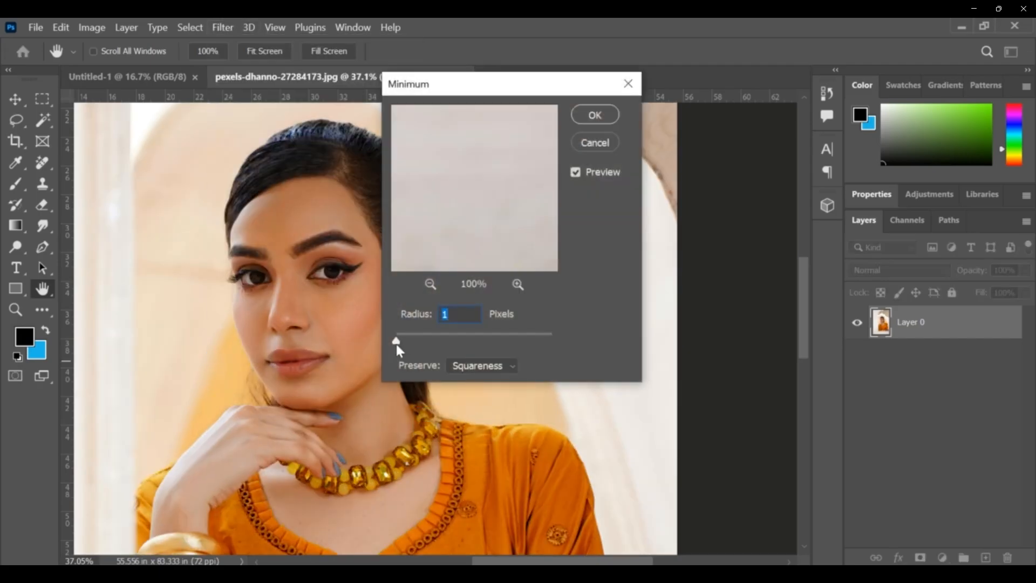
drag(397, 341, 425, 341)
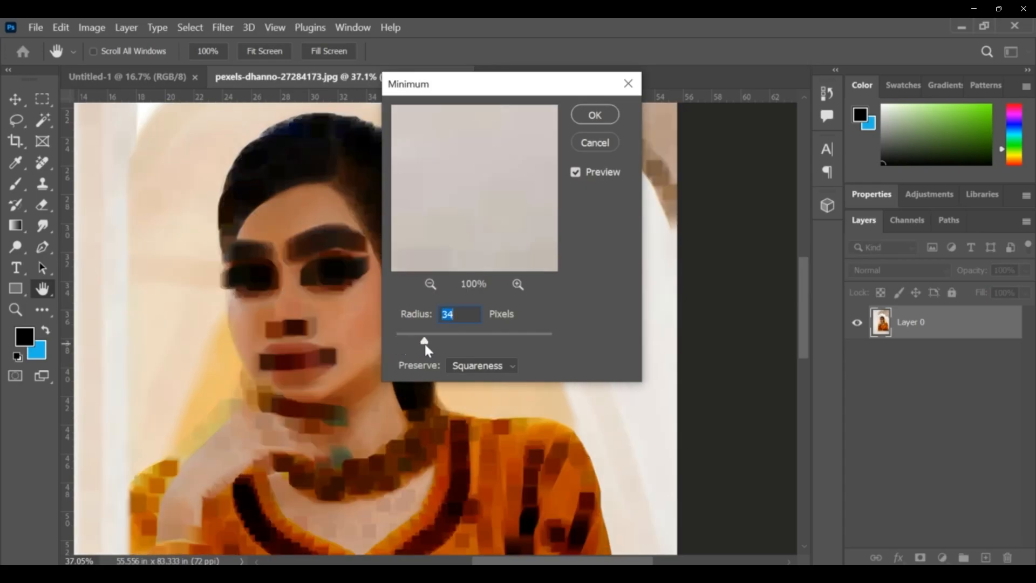
drag(425, 342, 415, 342)
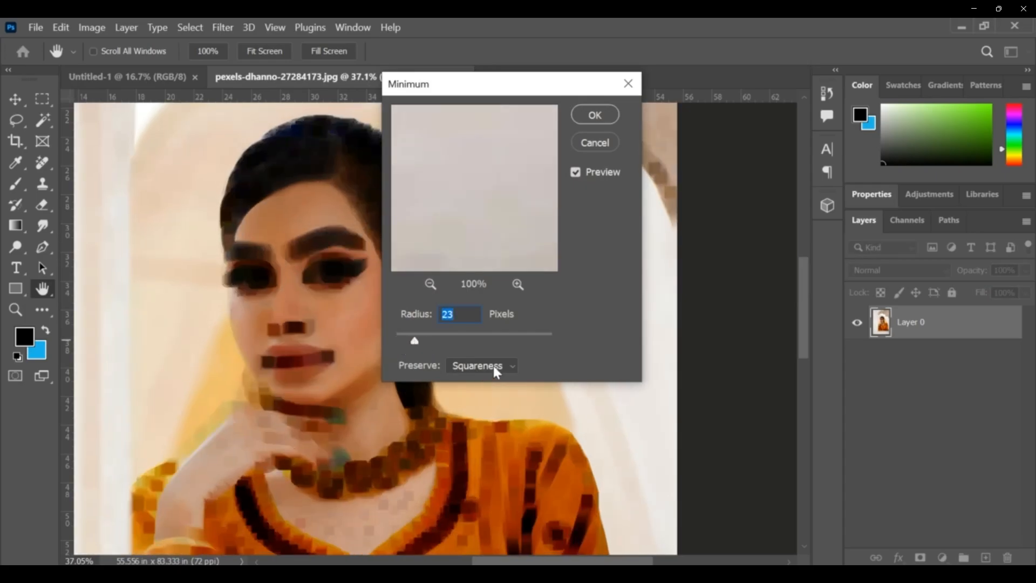
click(481, 366)
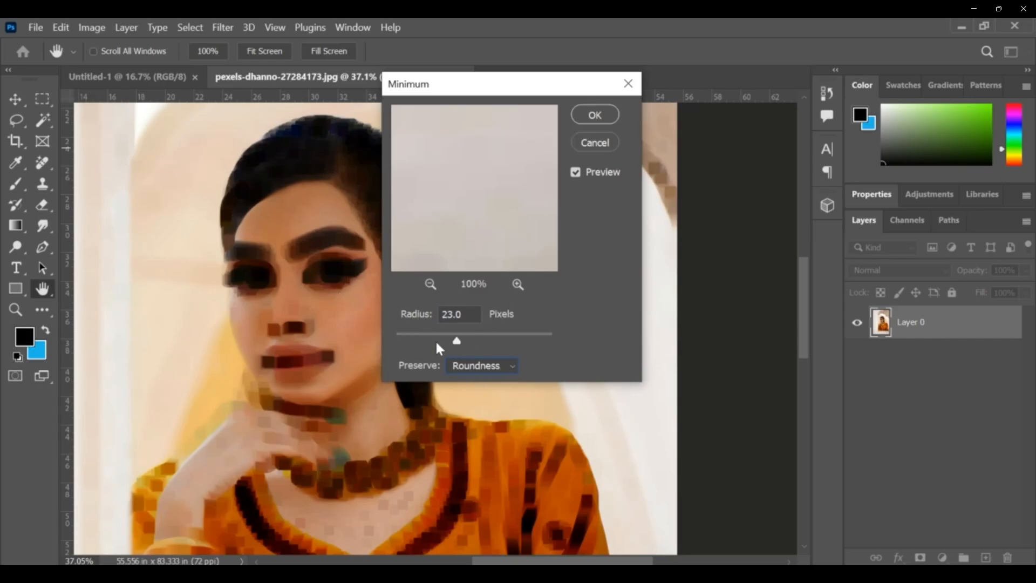
drag(456, 341, 426, 340)
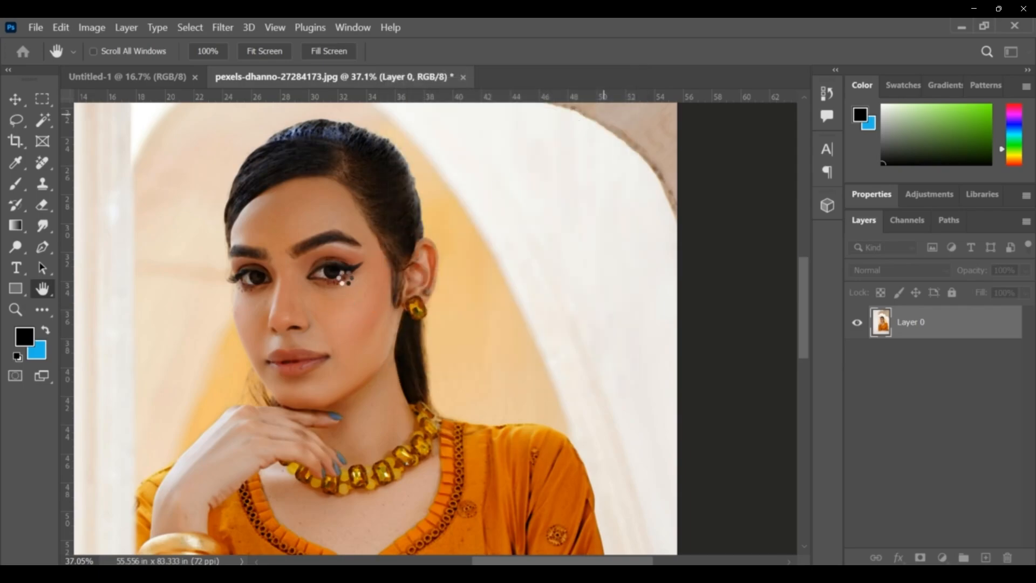
click(343, 274)
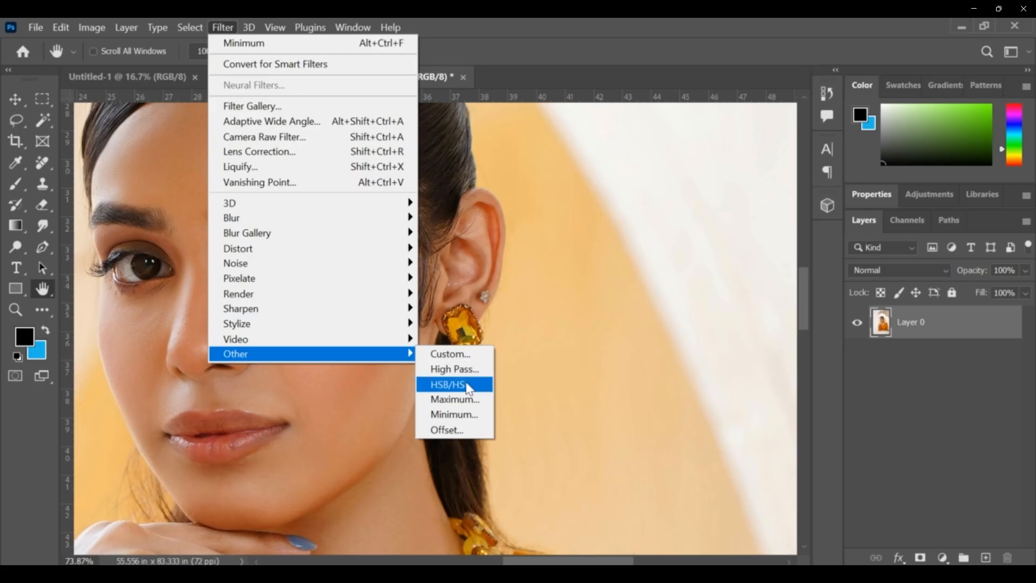
click(447, 430)
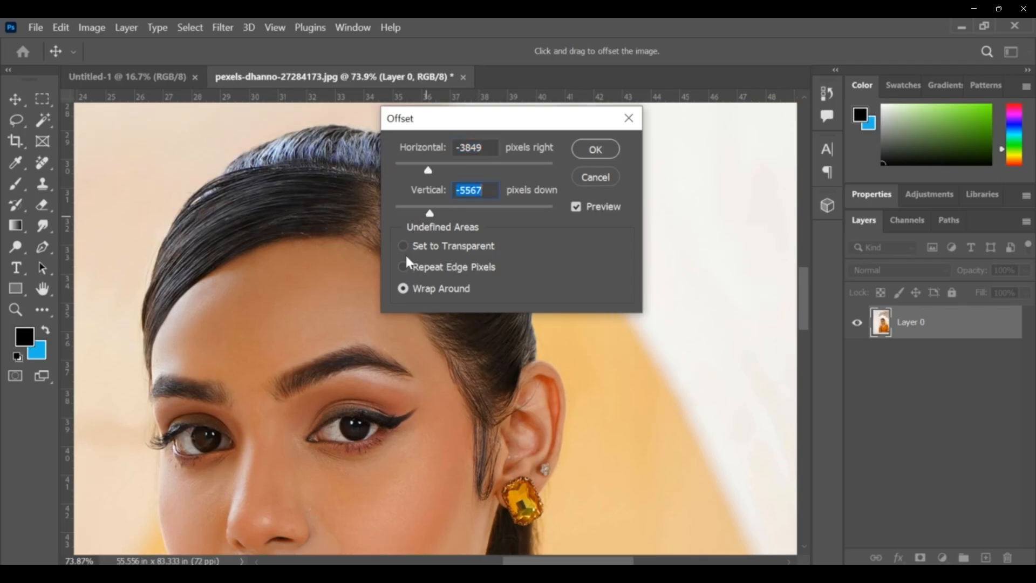
click(403, 246)
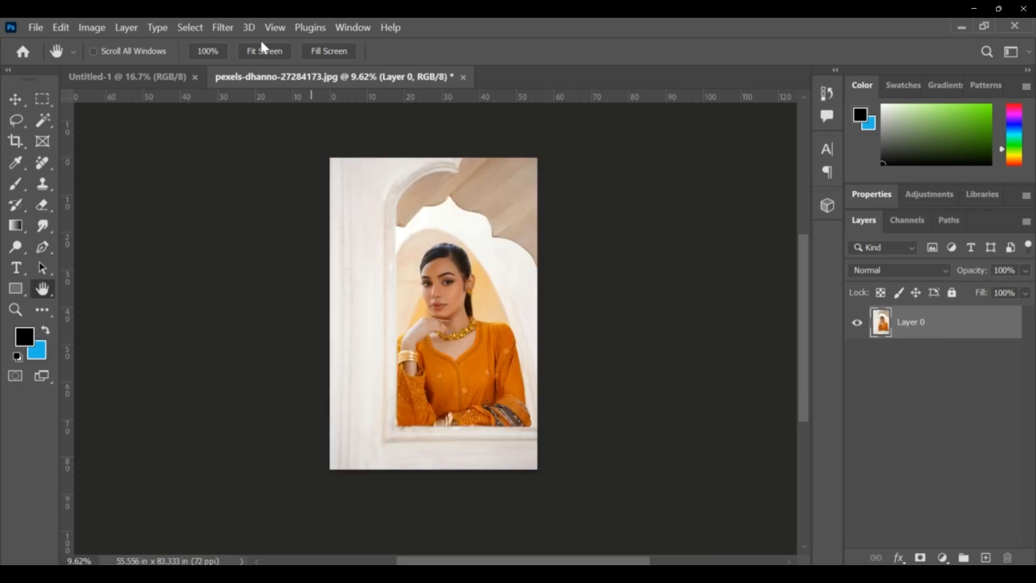
click(223, 27)
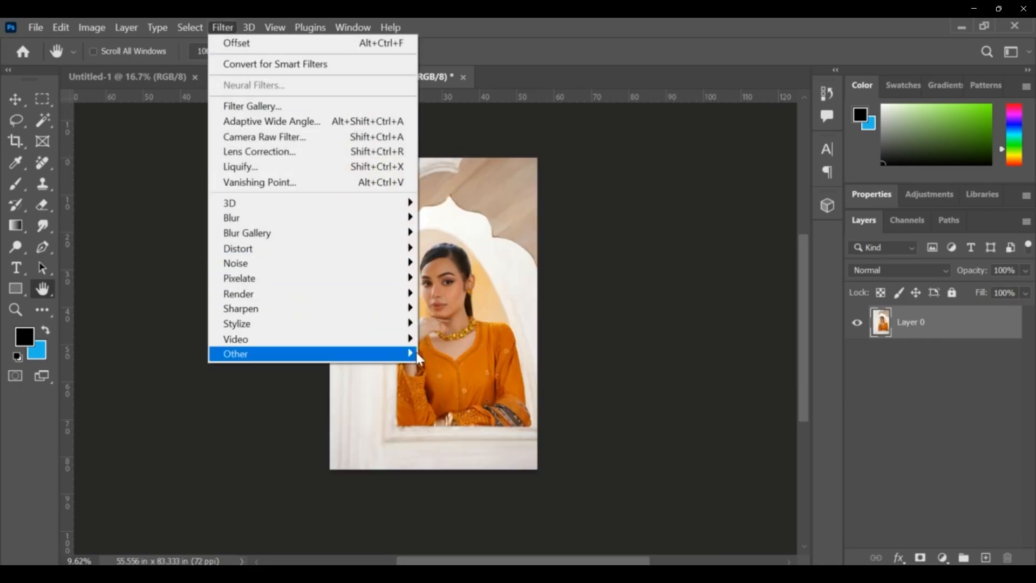
click(236, 44)
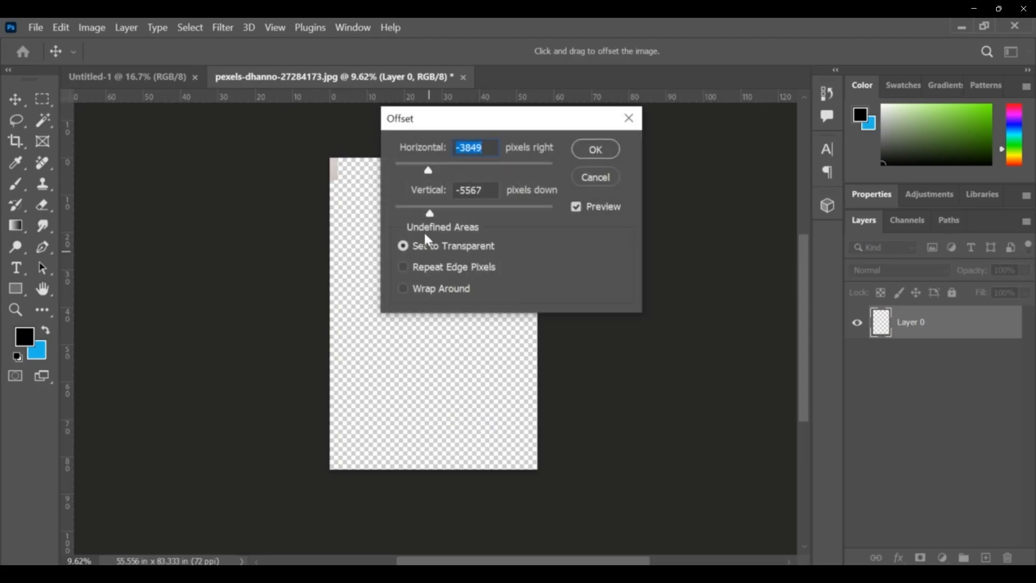
drag(428, 170, 442, 170)
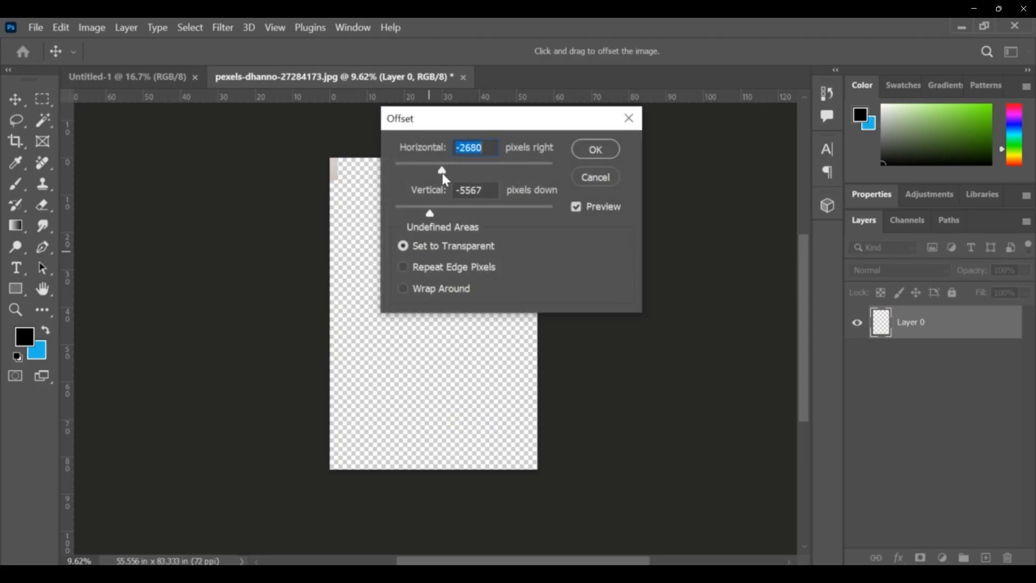
drag(443, 170, 463, 170)
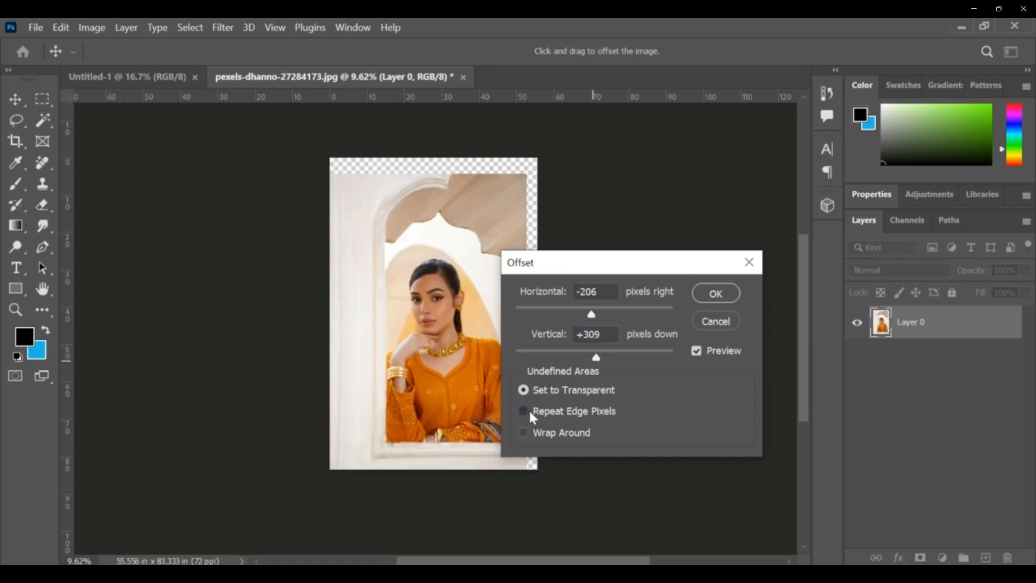
click(524, 410)
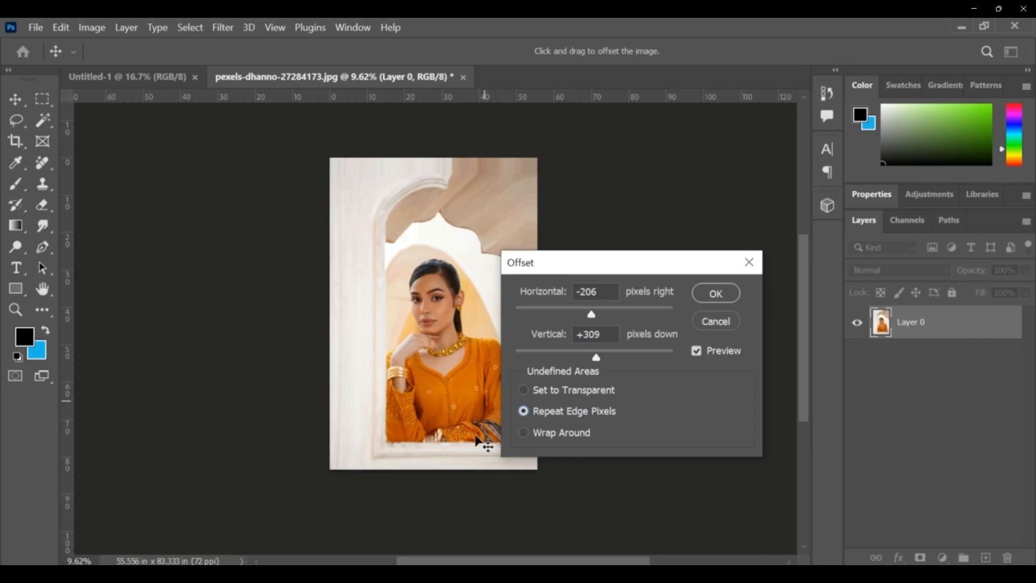
click(523, 432)
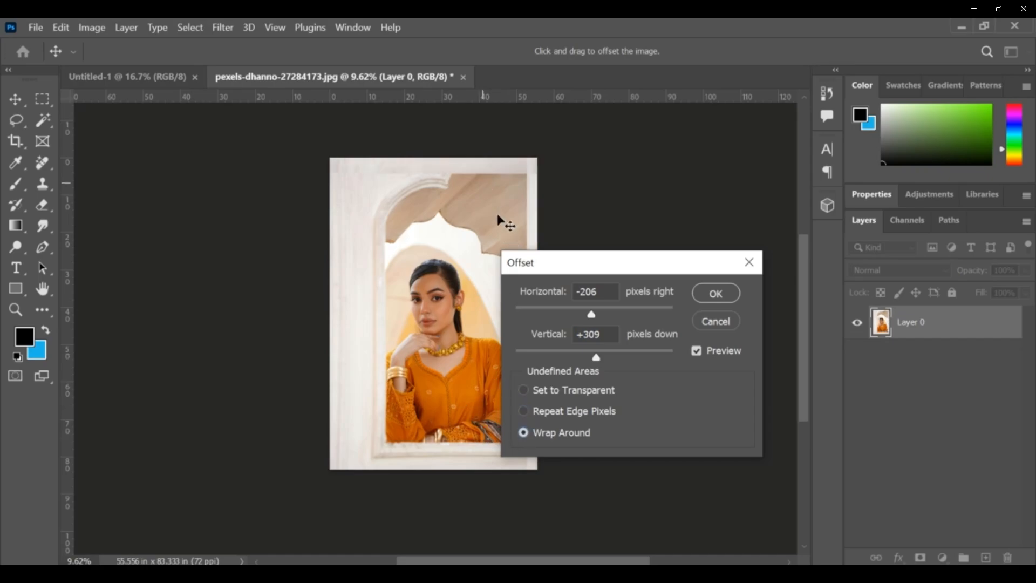
text(1134)
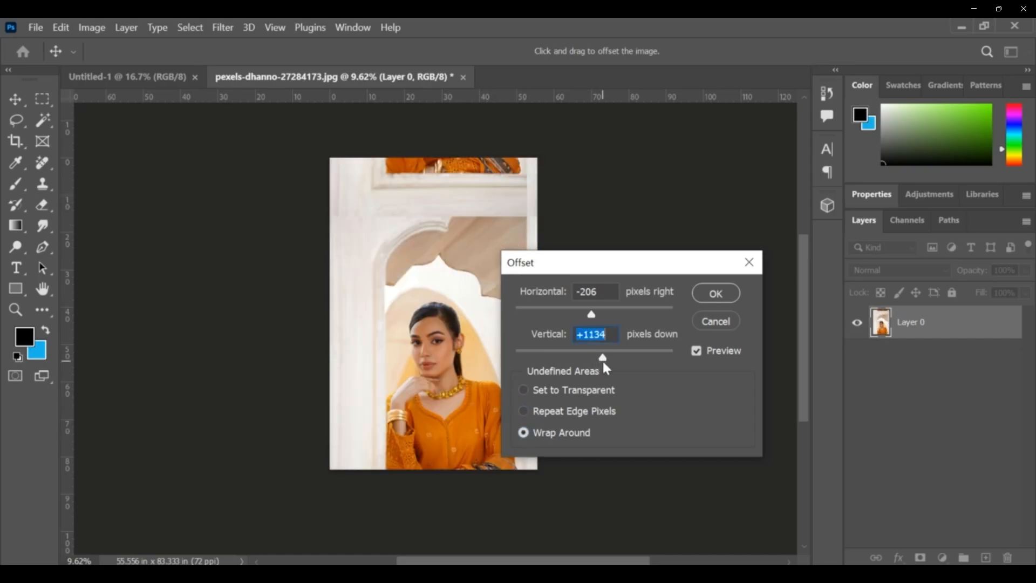
drag(591, 314, 579, 314)
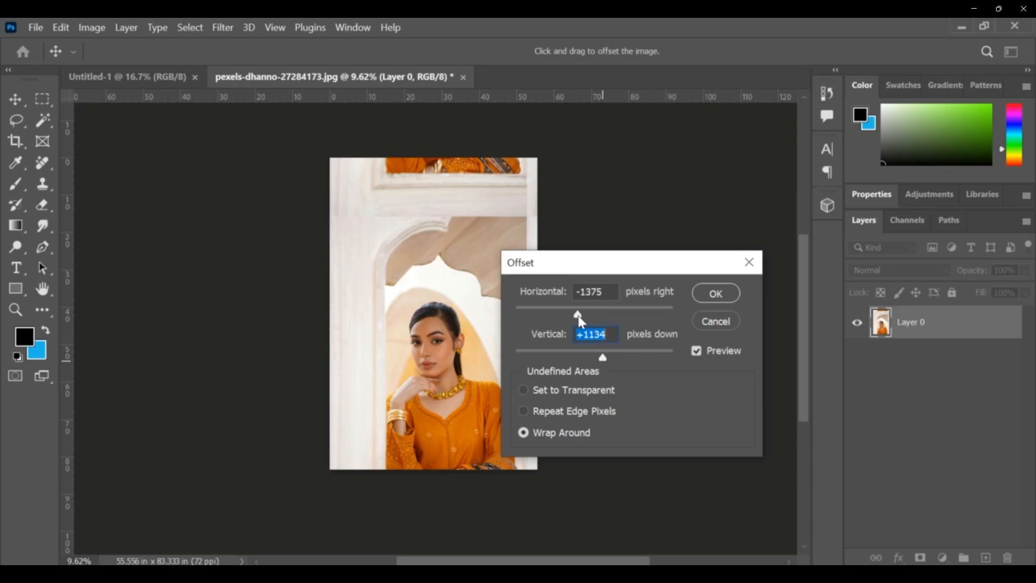
text(-1100)
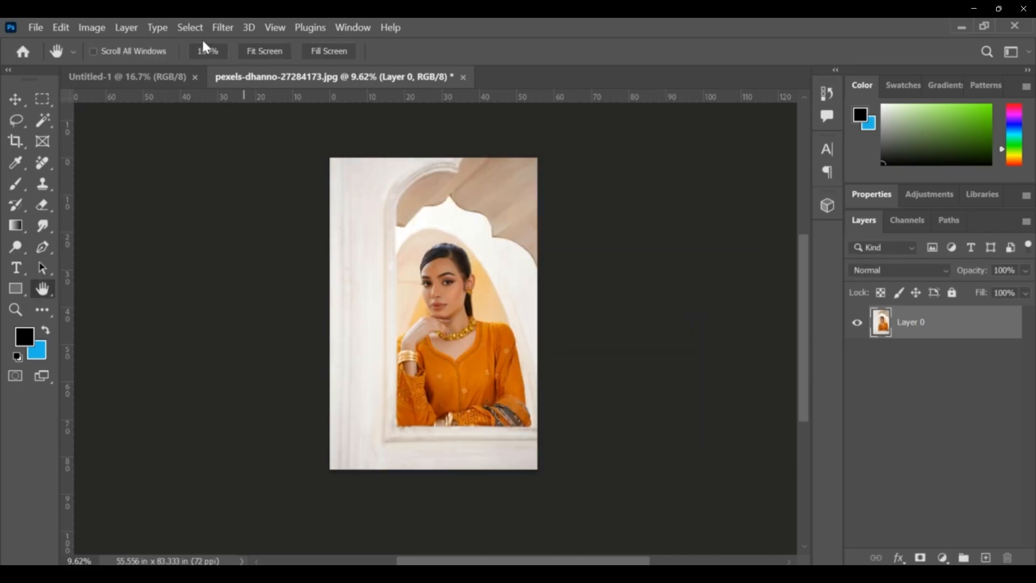
Open the Filter menu with the Other submenu showing
click(221, 27)
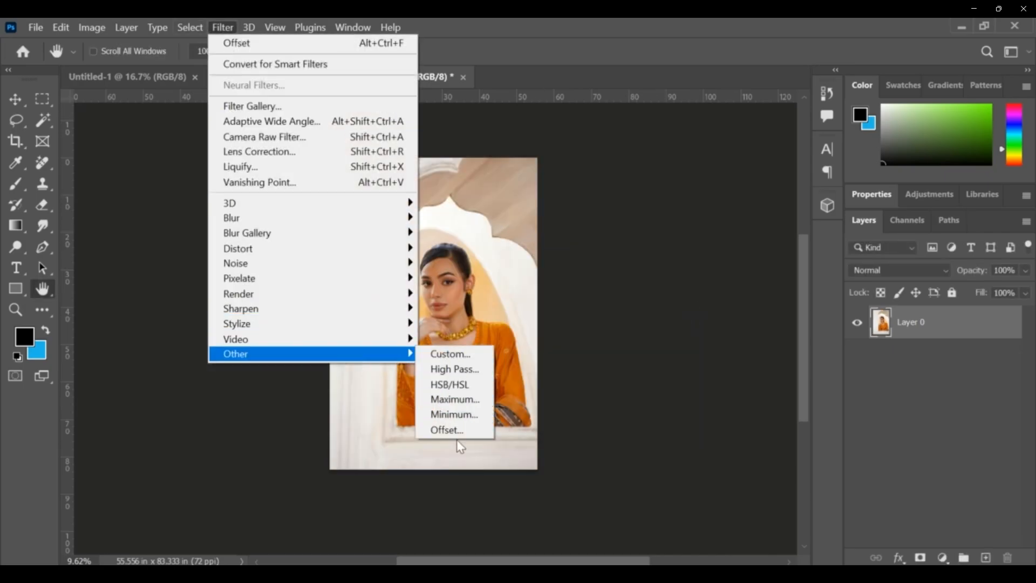
mouse_move(238, 175)
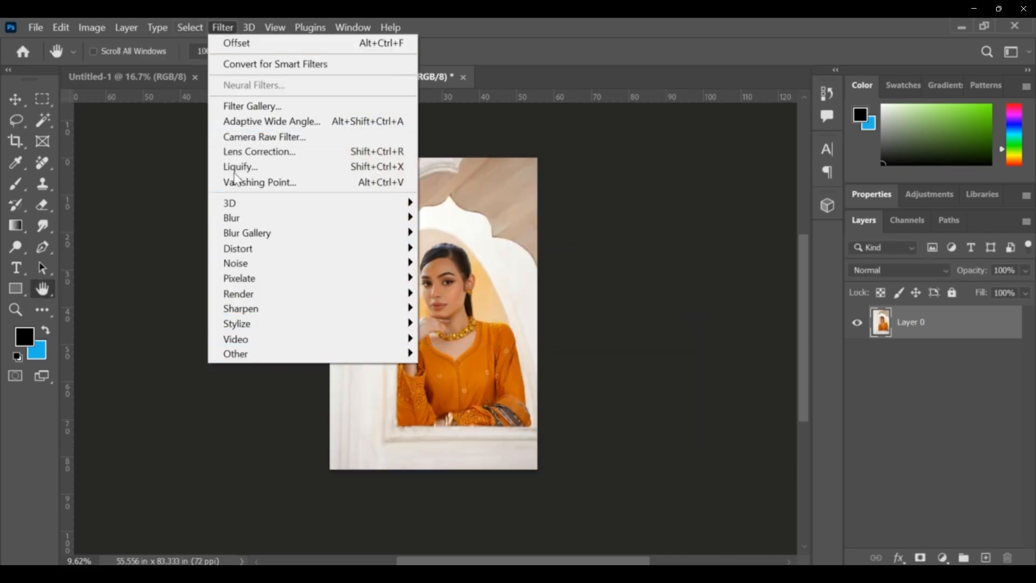